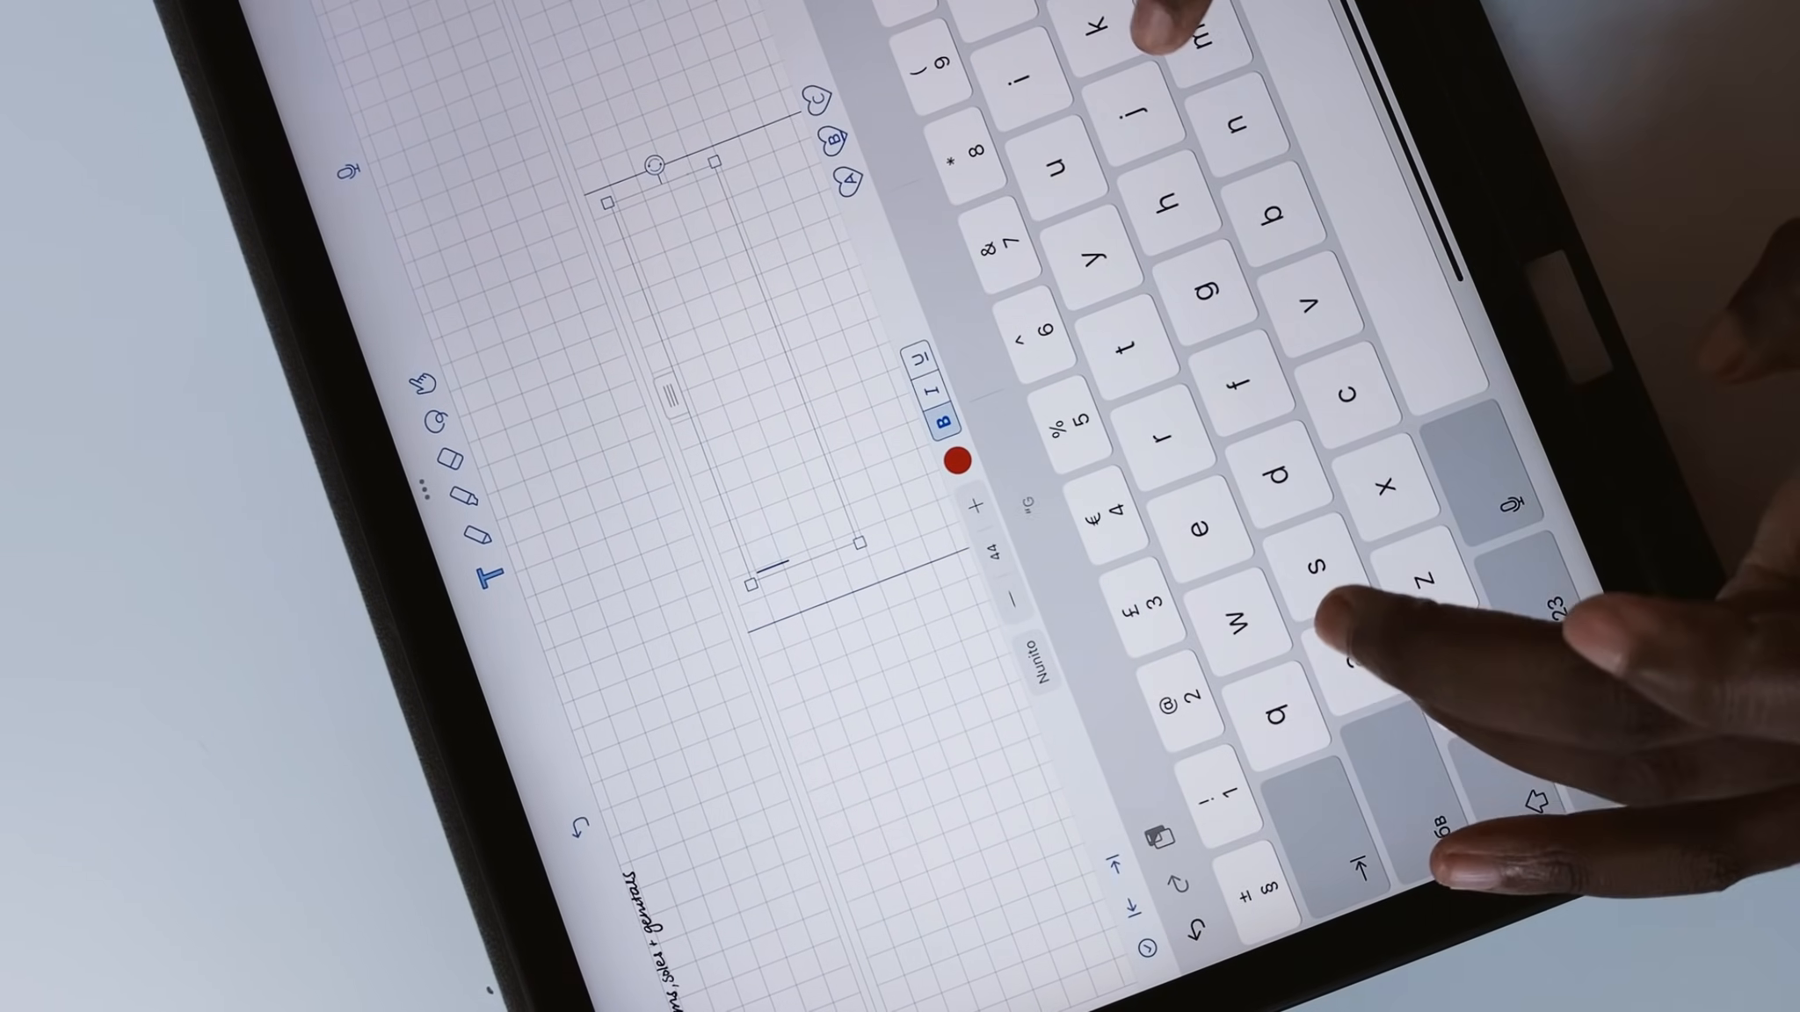
Step: Enter 'Glands of' in the dermatology note before showing its Options menu
text(Glands of)
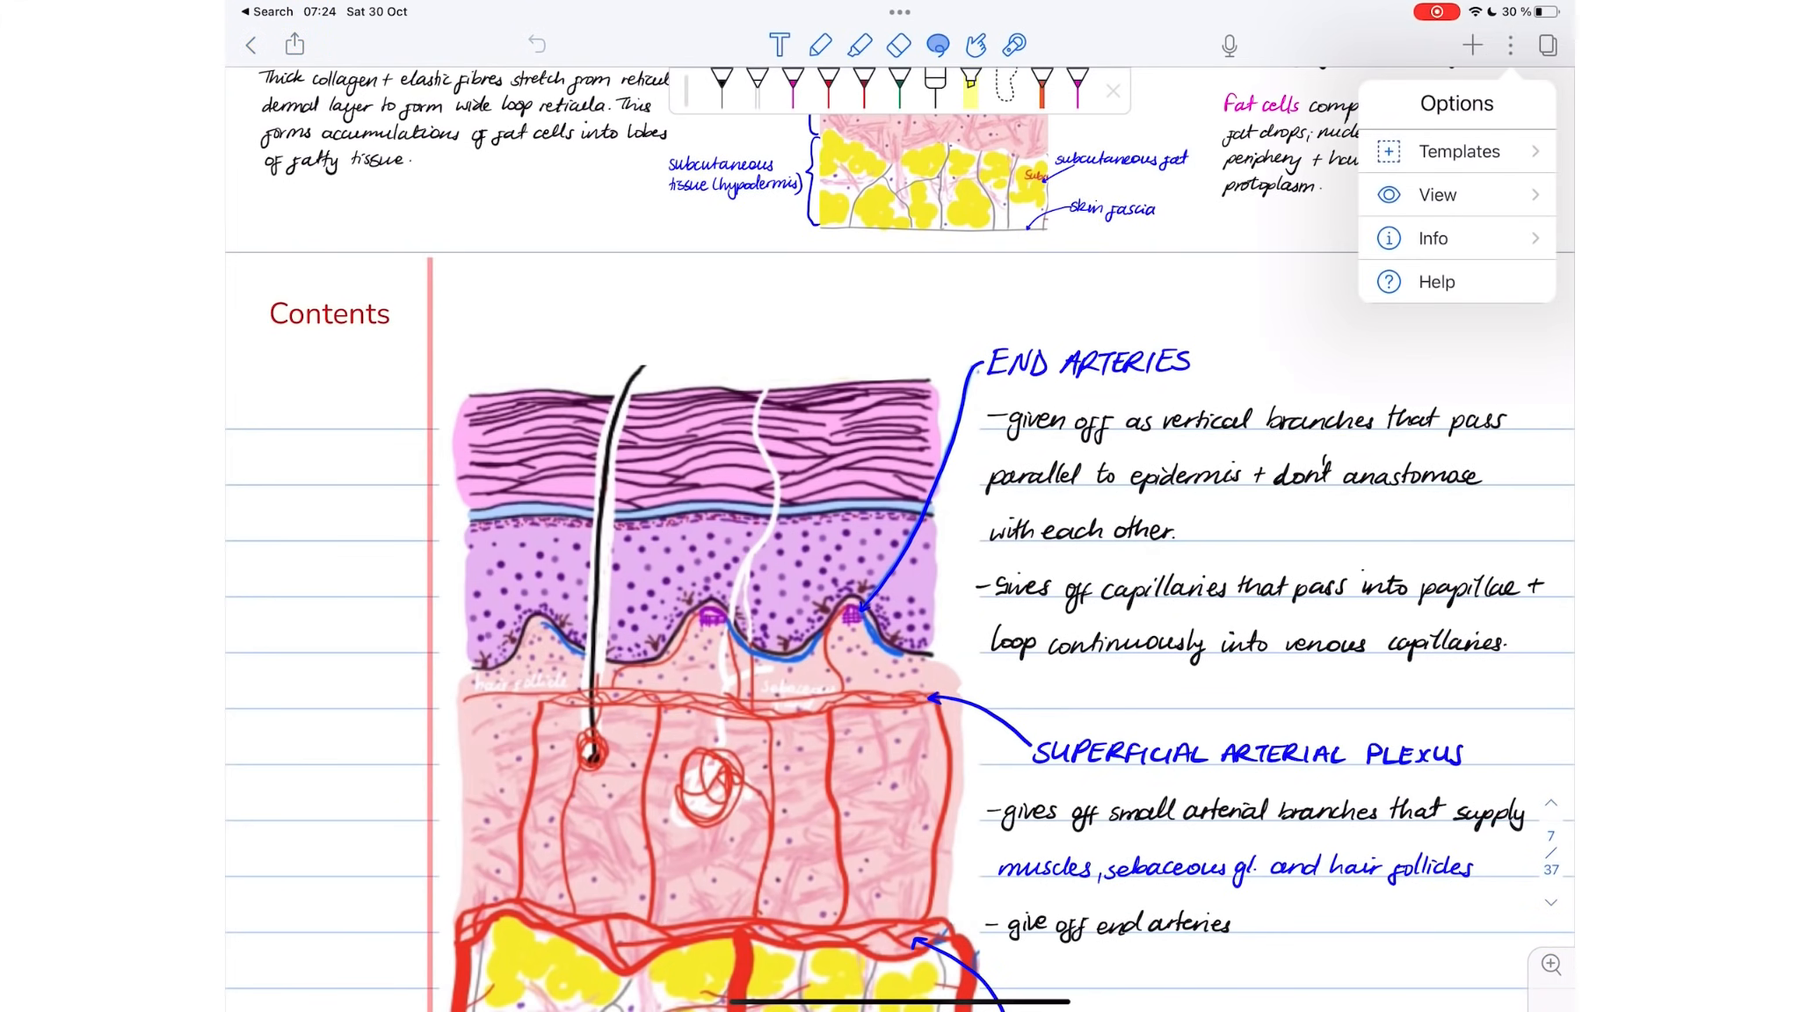
Step: Peek at the paper template settings, start a new blank note, and go back to the note library
click(1458, 151)
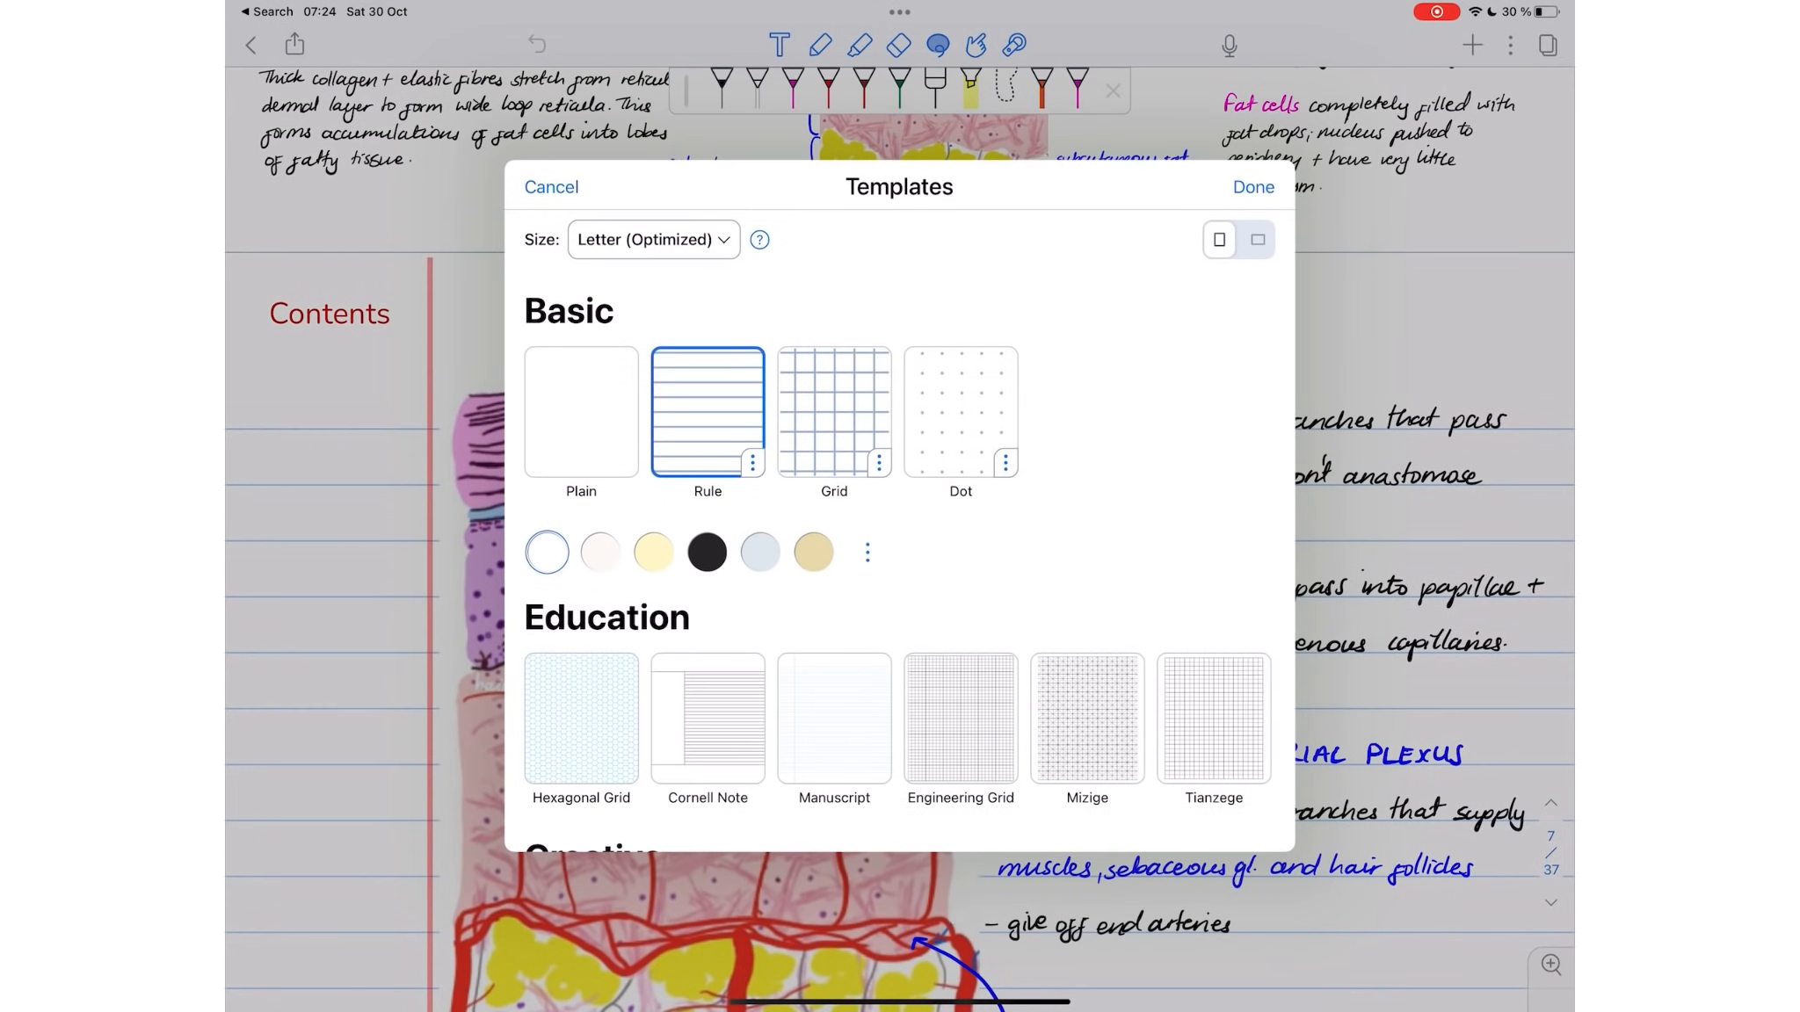
click(650, 239)
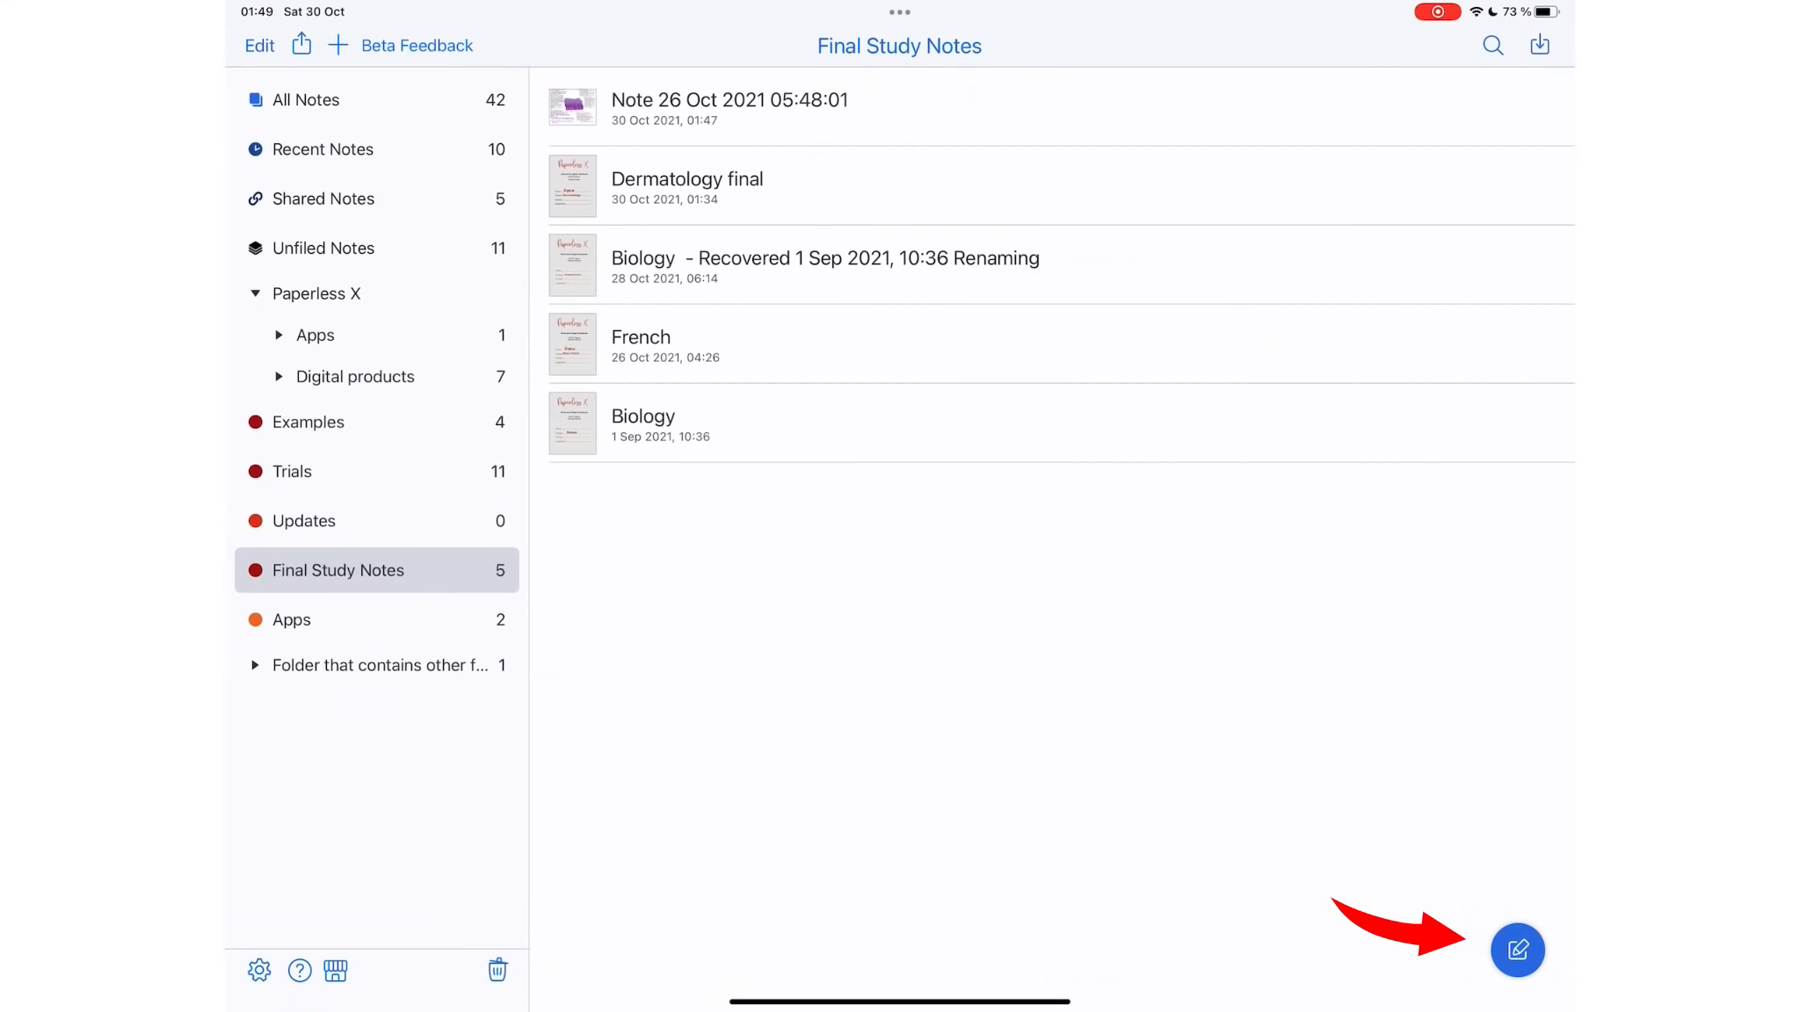
click(1517, 950)
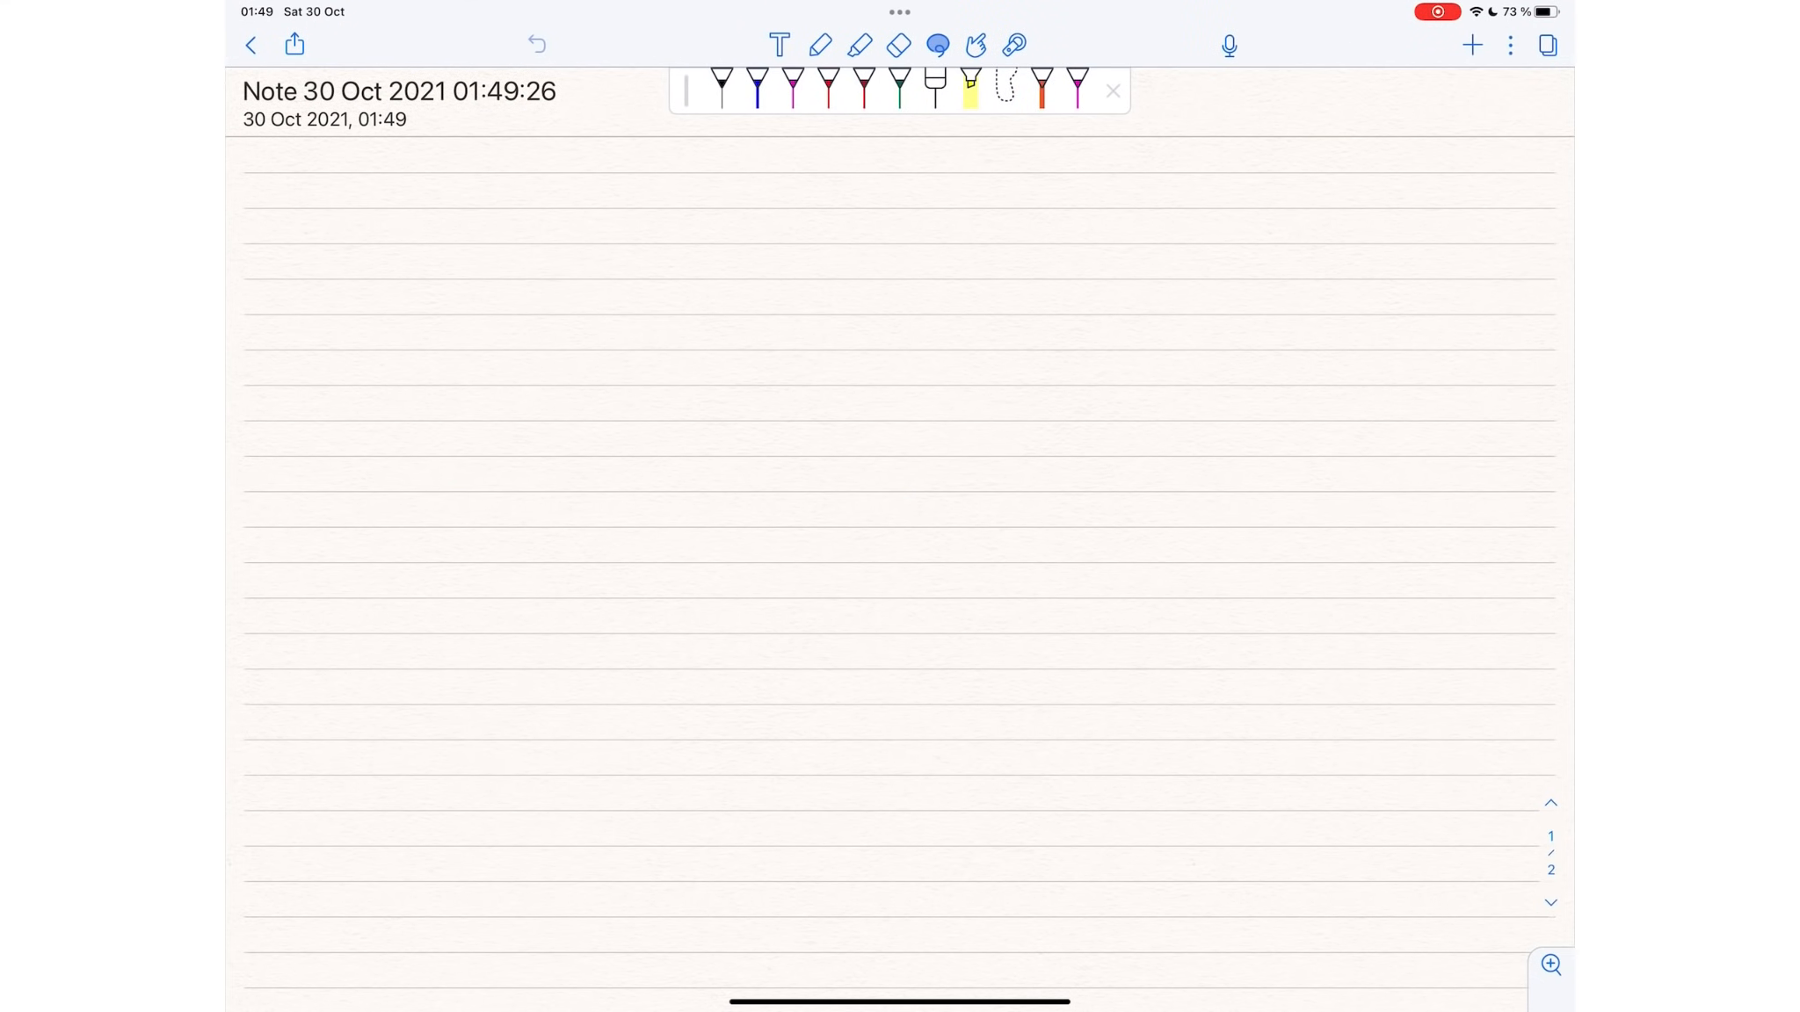
click(251, 44)
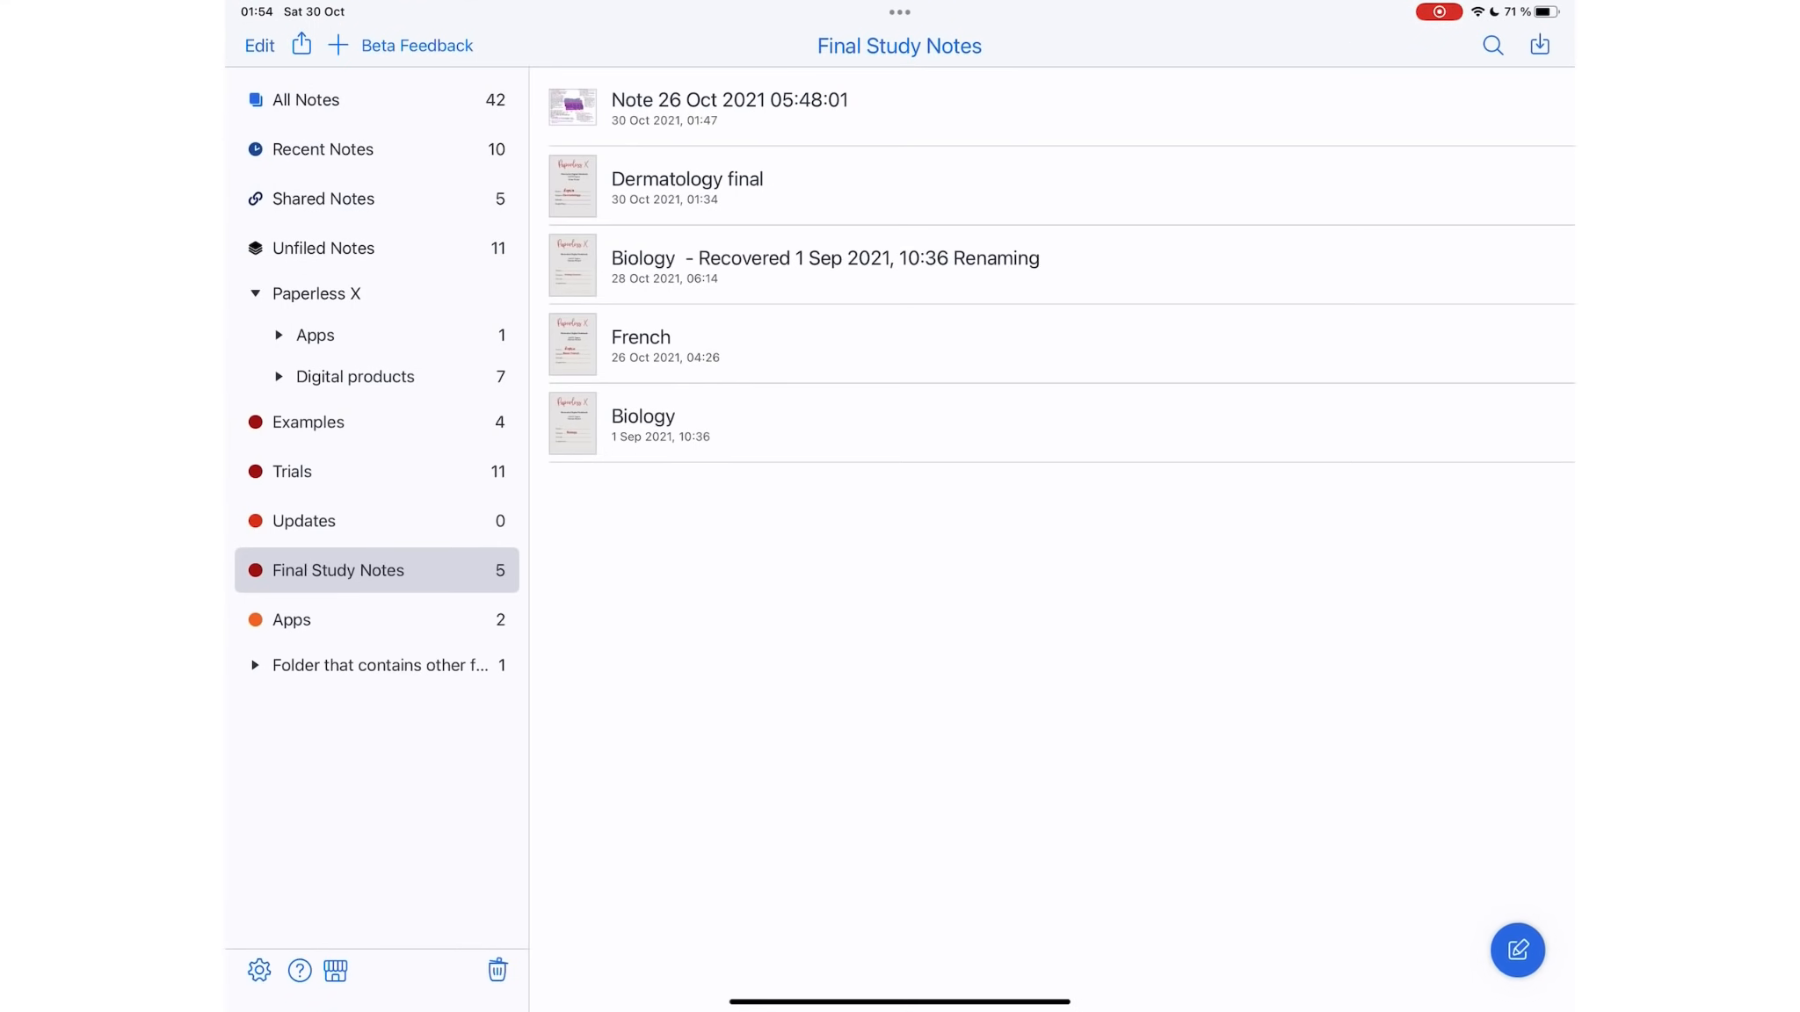
Step: Start a new note from Templates and try other paper sizes, ending on Letter (Optimized)
click(1517, 949)
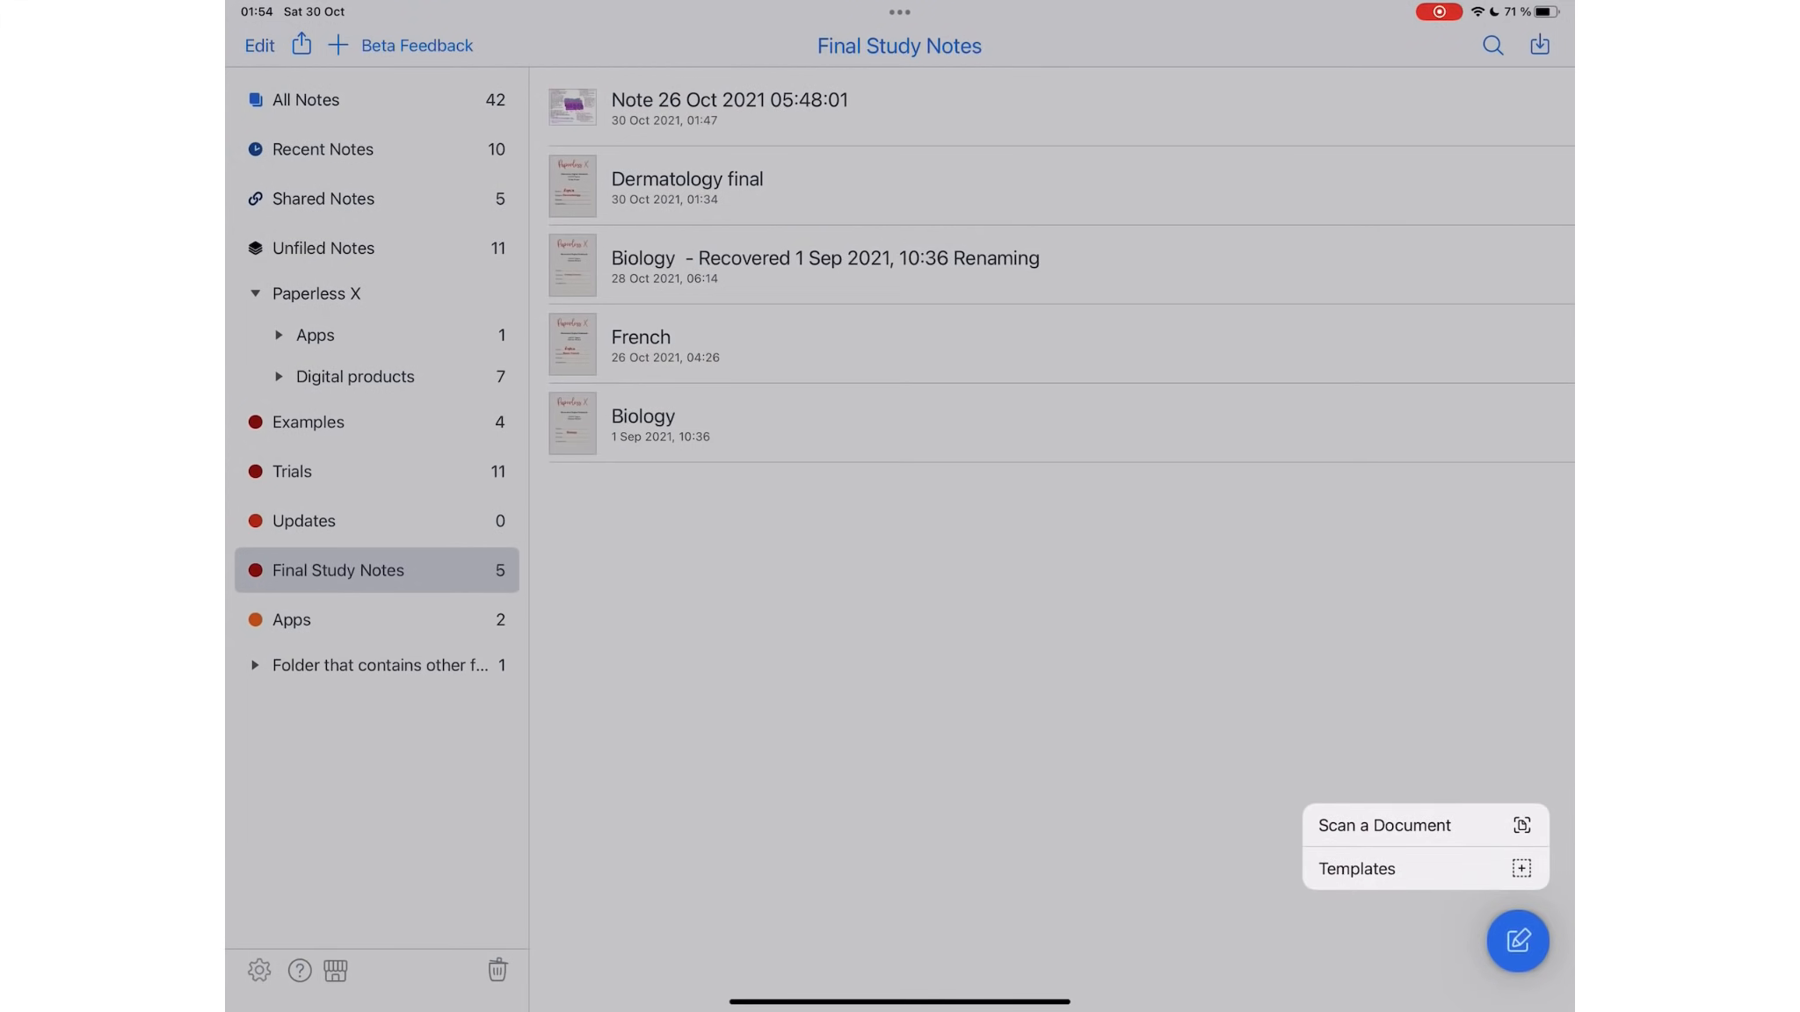
click(1355, 868)
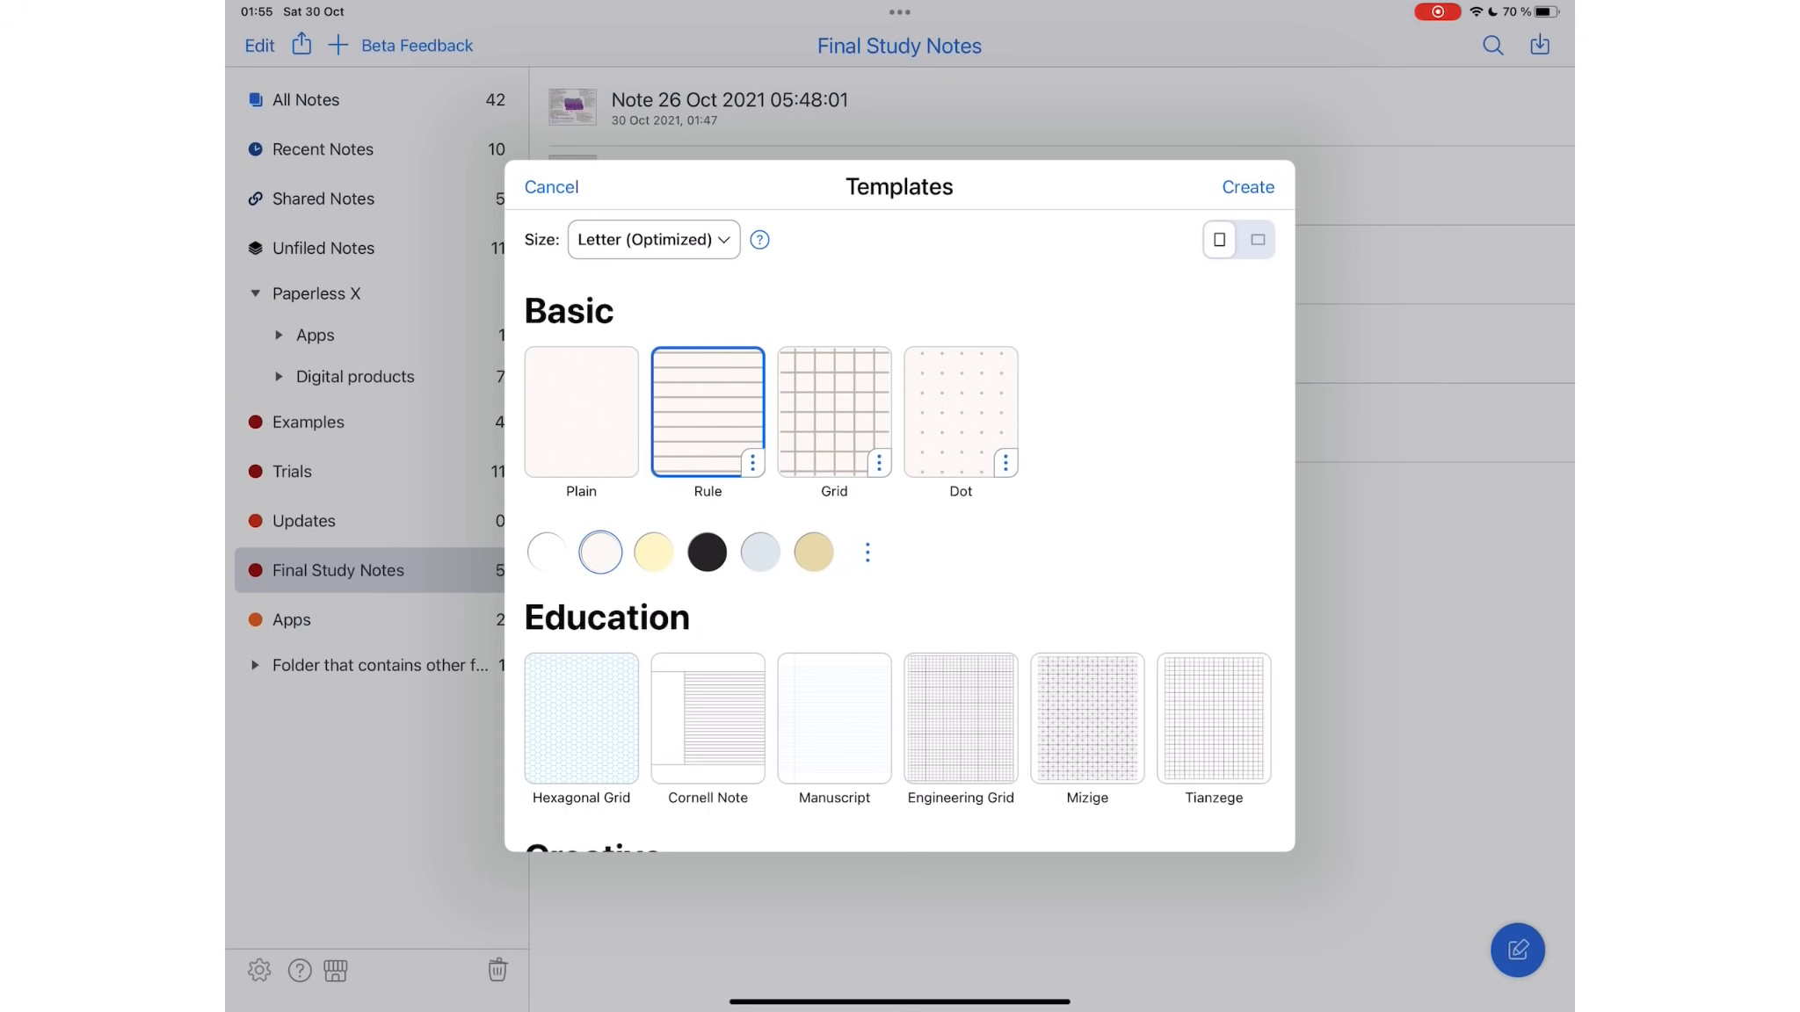
click(652, 239)
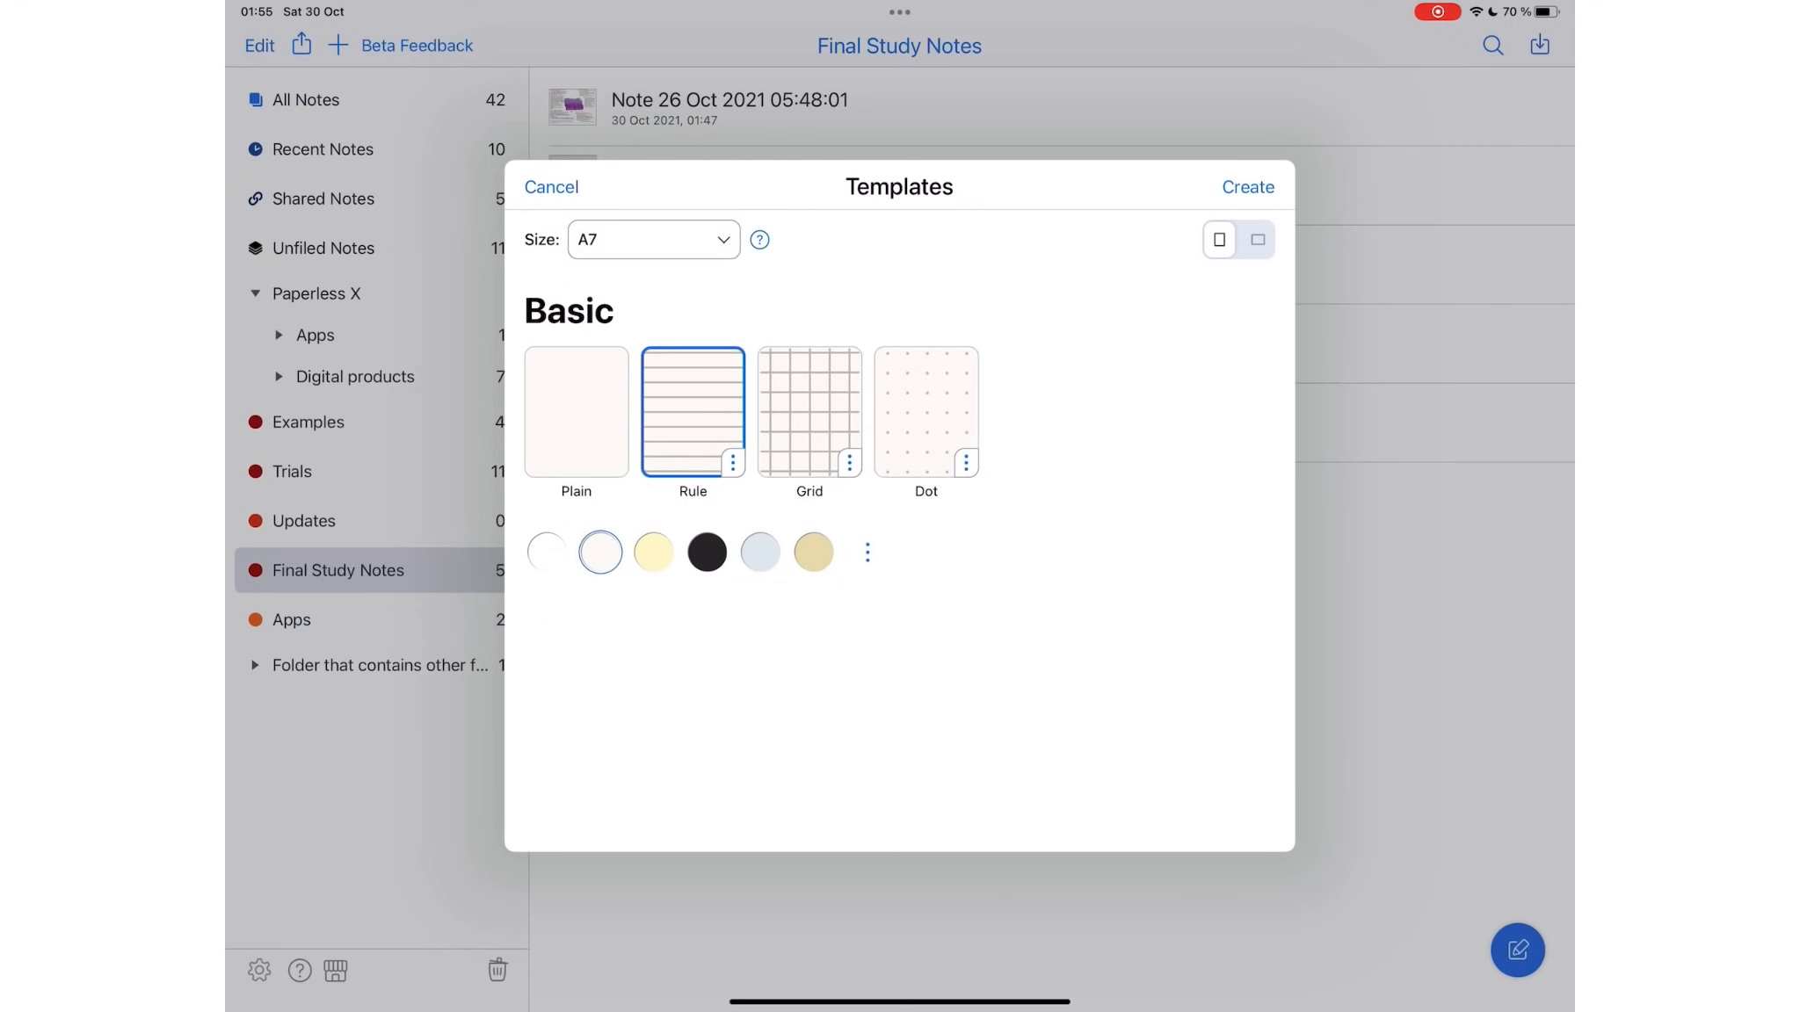
click(652, 239)
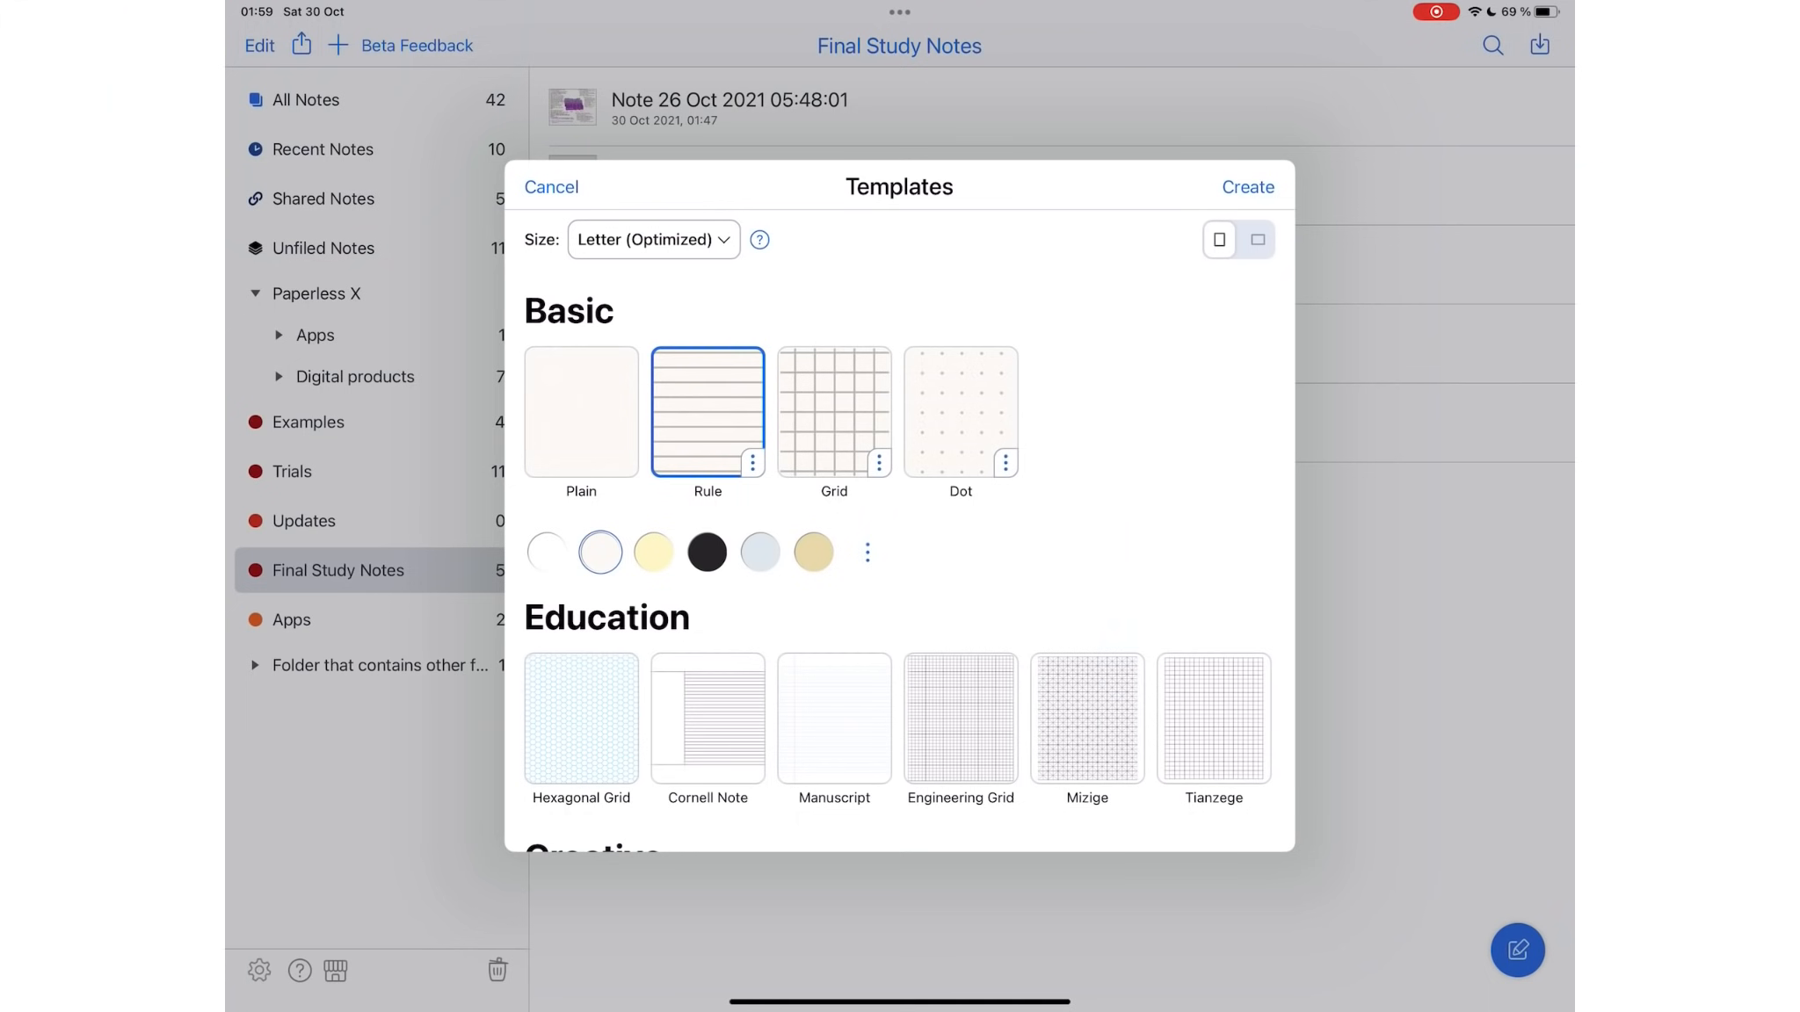
Step: Create the note with the chosen ruled template
click(1246, 186)
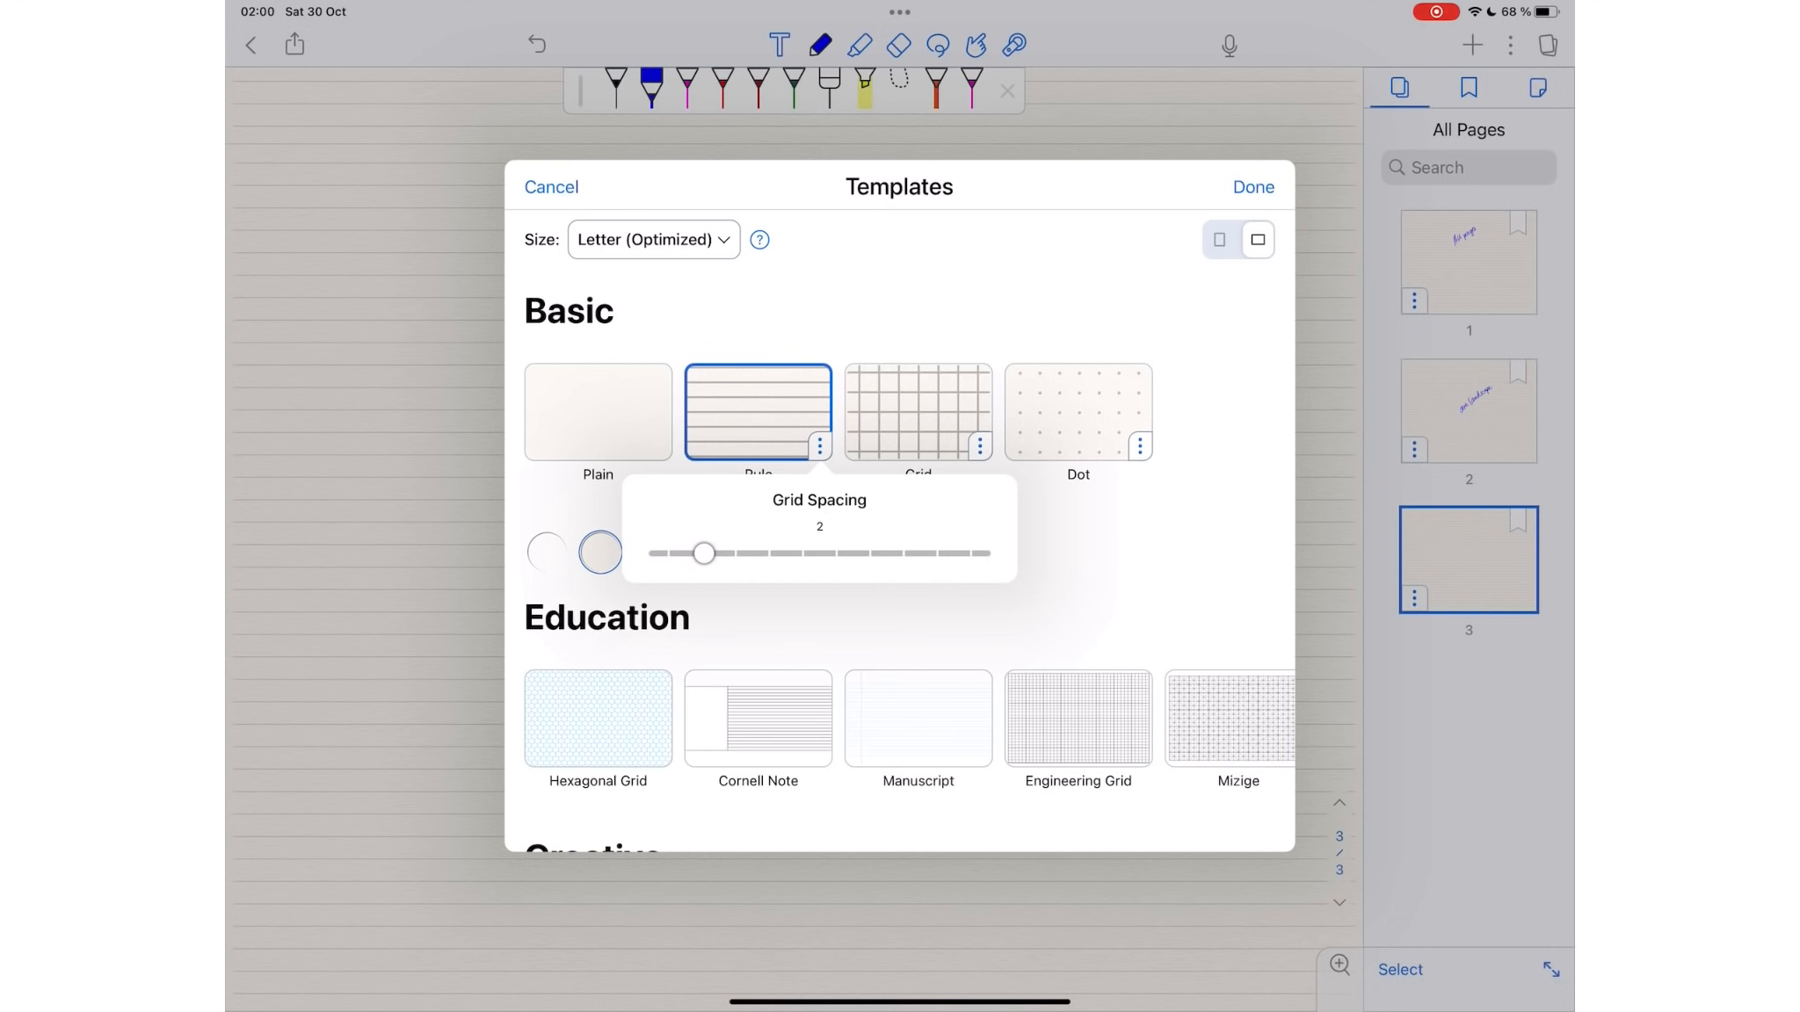
Step: Widen the ruled line spacing from 2 to 4 and then 8
drag(703, 554, 770, 553)
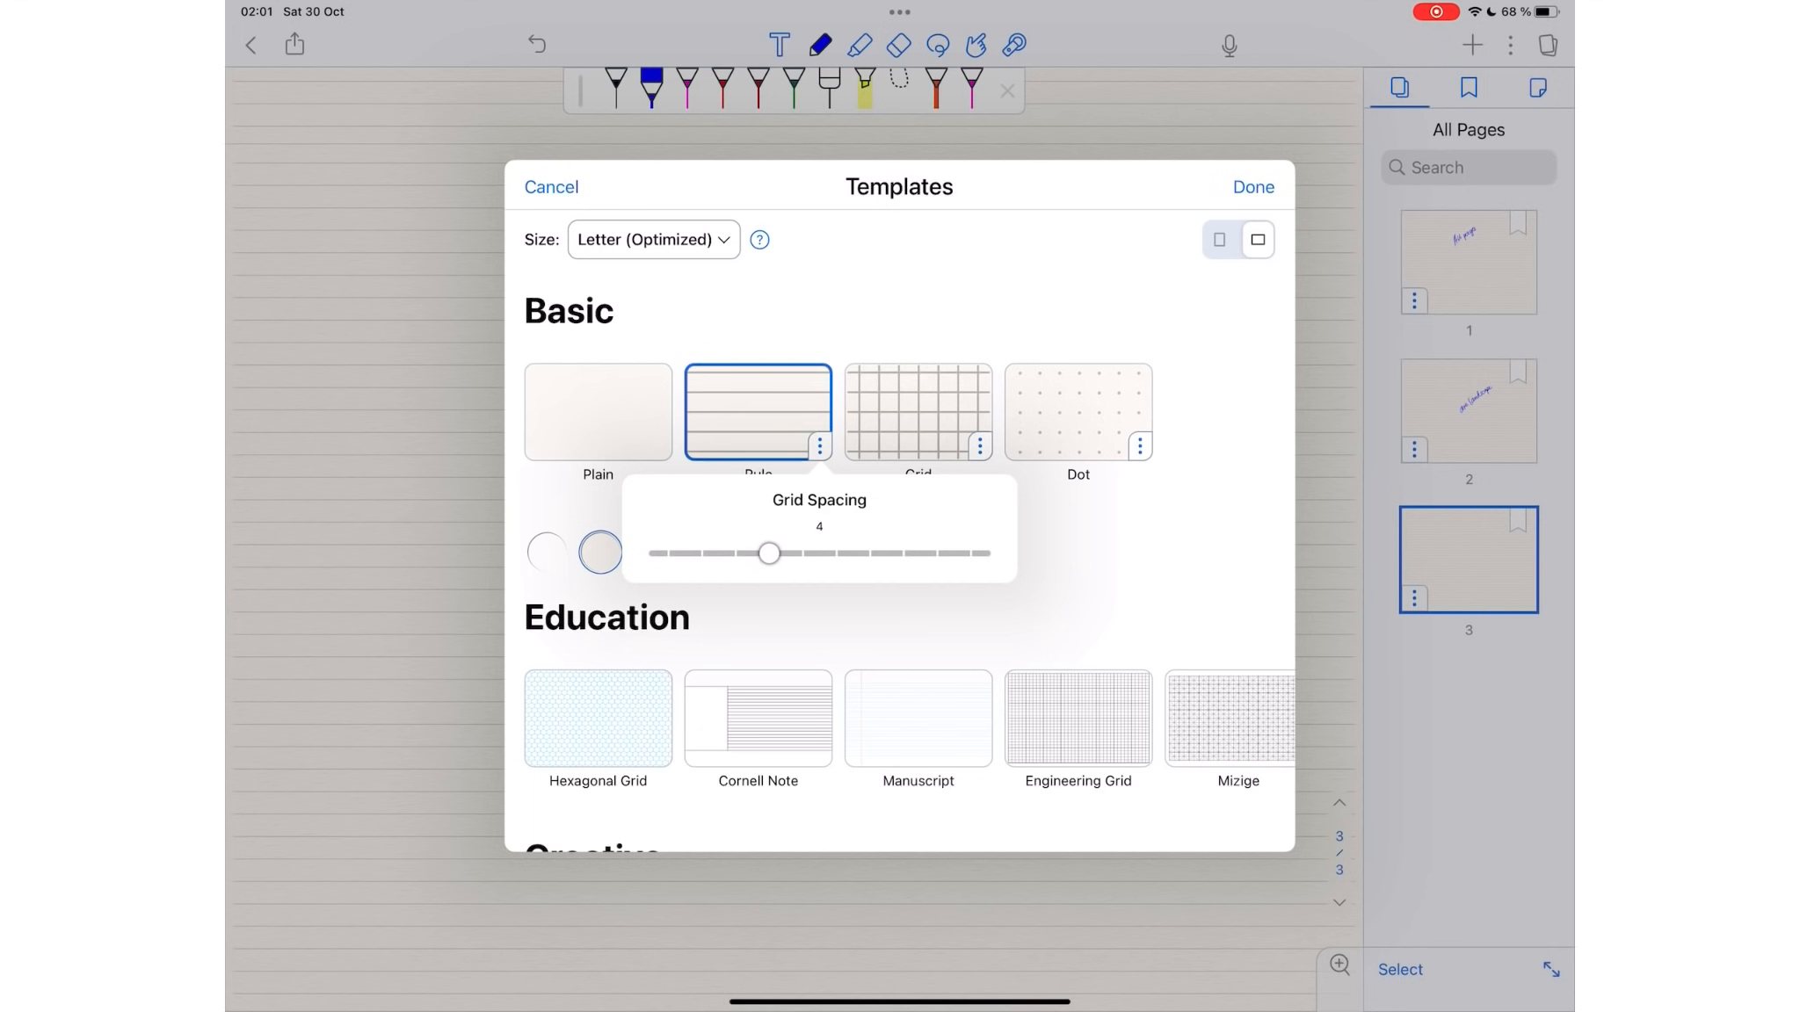
drag(770, 553, 898, 554)
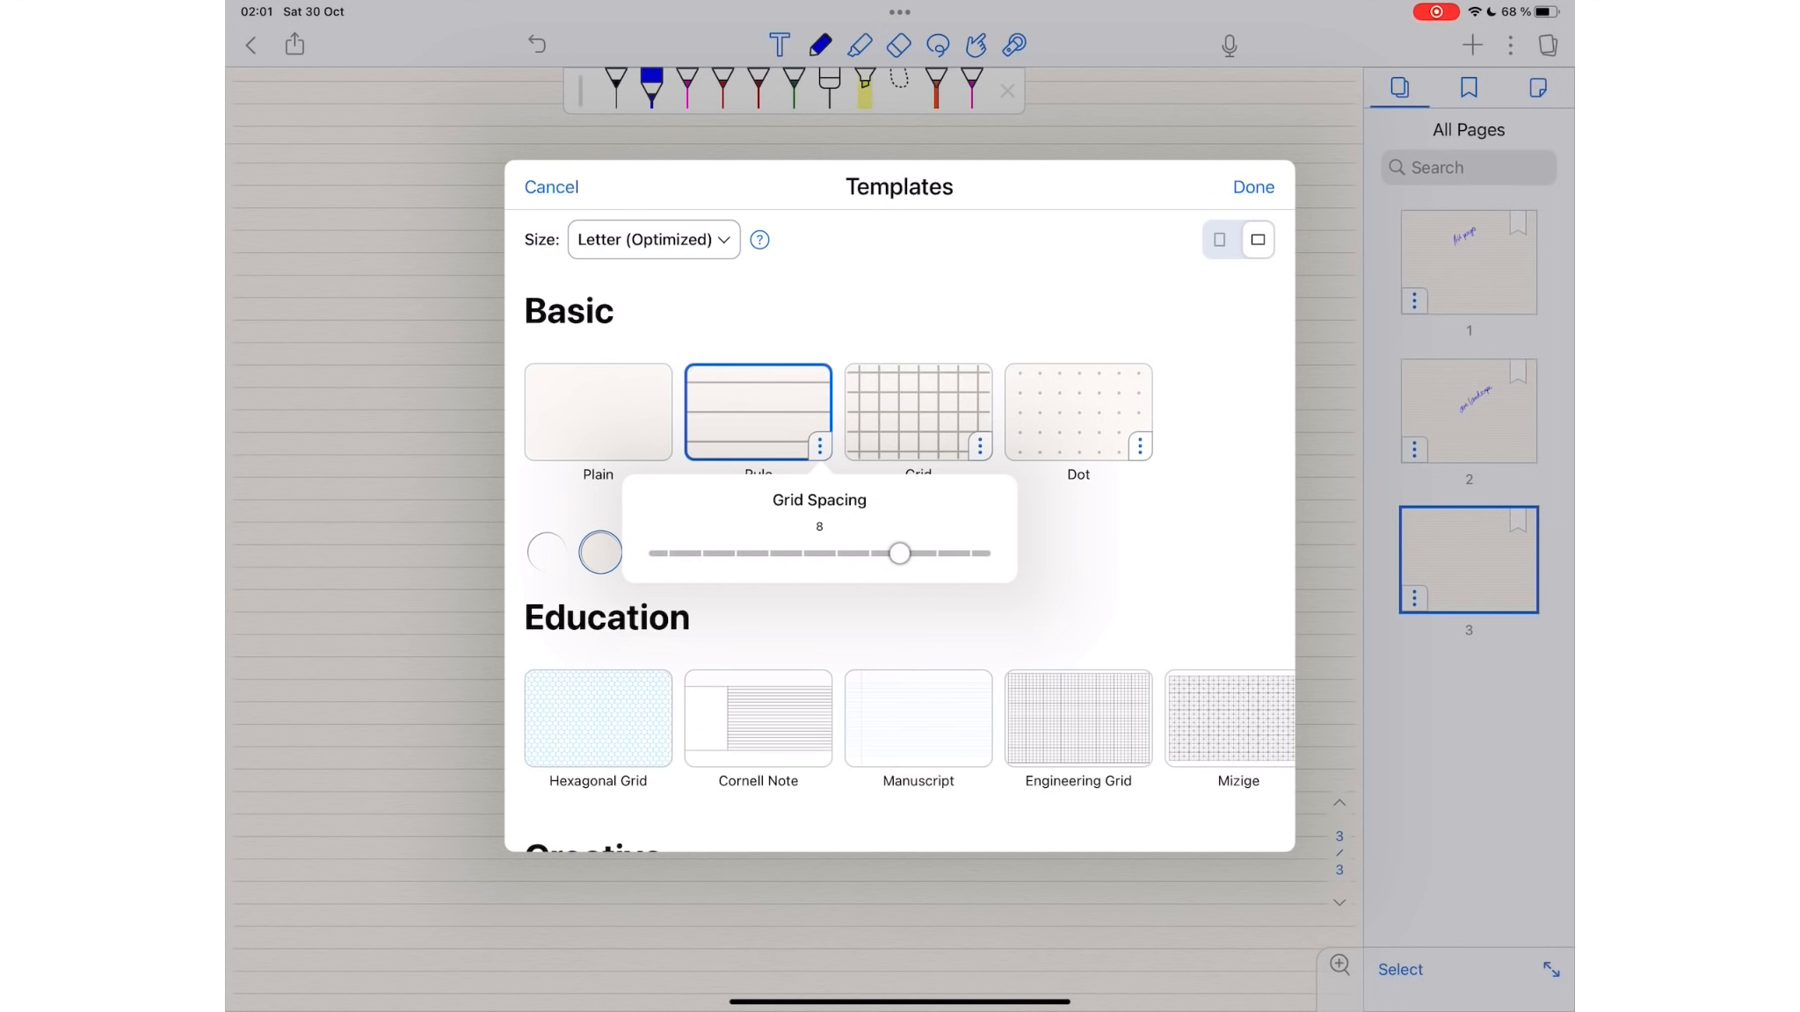
drag(898, 554, 965, 554)
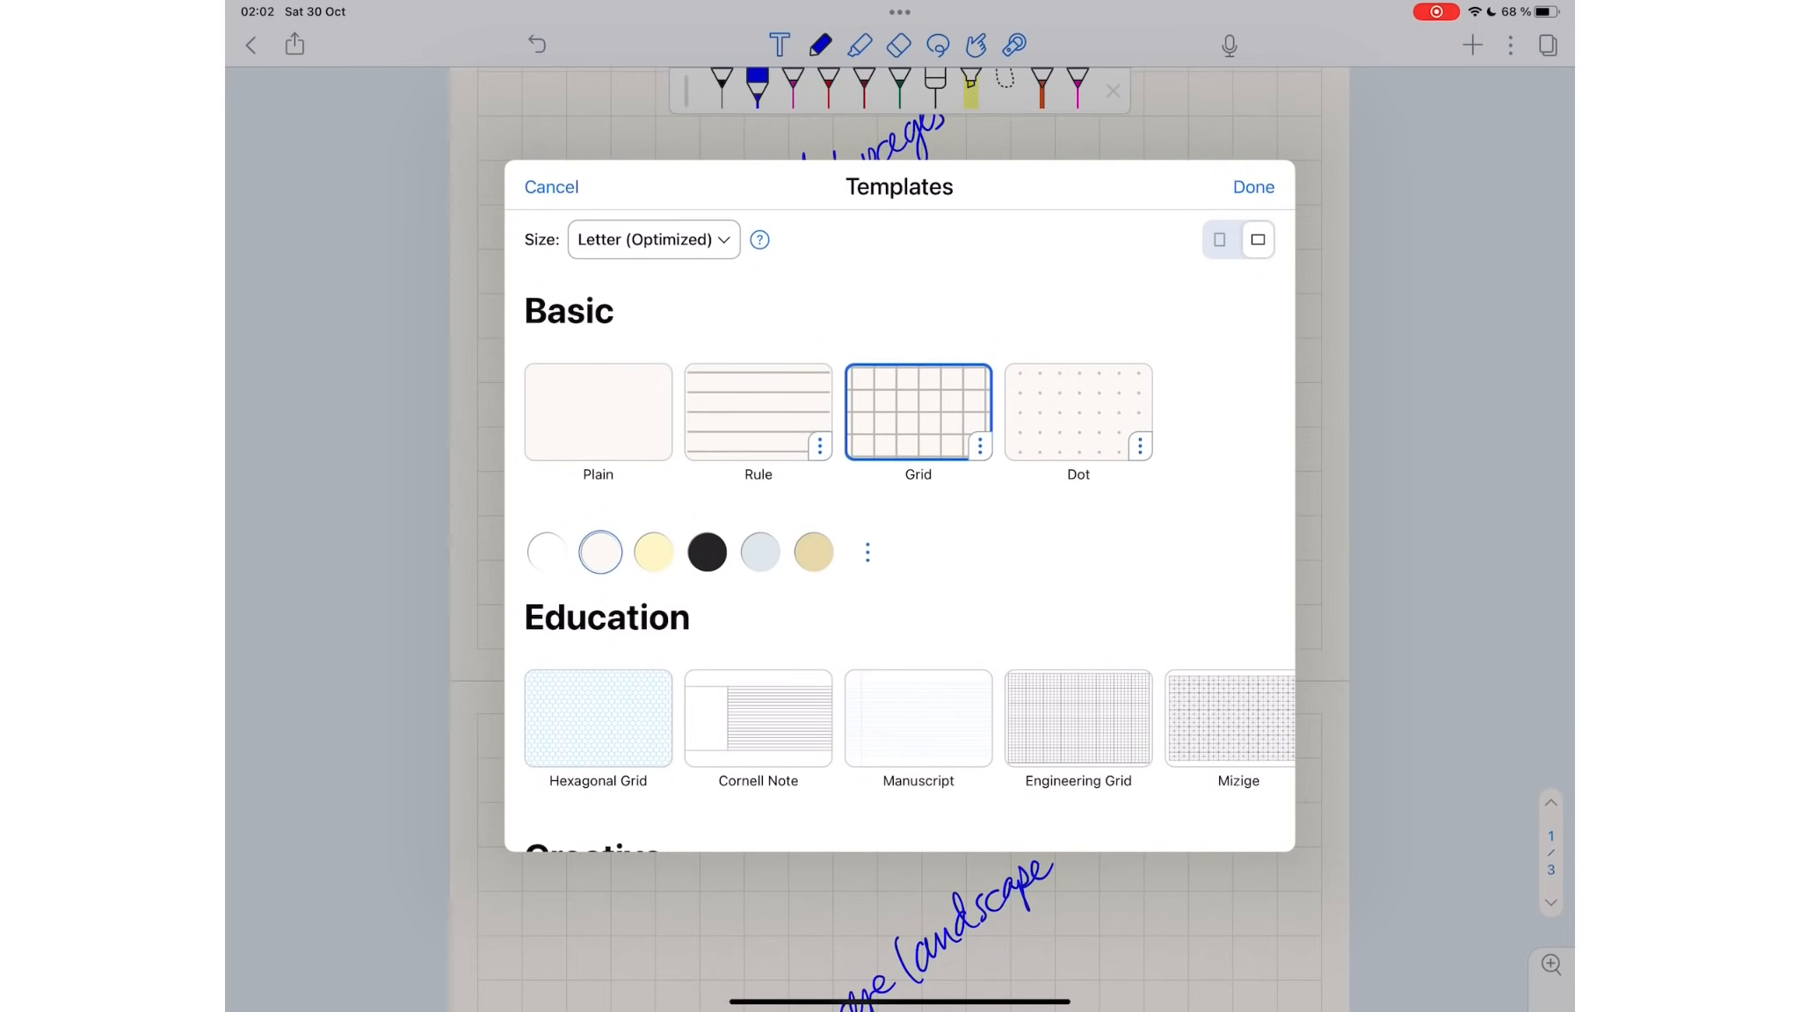
Step: Try tan and then yellow paper from the full palette, and switch to the Manuscript template
click(812, 552)
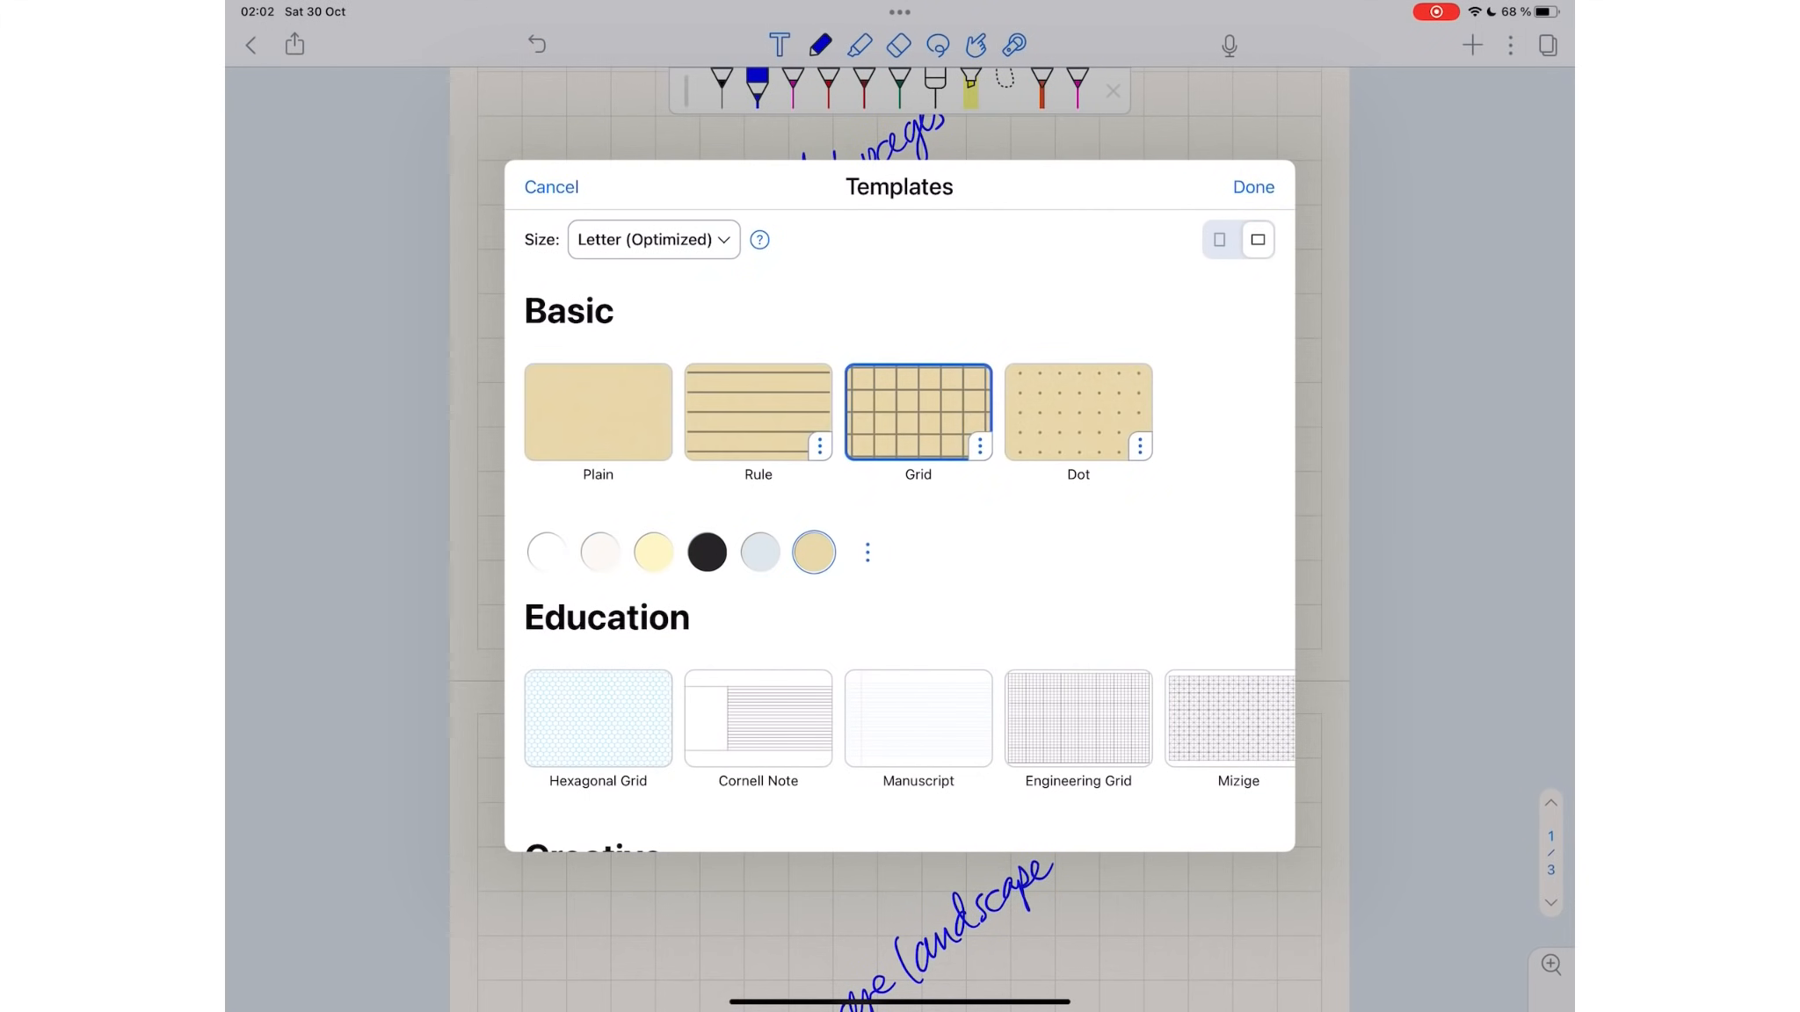
click(866, 551)
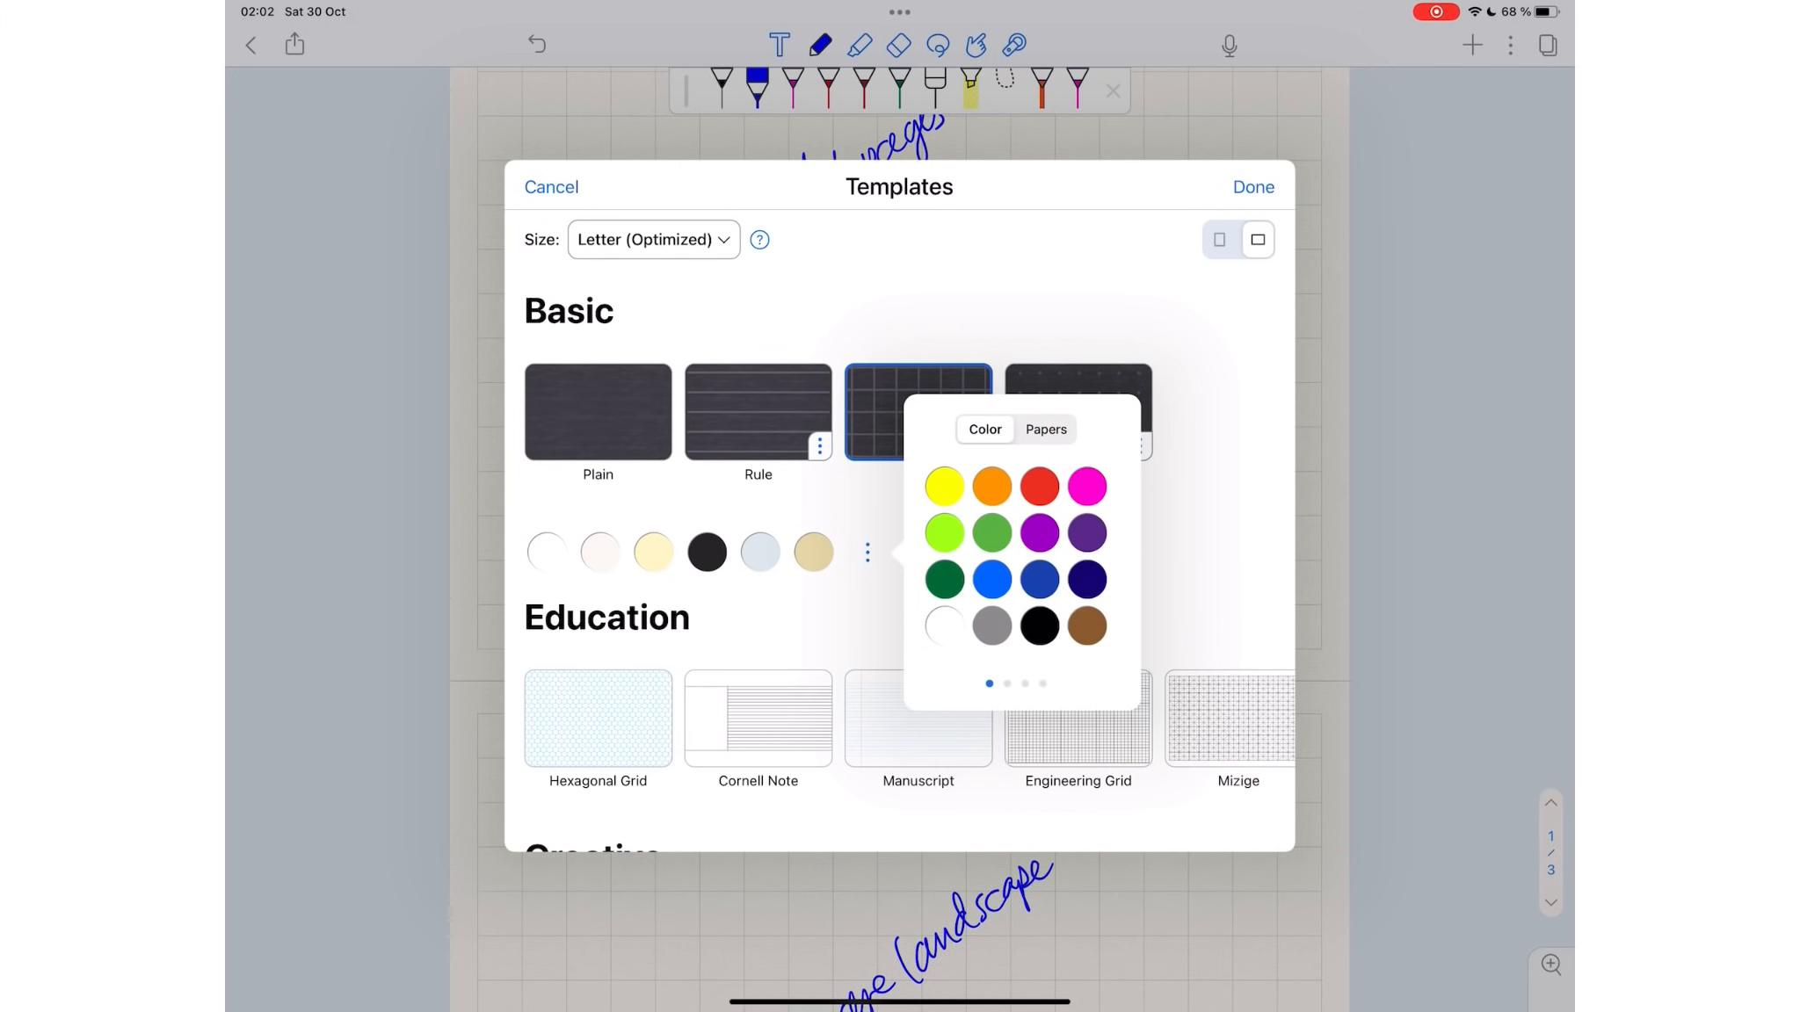
click(943, 485)
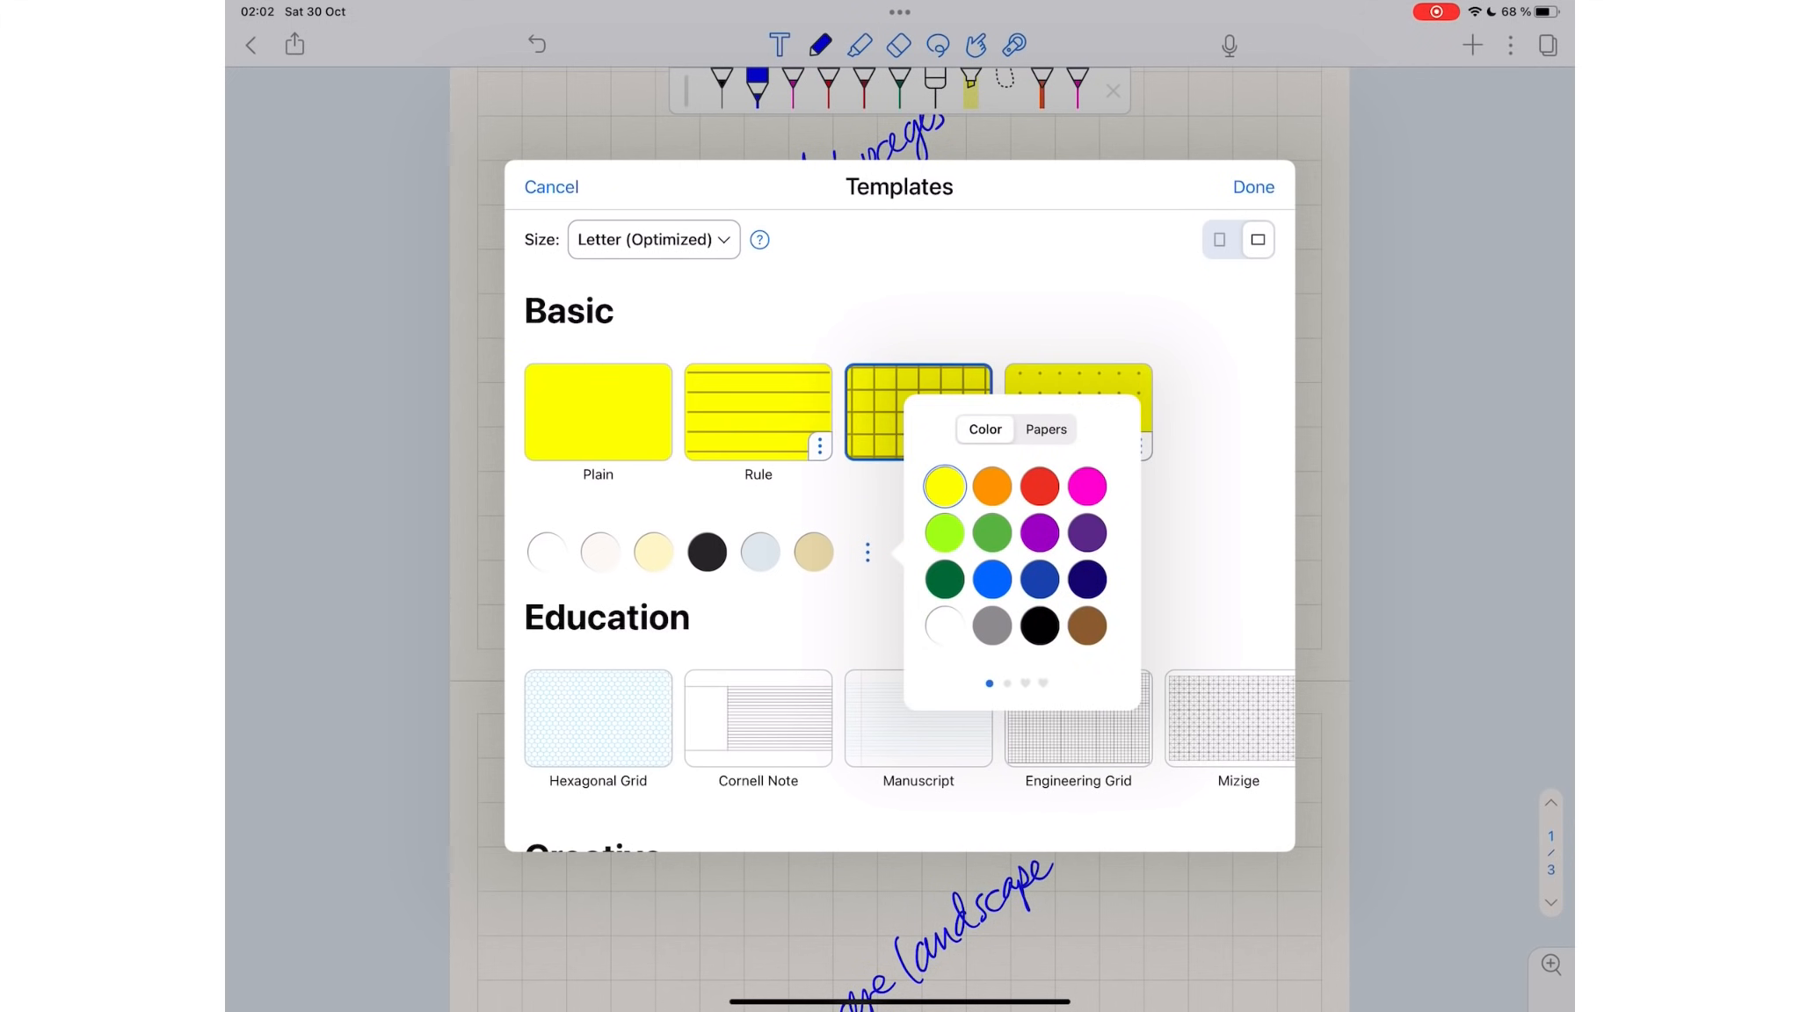
click(1086, 487)
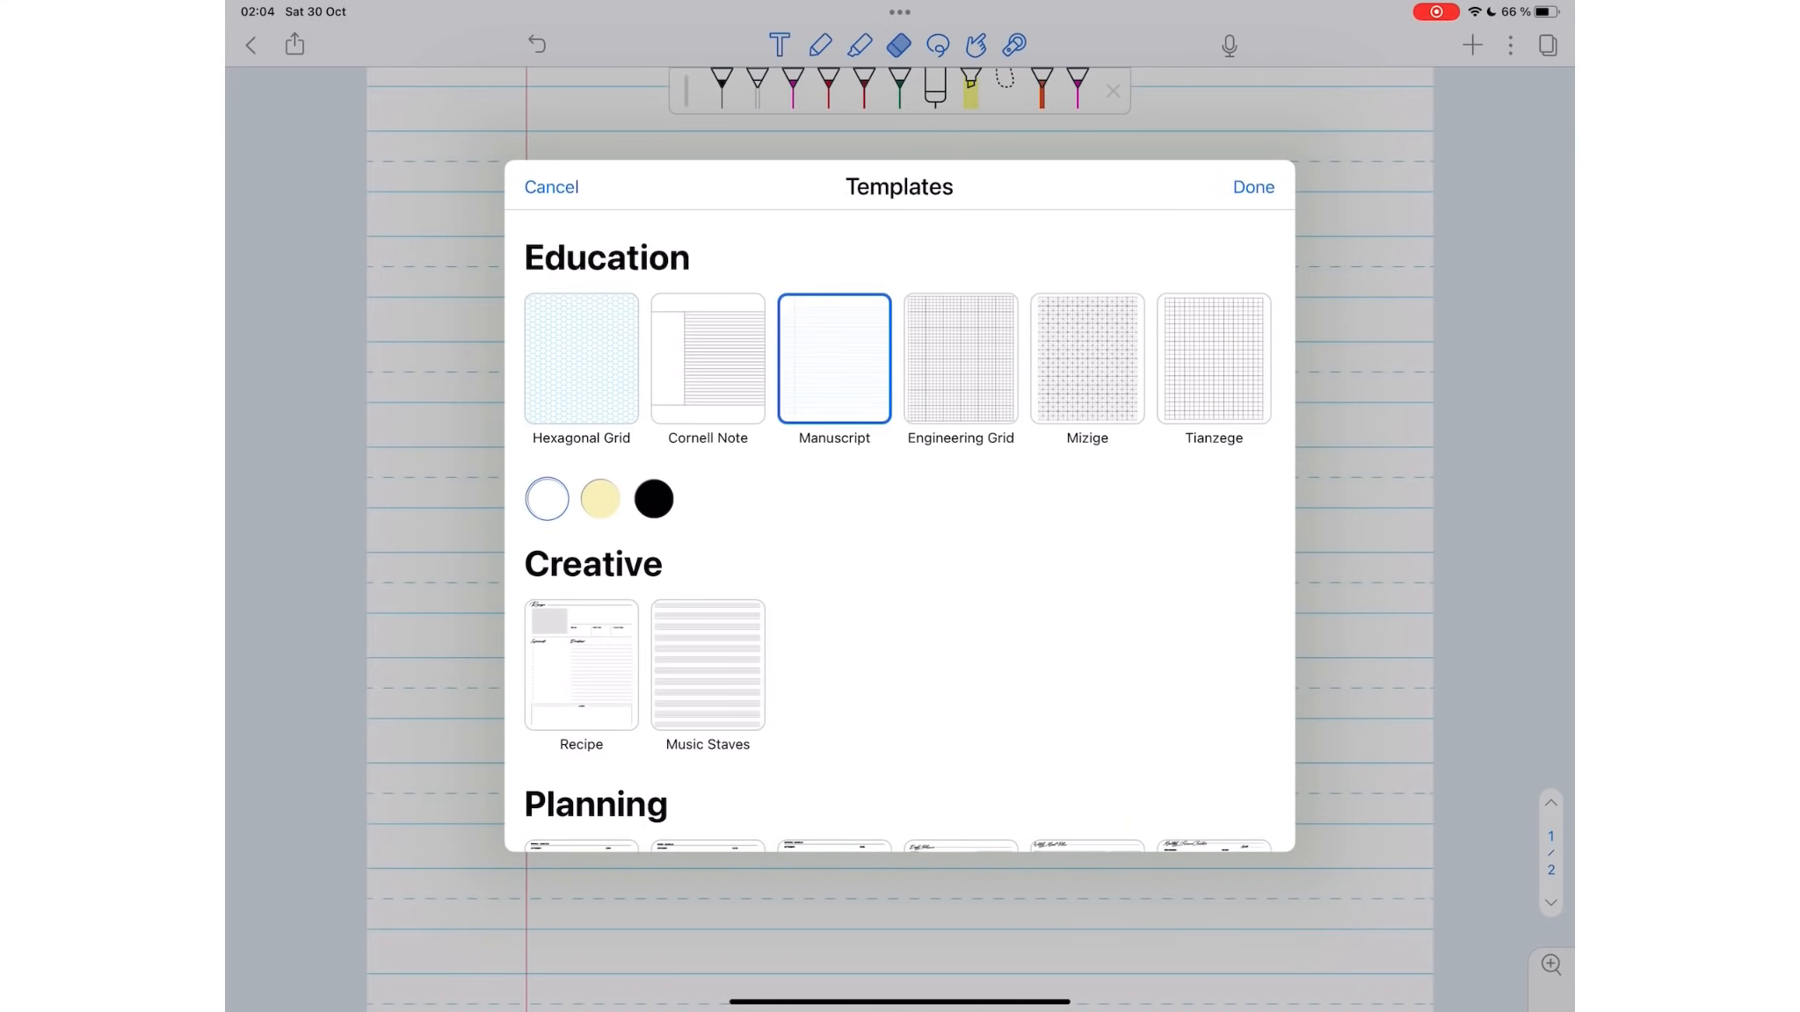
Step: Choose the Daily Planner template under Planning and make its paper black
scroll(down, 3)
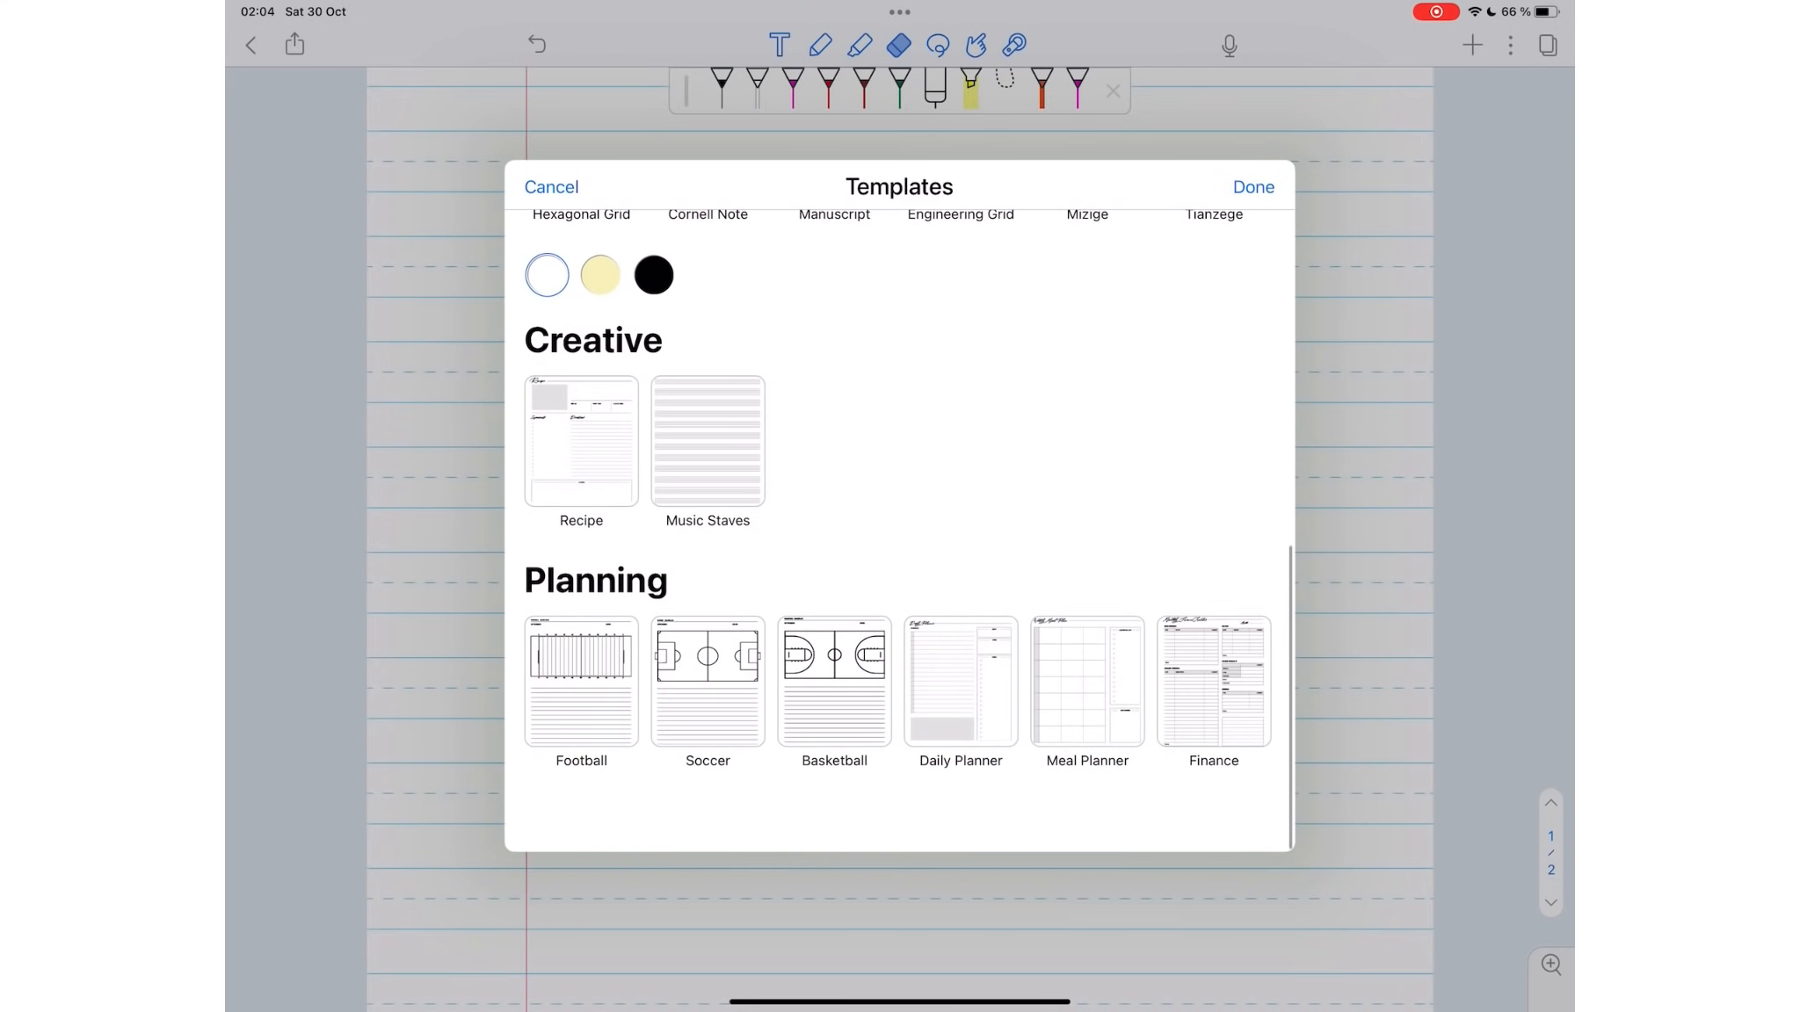
scroll(down, 3)
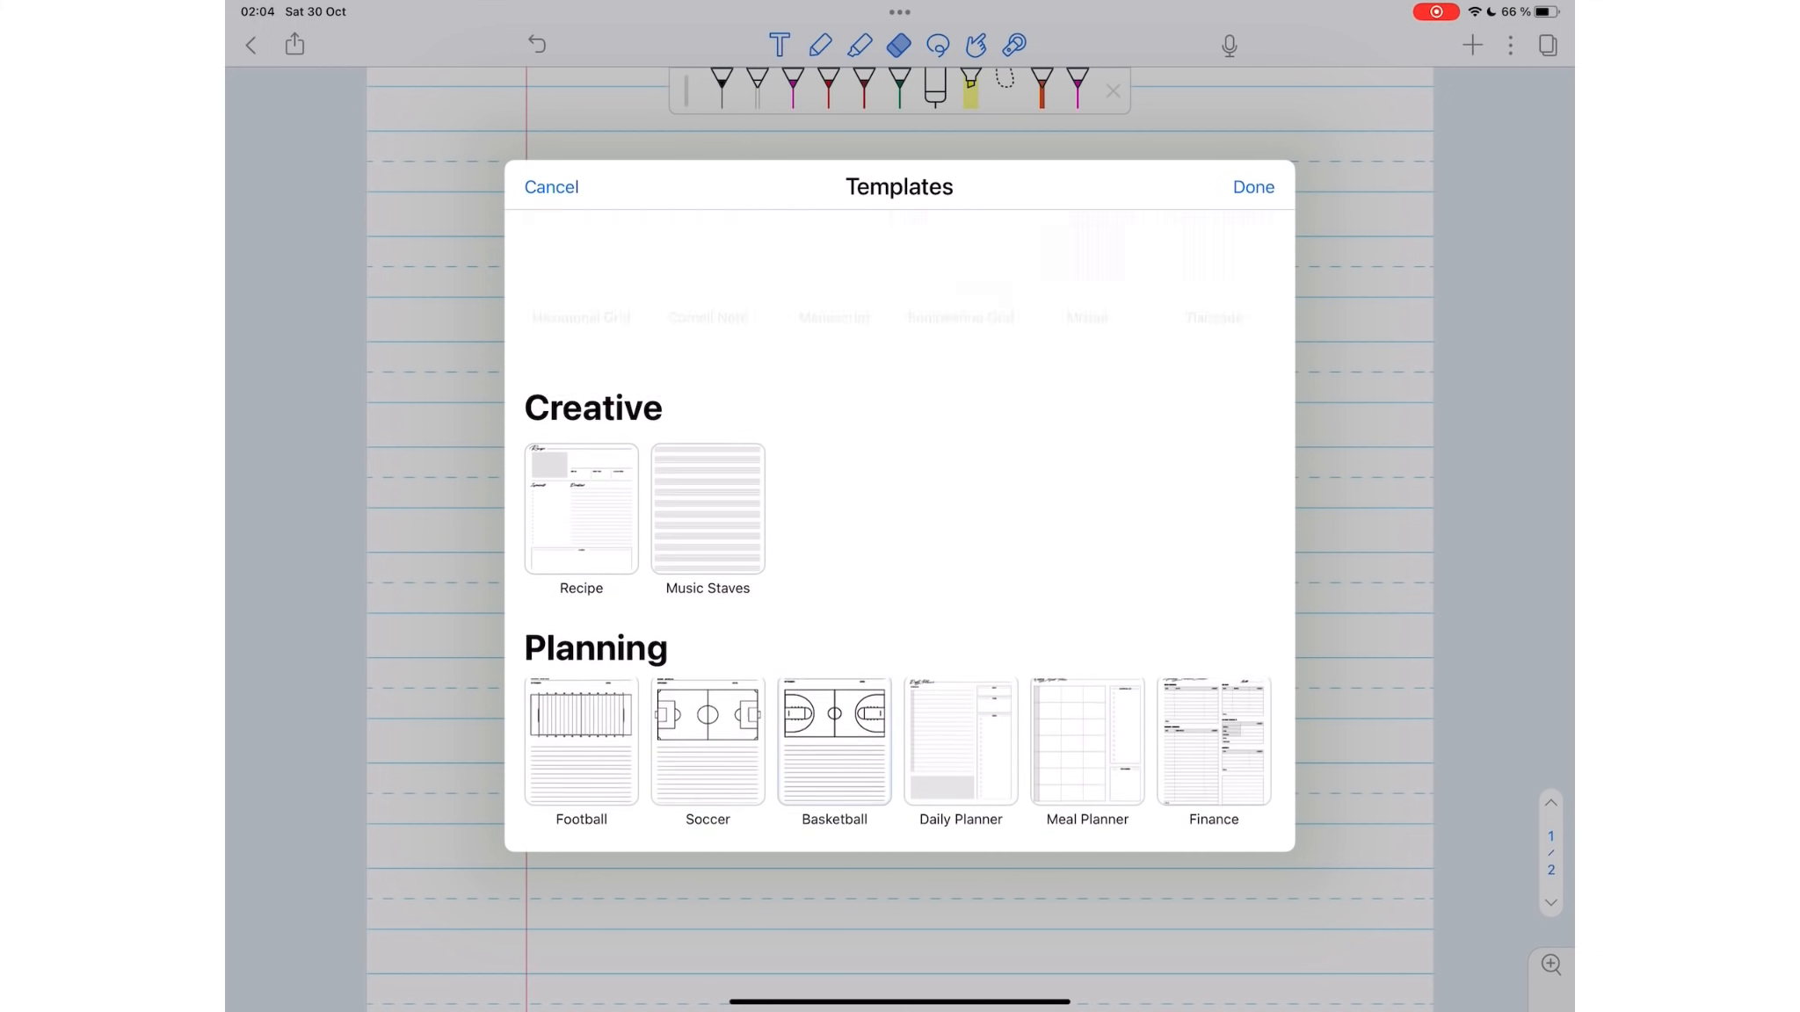
click(835, 631)
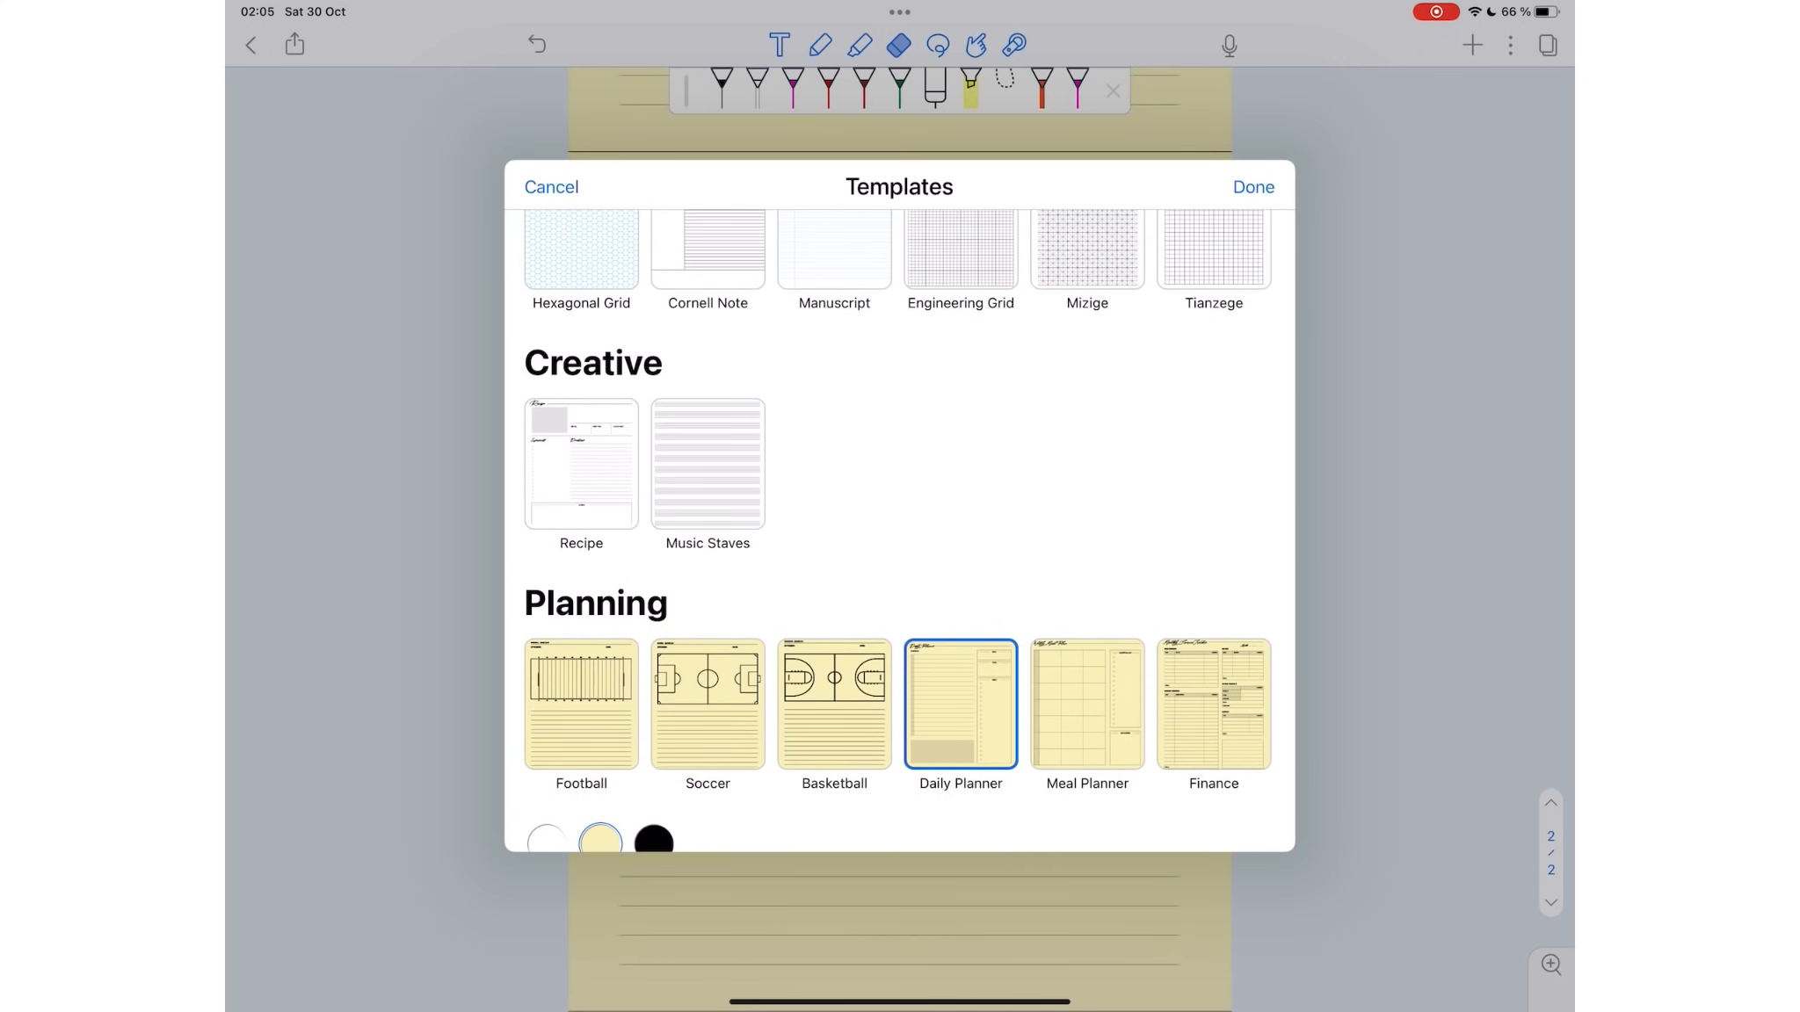
click(652, 842)
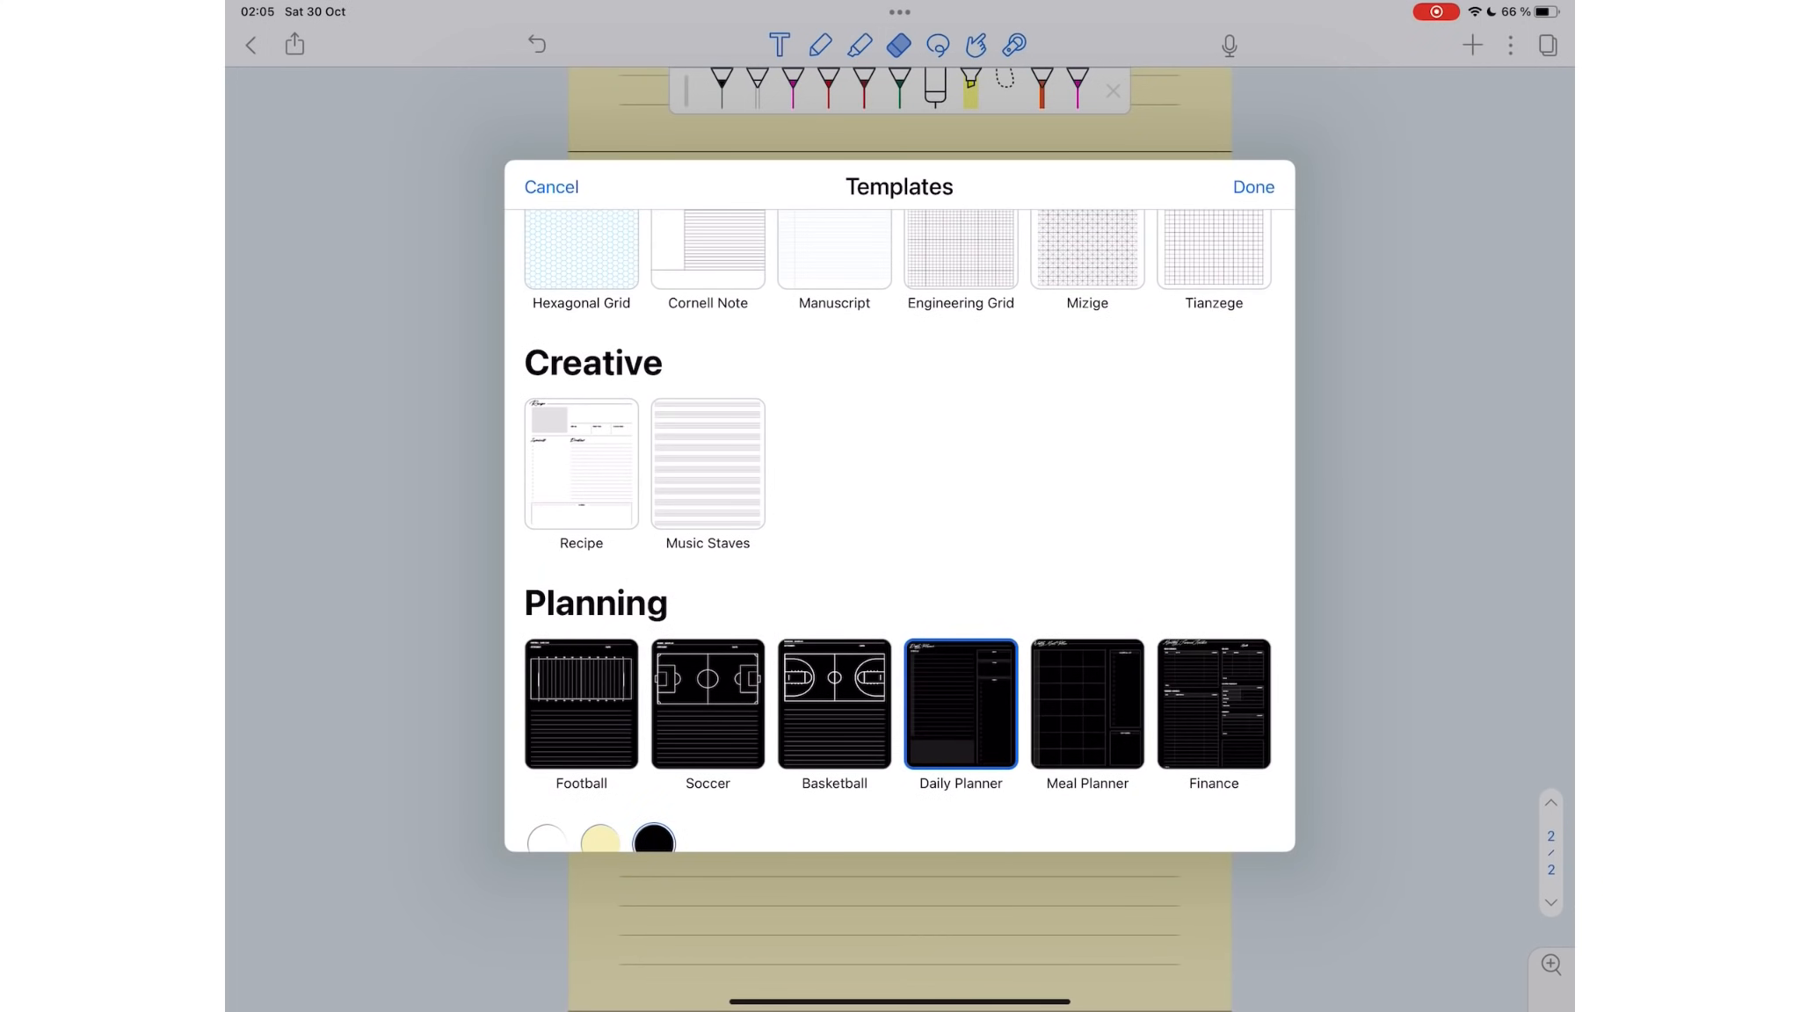
click(547, 842)
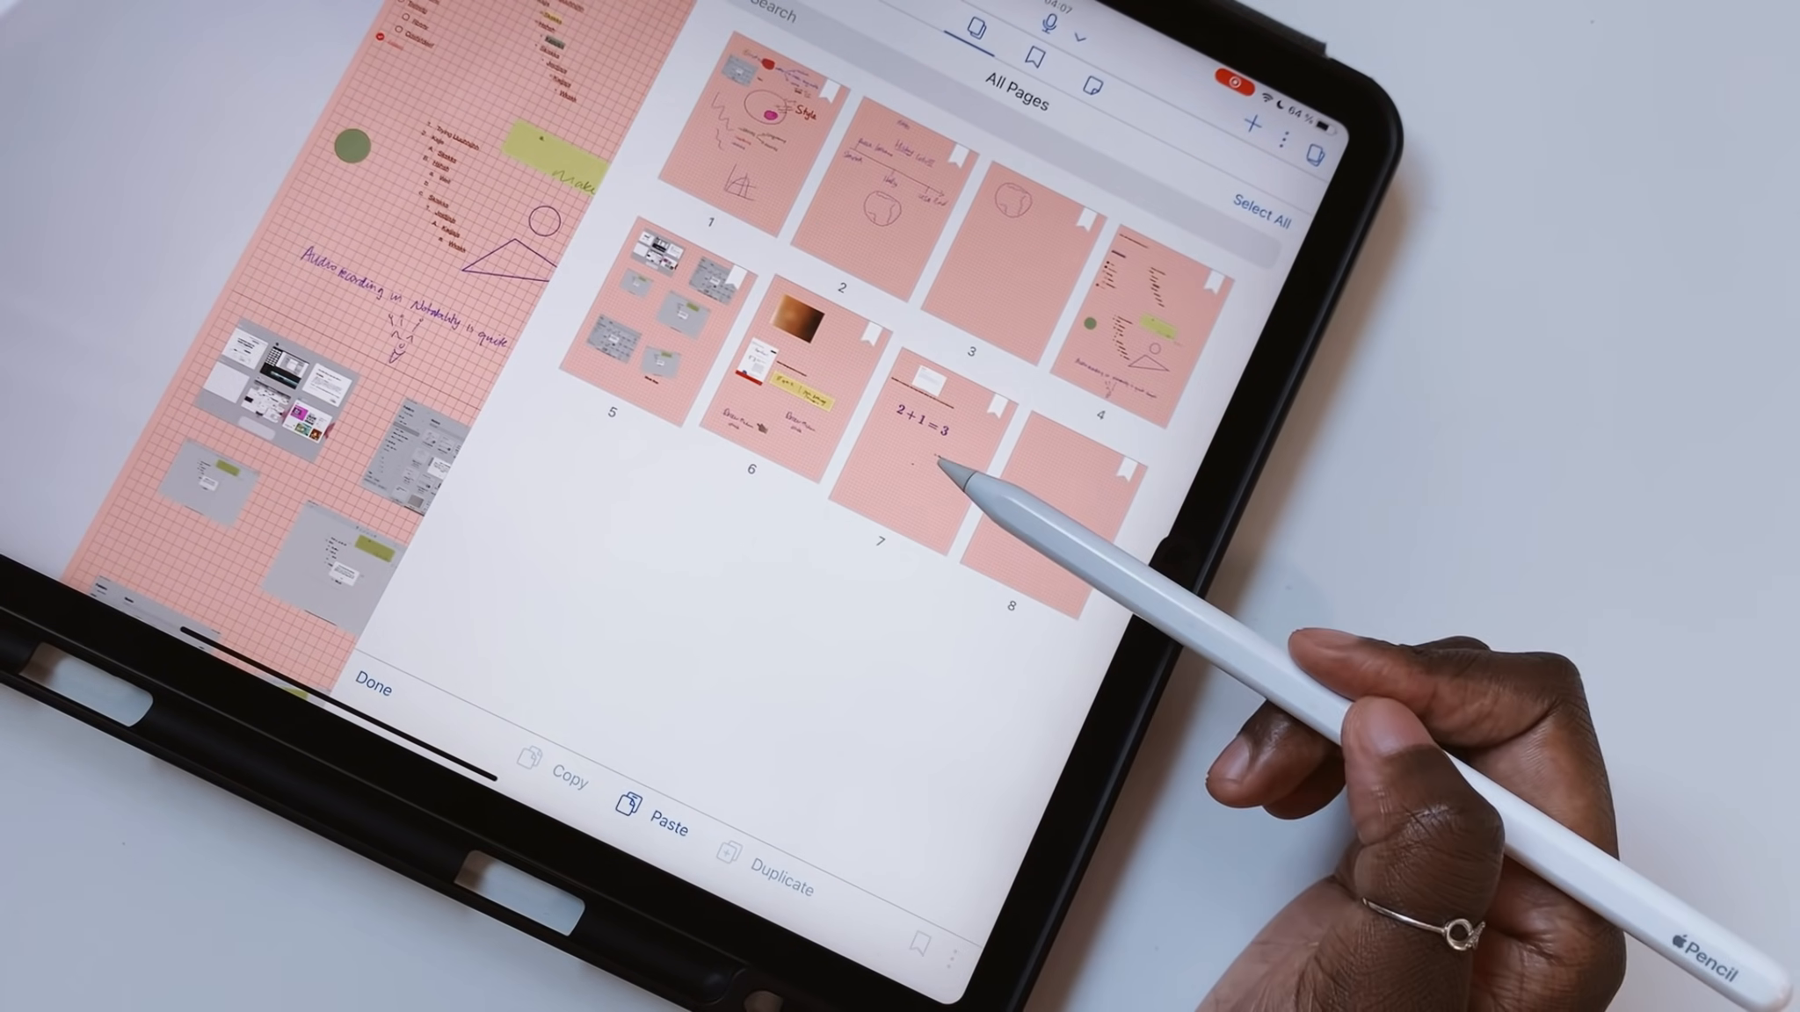
Step: Add several planner page thumbnails to the multi-page selection
click(928, 453)
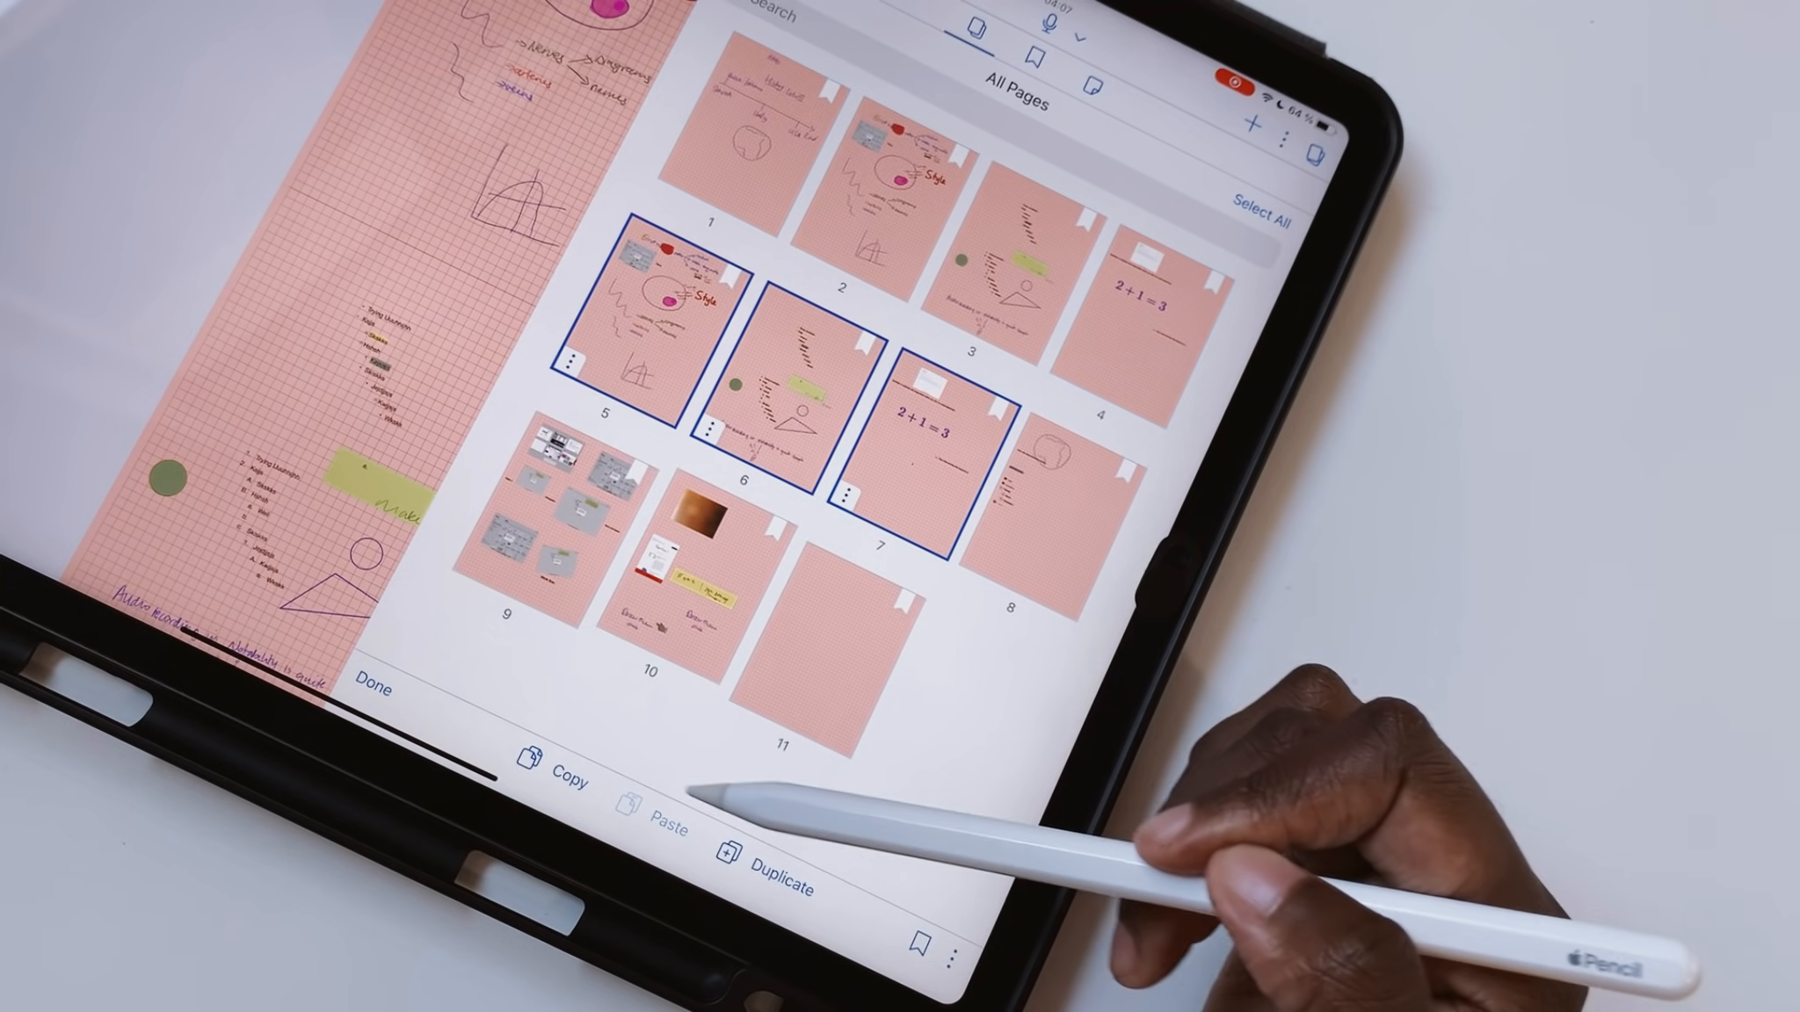
click(796, 648)
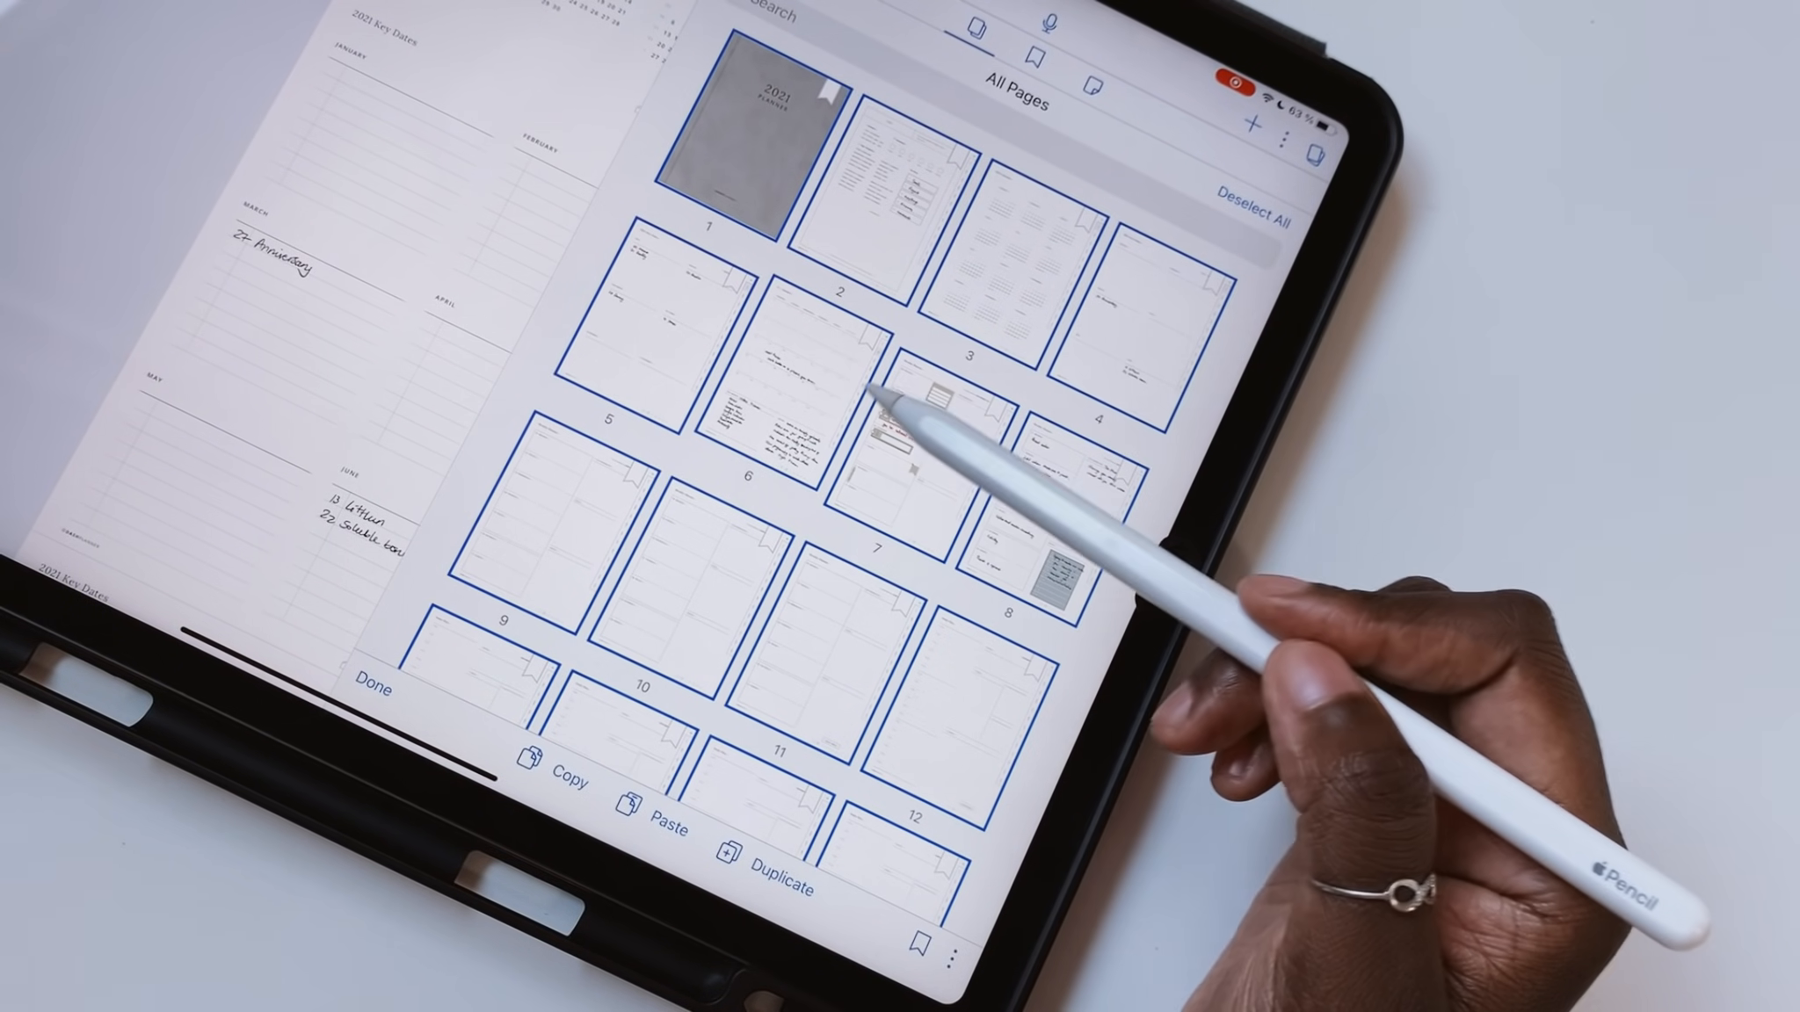
click(1254, 193)
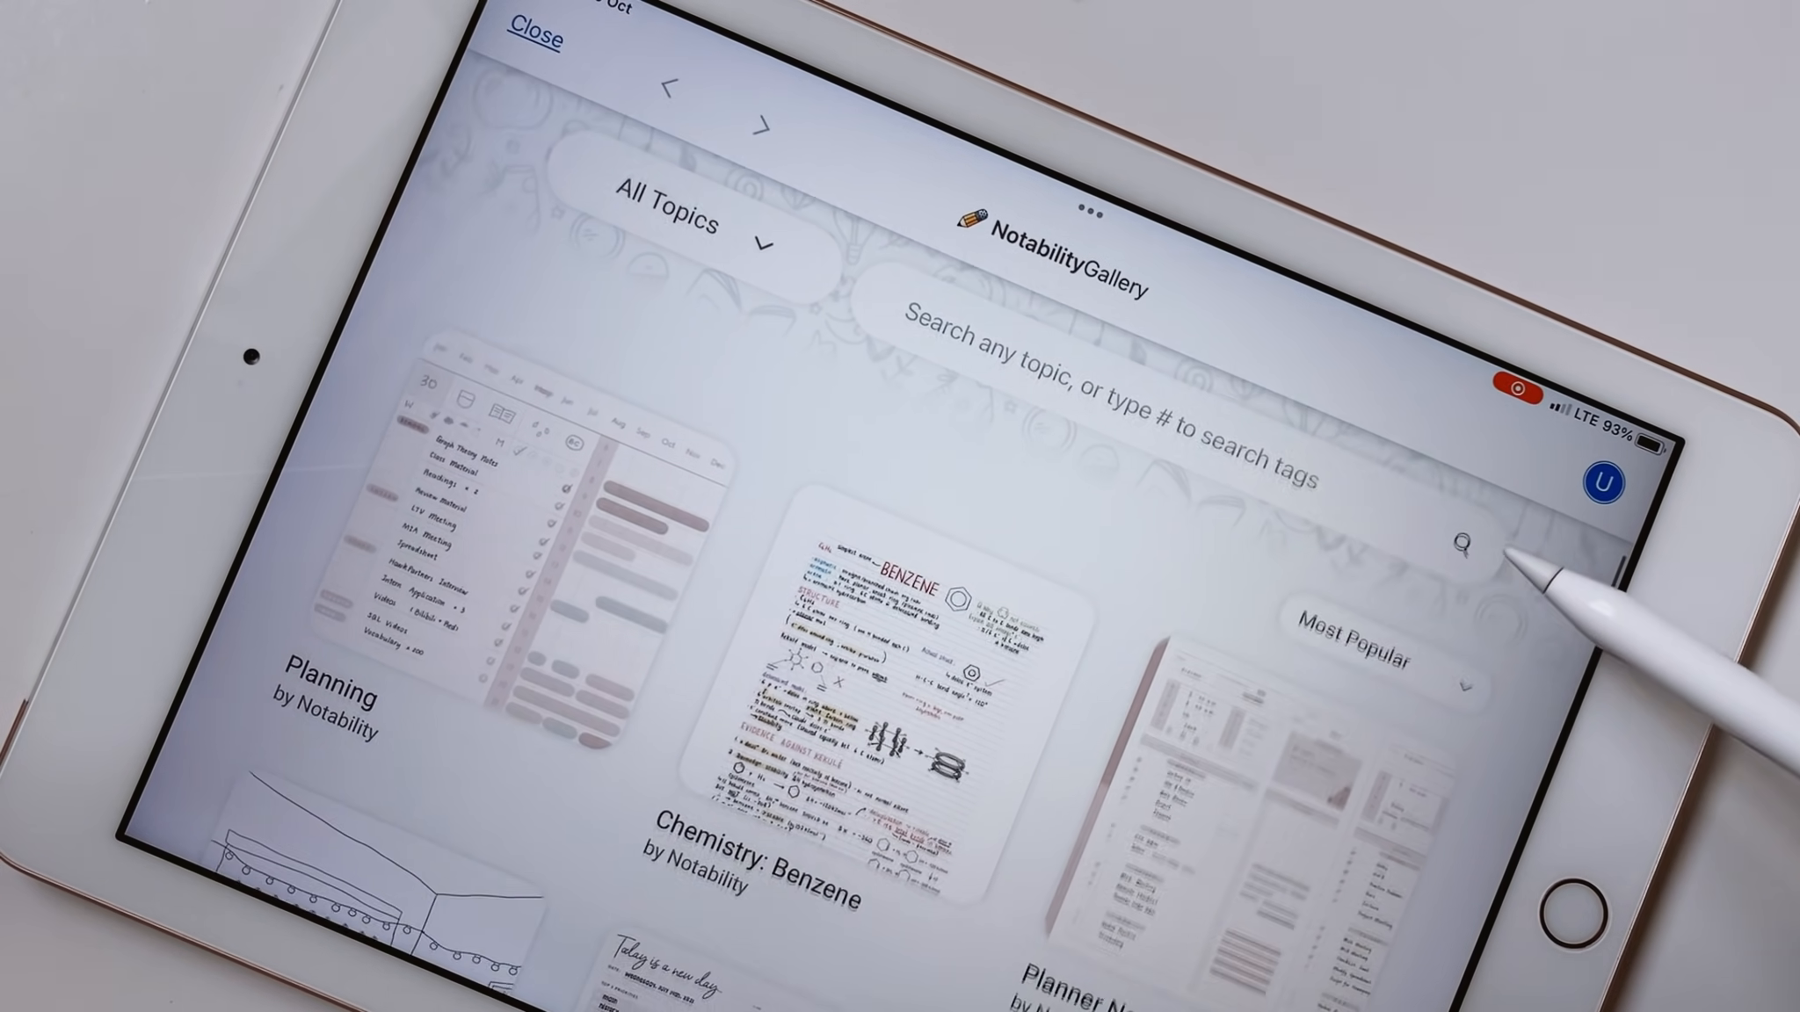
Step: Browse the Gallery's shared notes and filter All Topics down to Class Notes
scroll(down, 3)
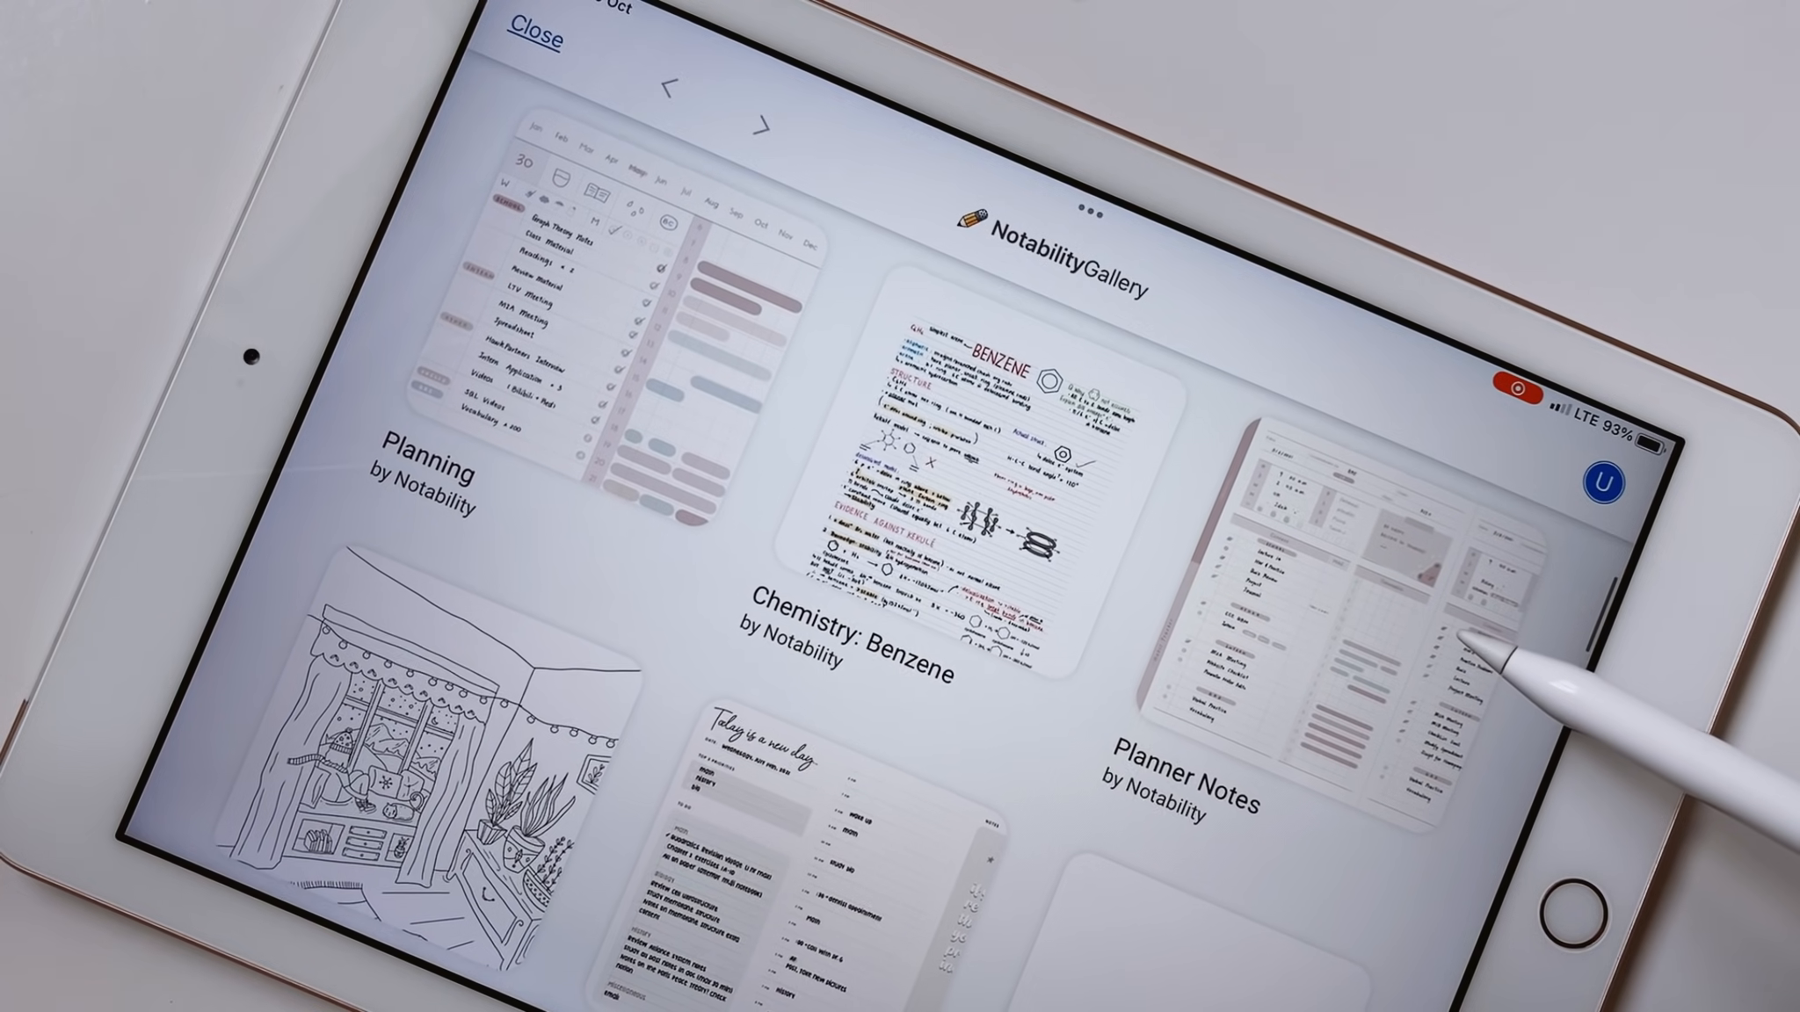
scroll(down, 3)
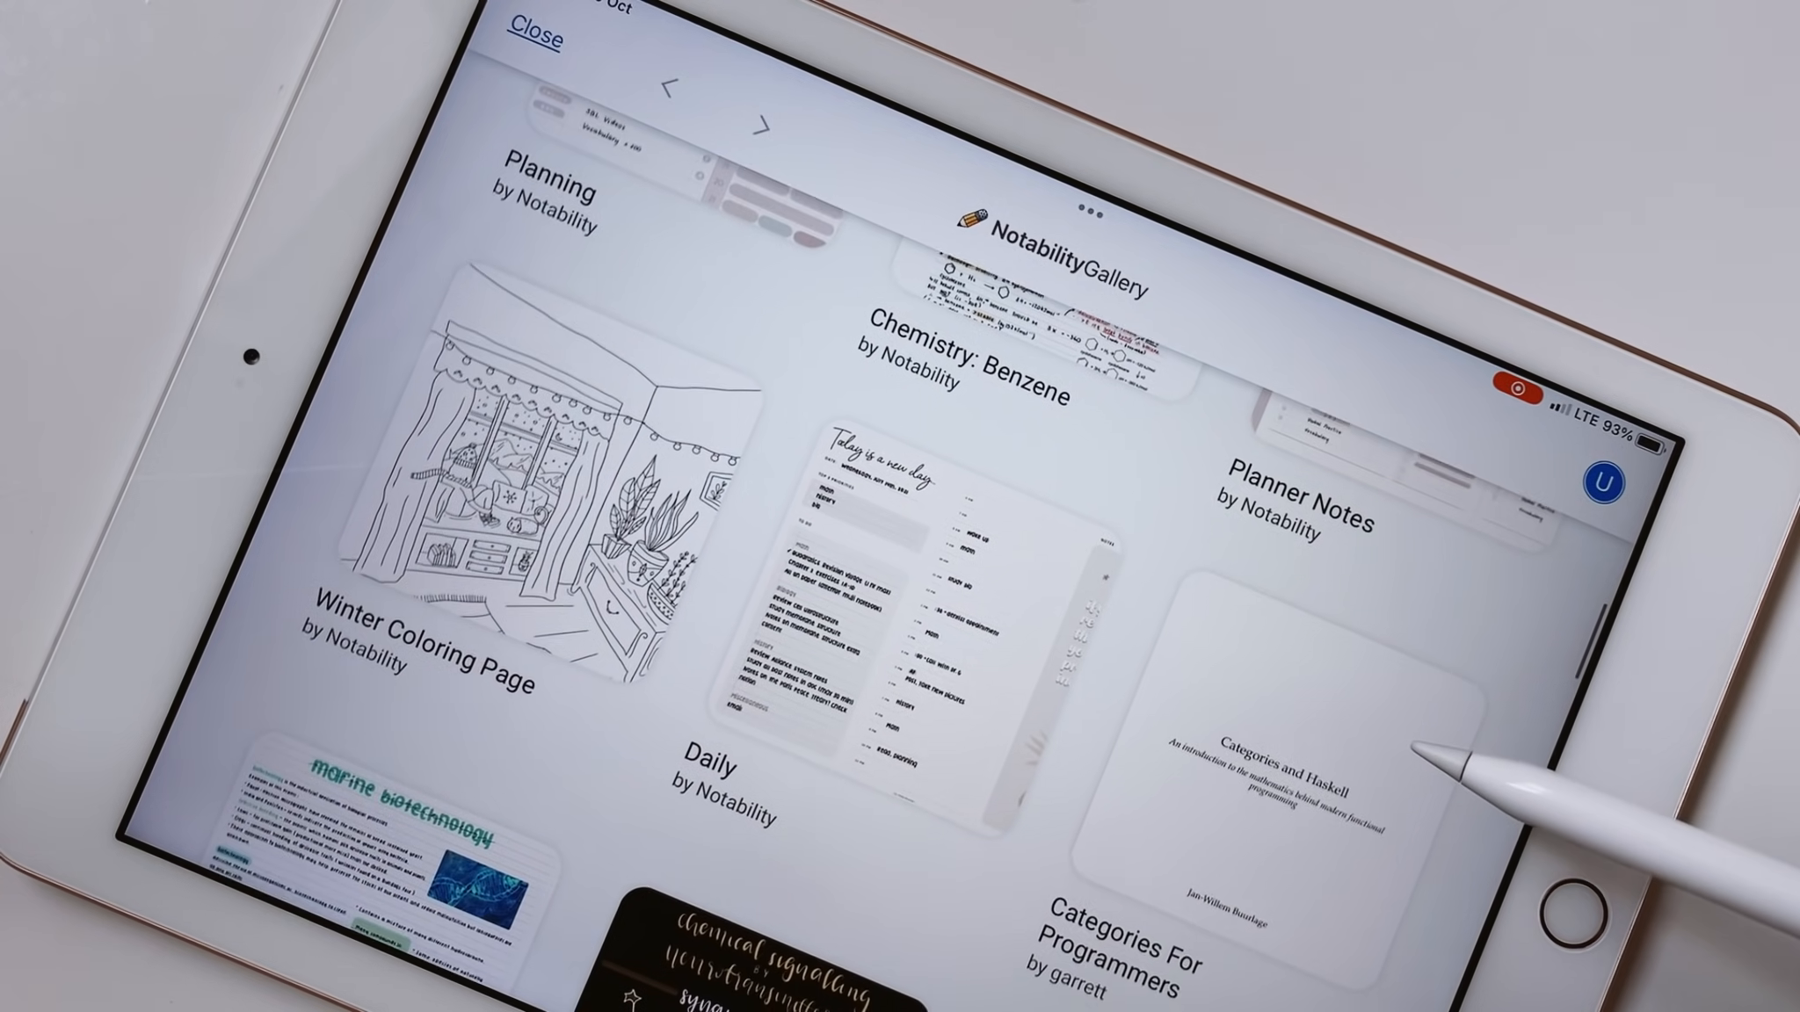
scroll(down, 3)
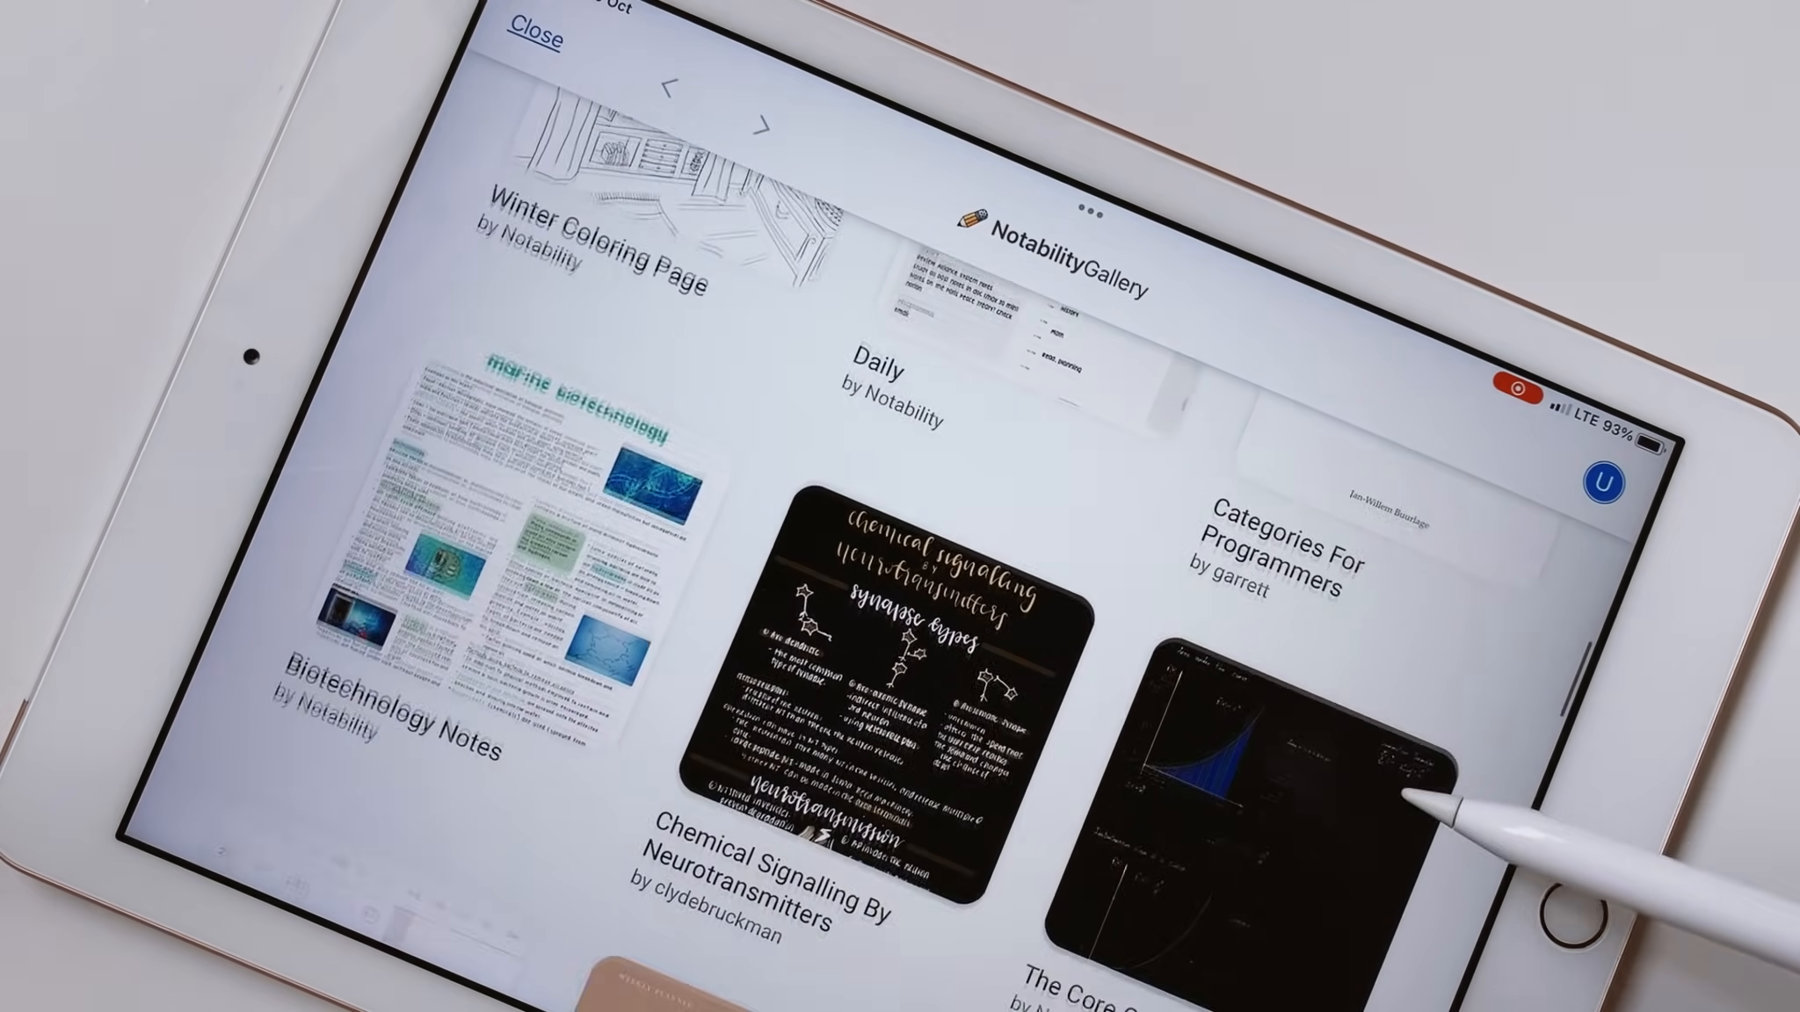
scroll(down, 3)
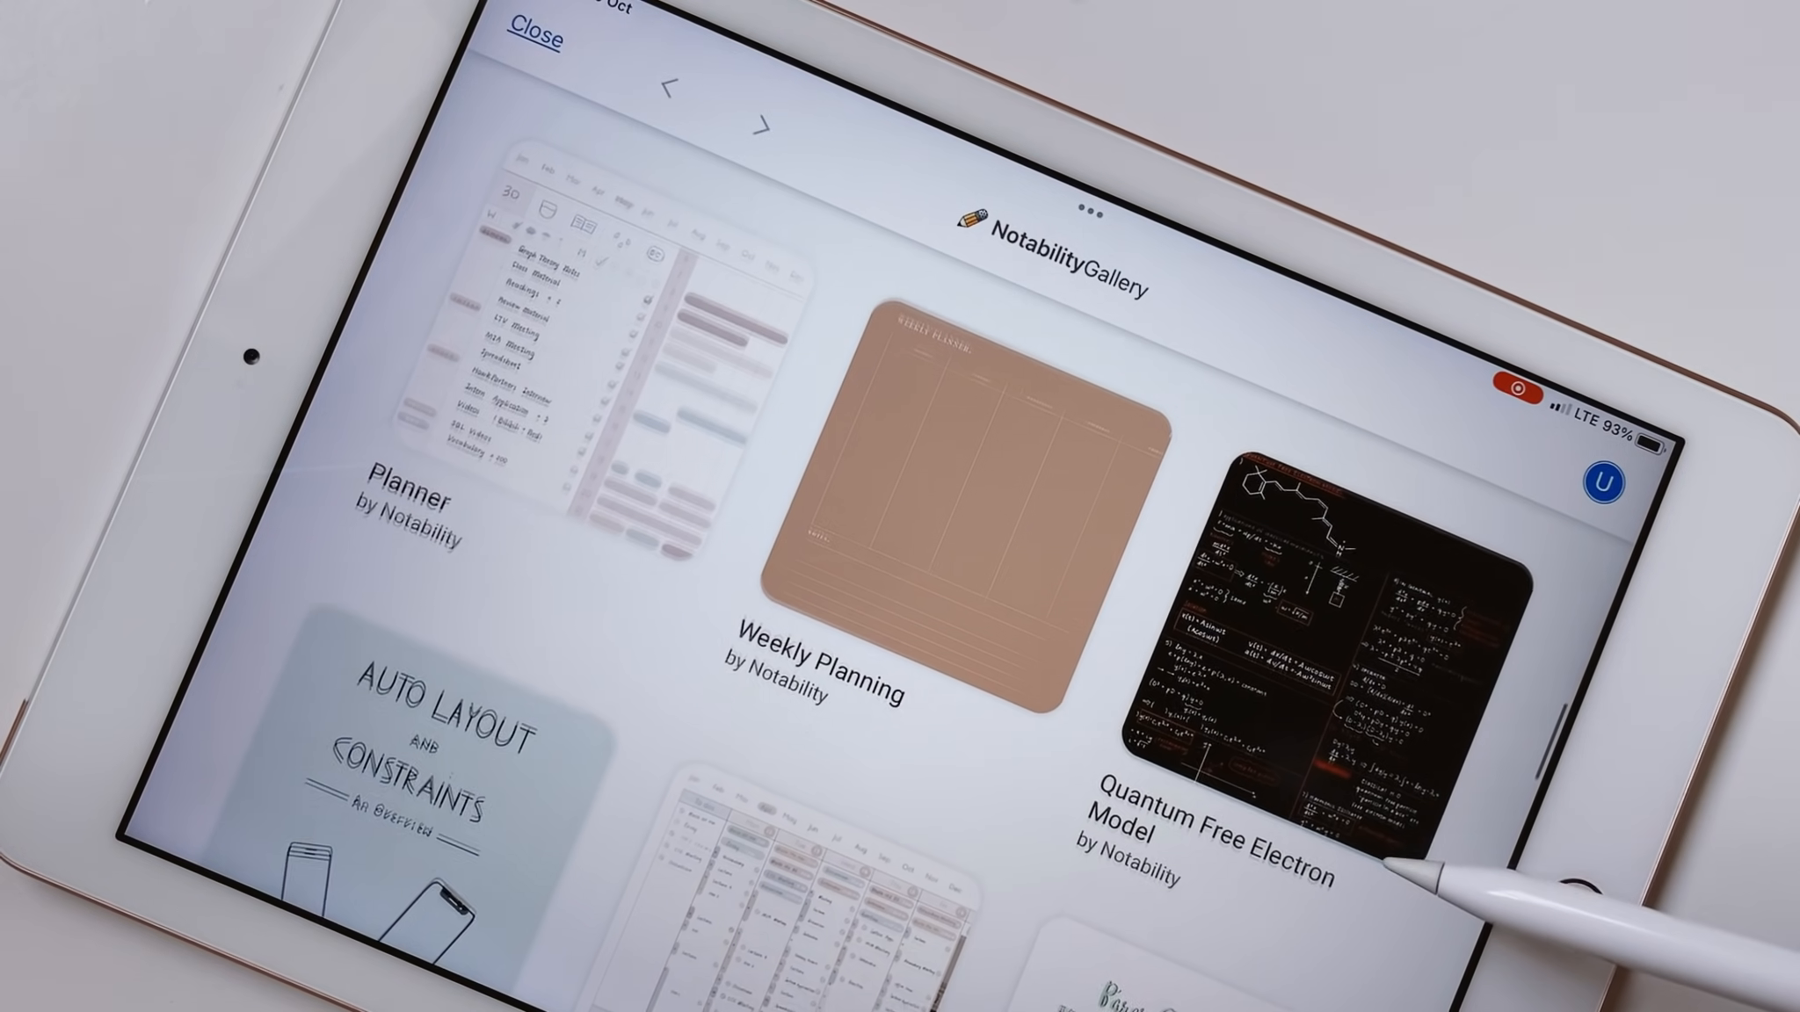
click(629, 334)
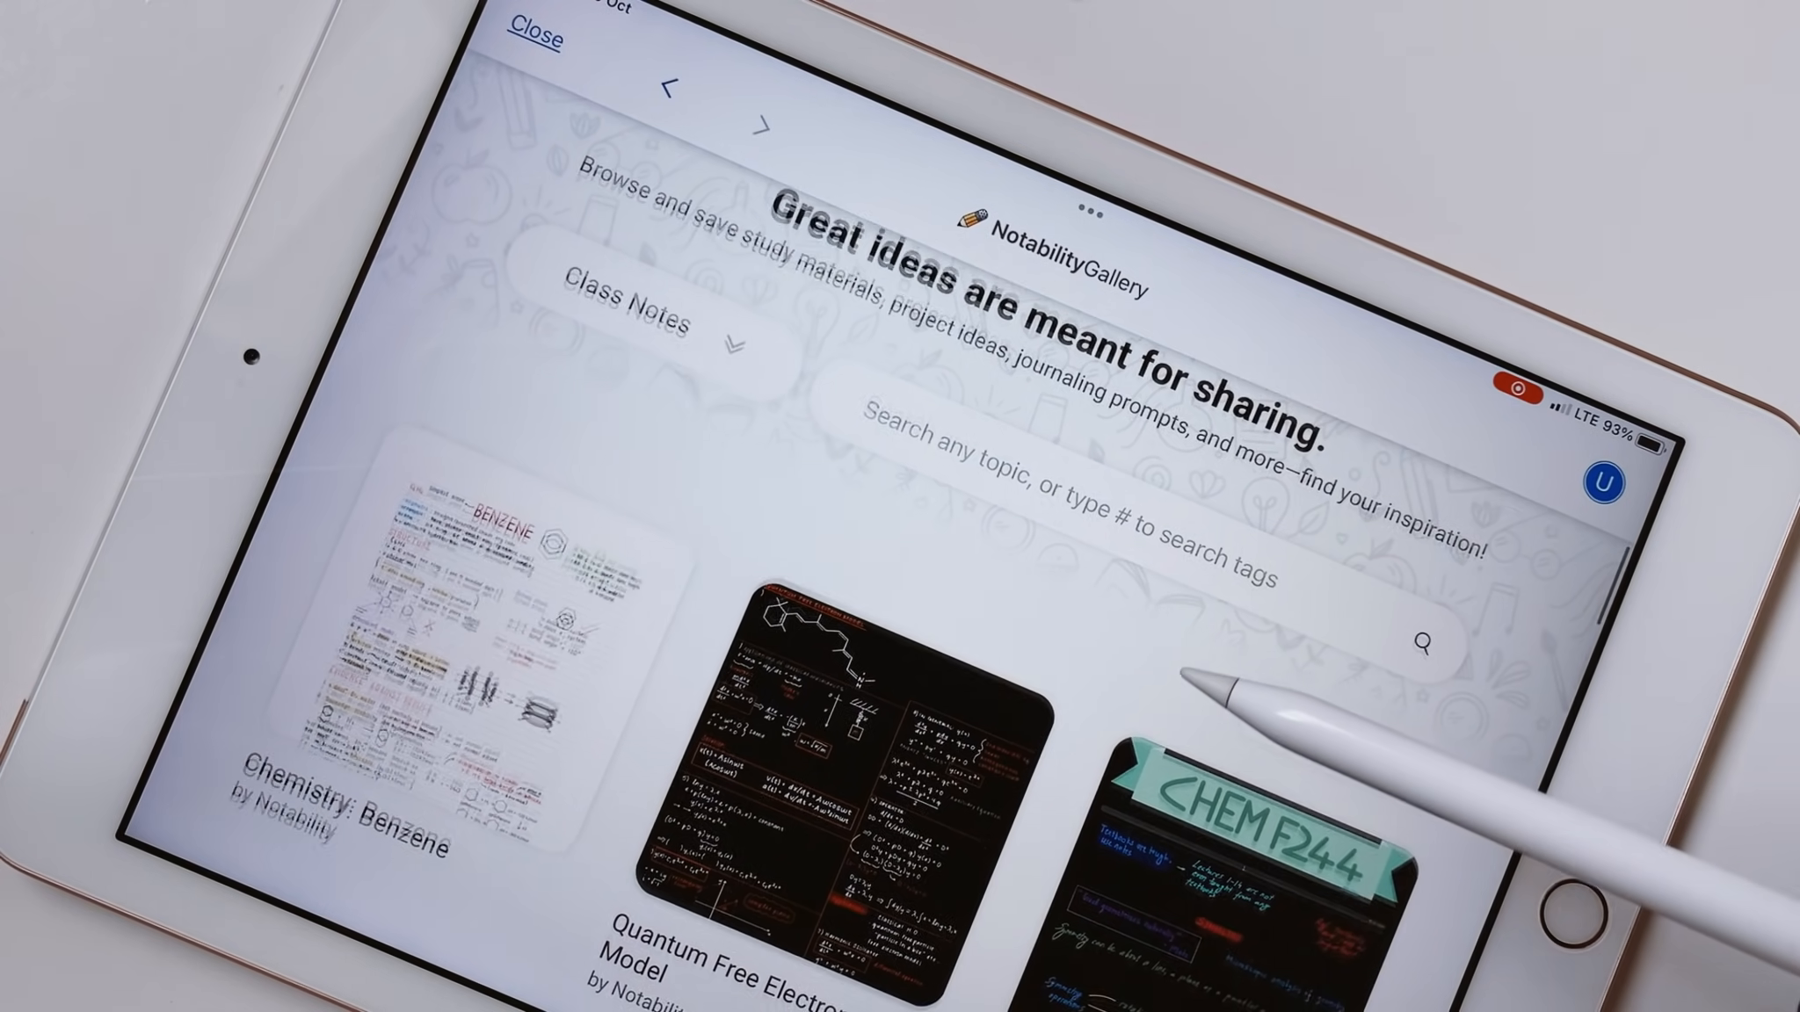
scroll(down, 3)
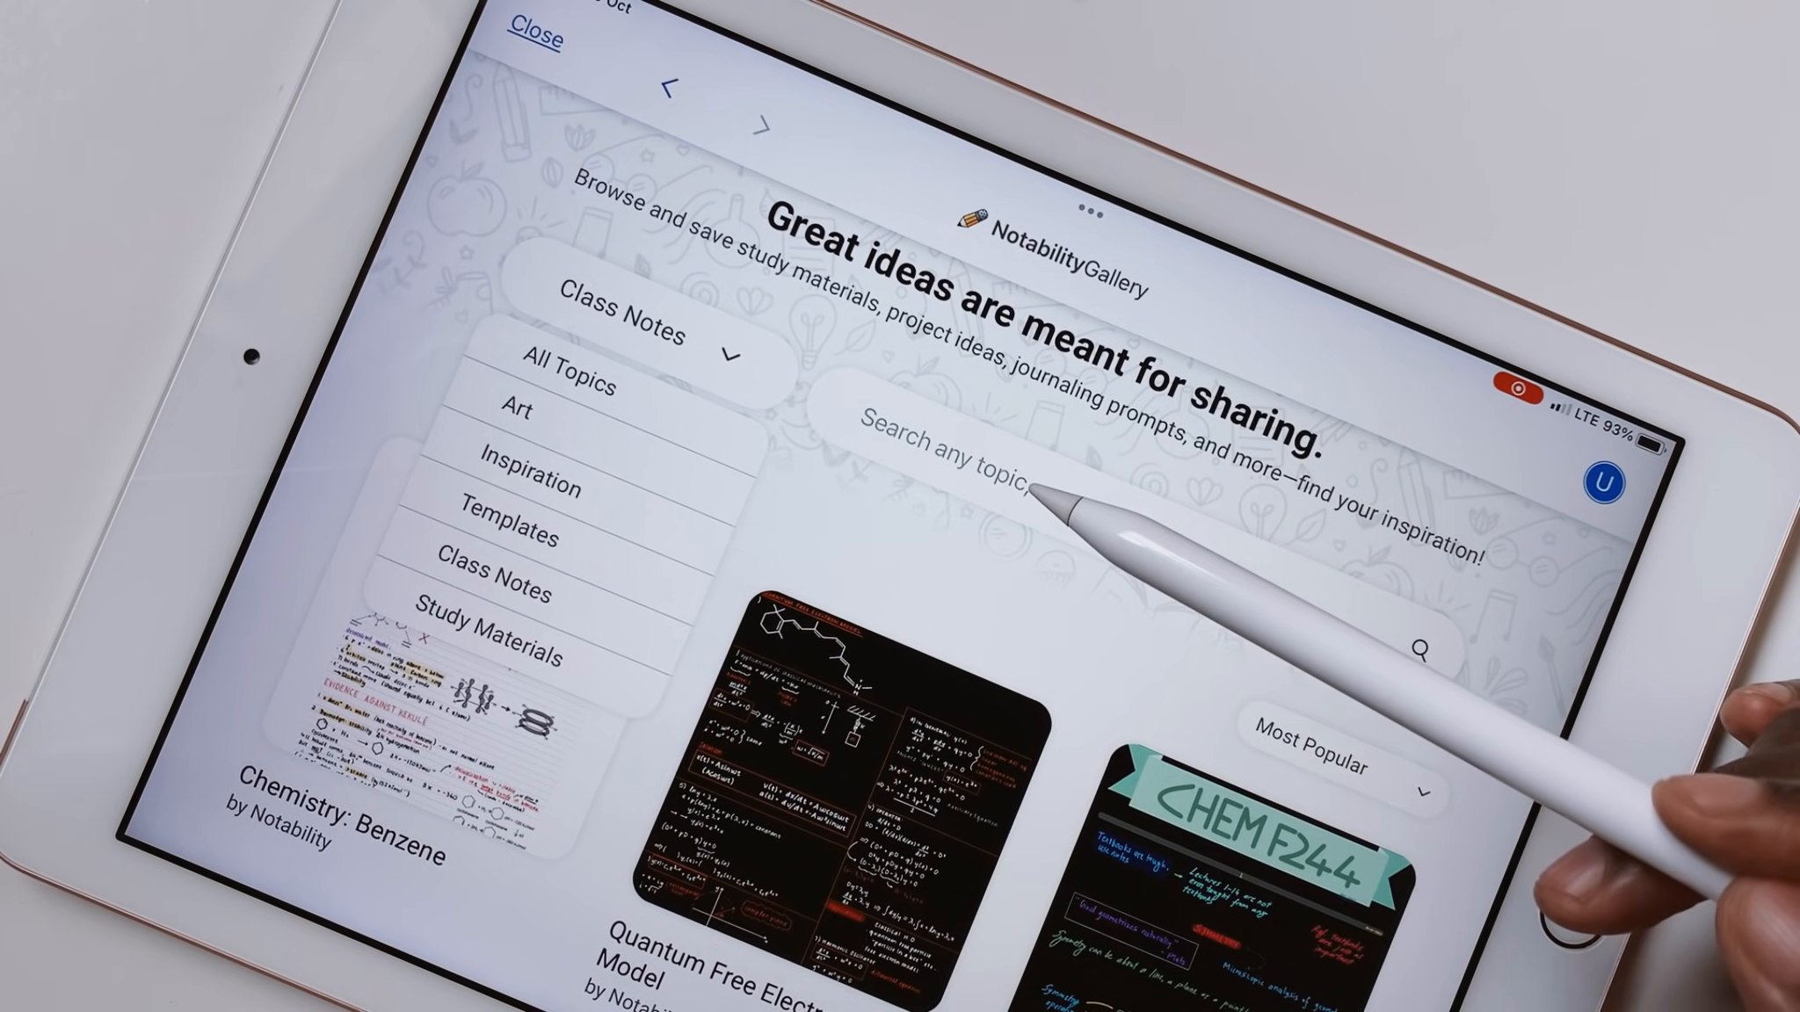
click(1033, 448)
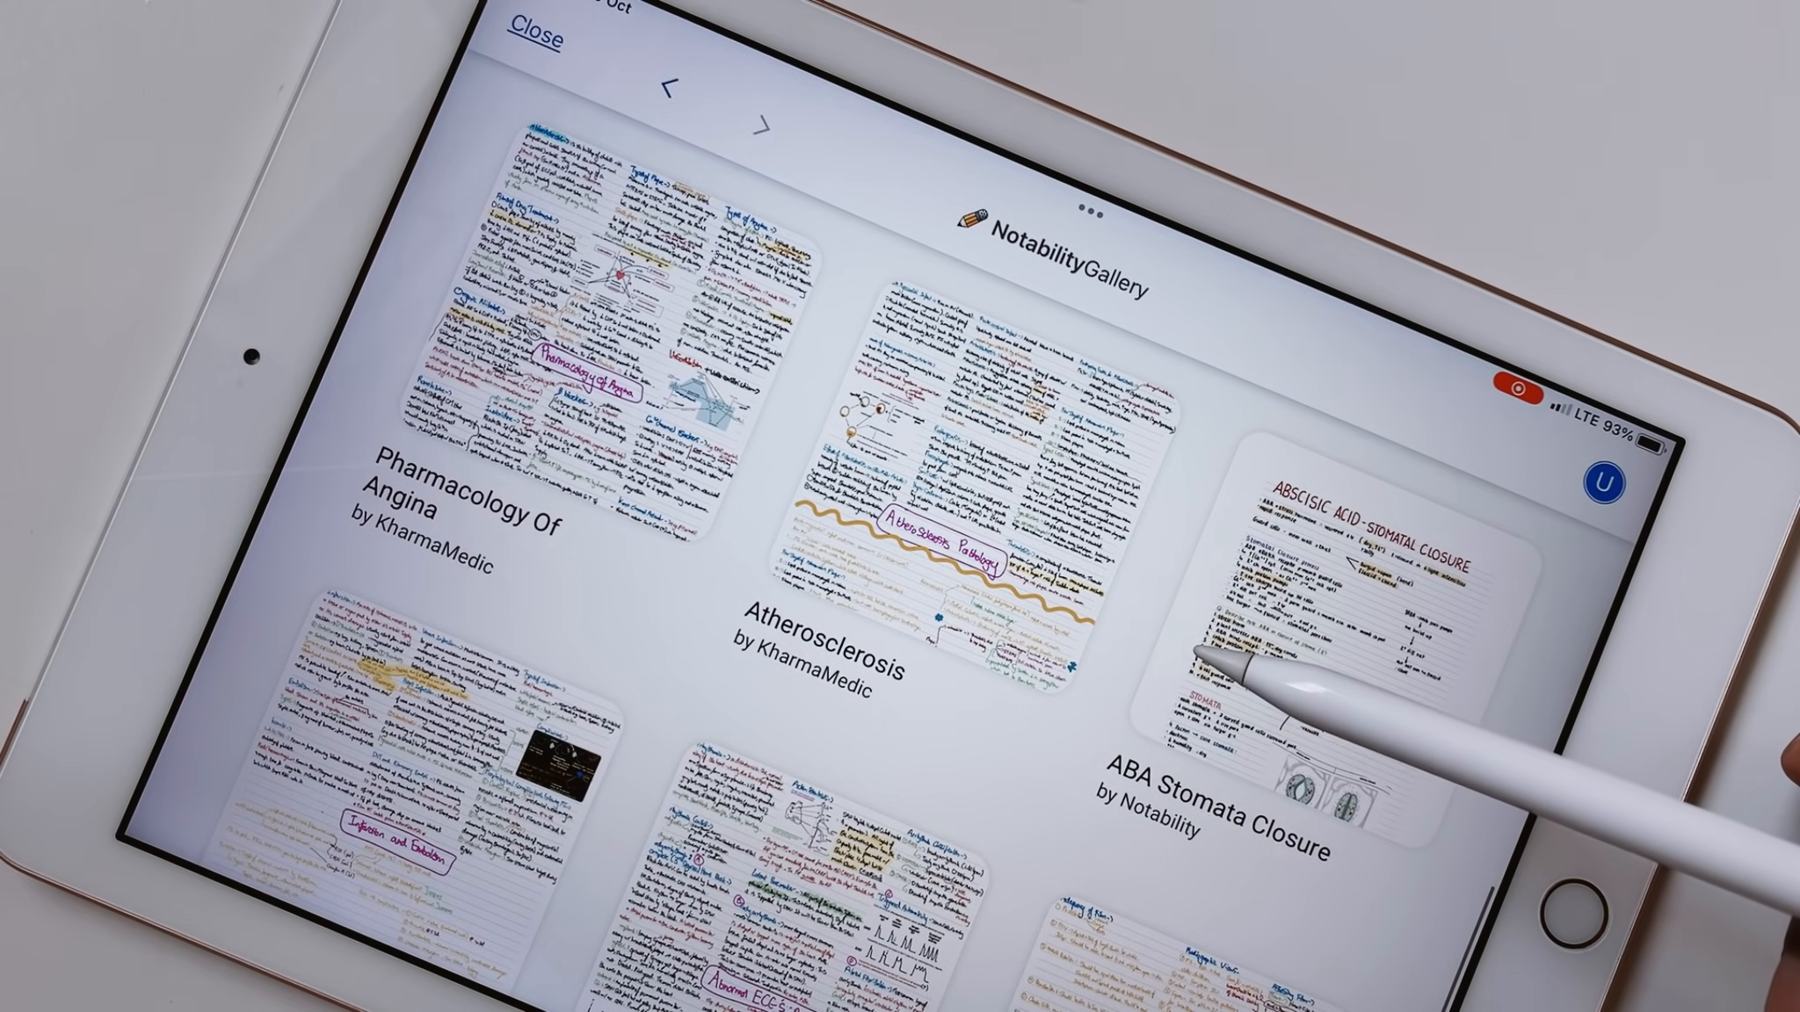
Step: Download the ABA Stomata Closure class note as a Notability note
click(1332, 608)
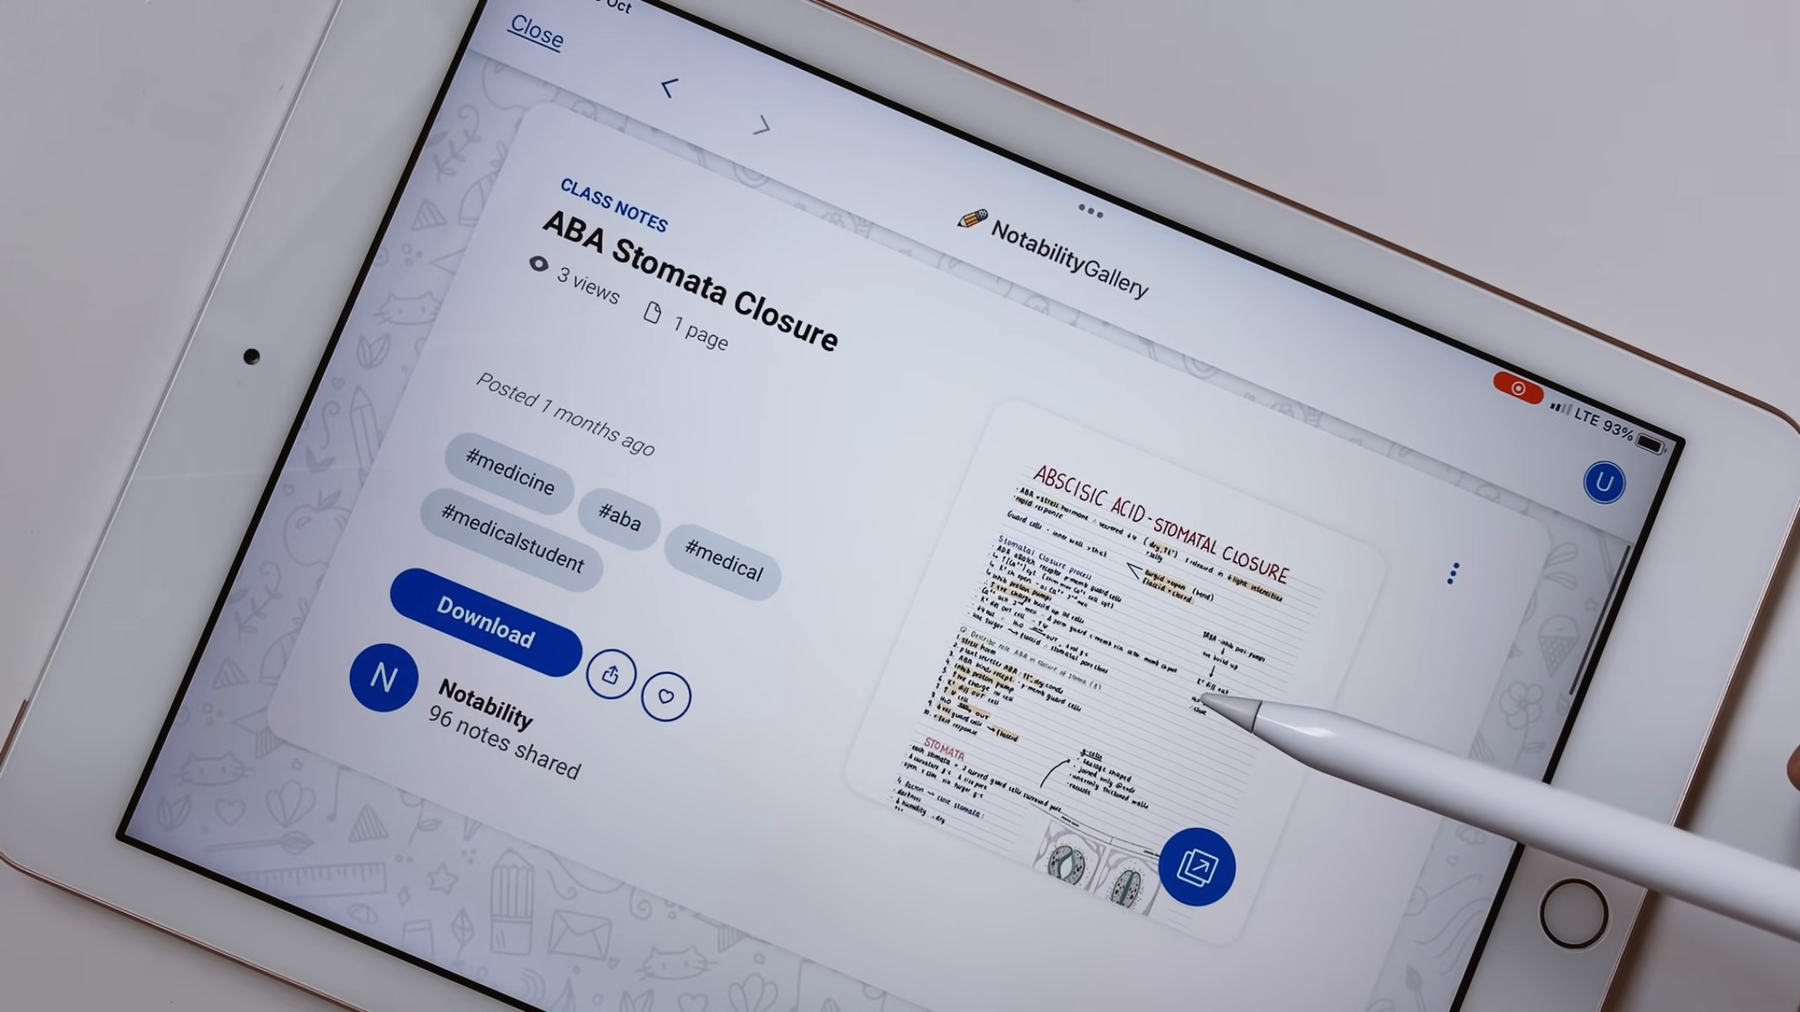
click(484, 638)
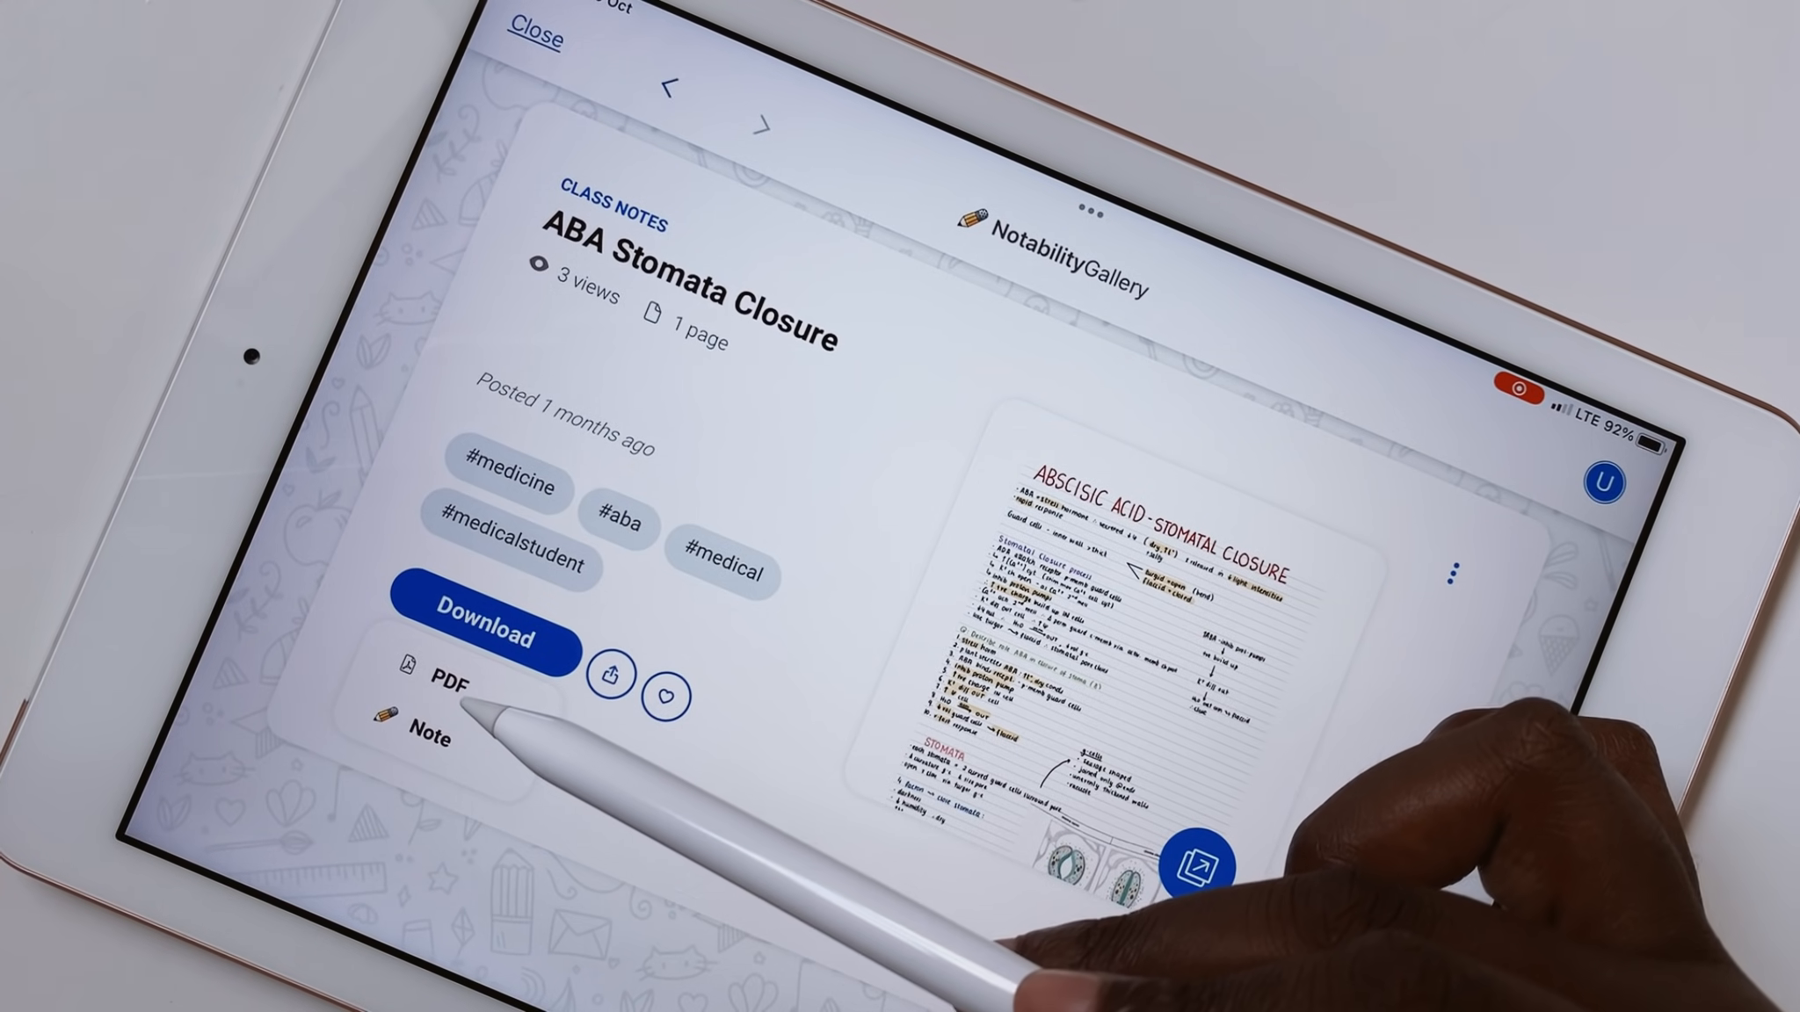
click(487, 640)
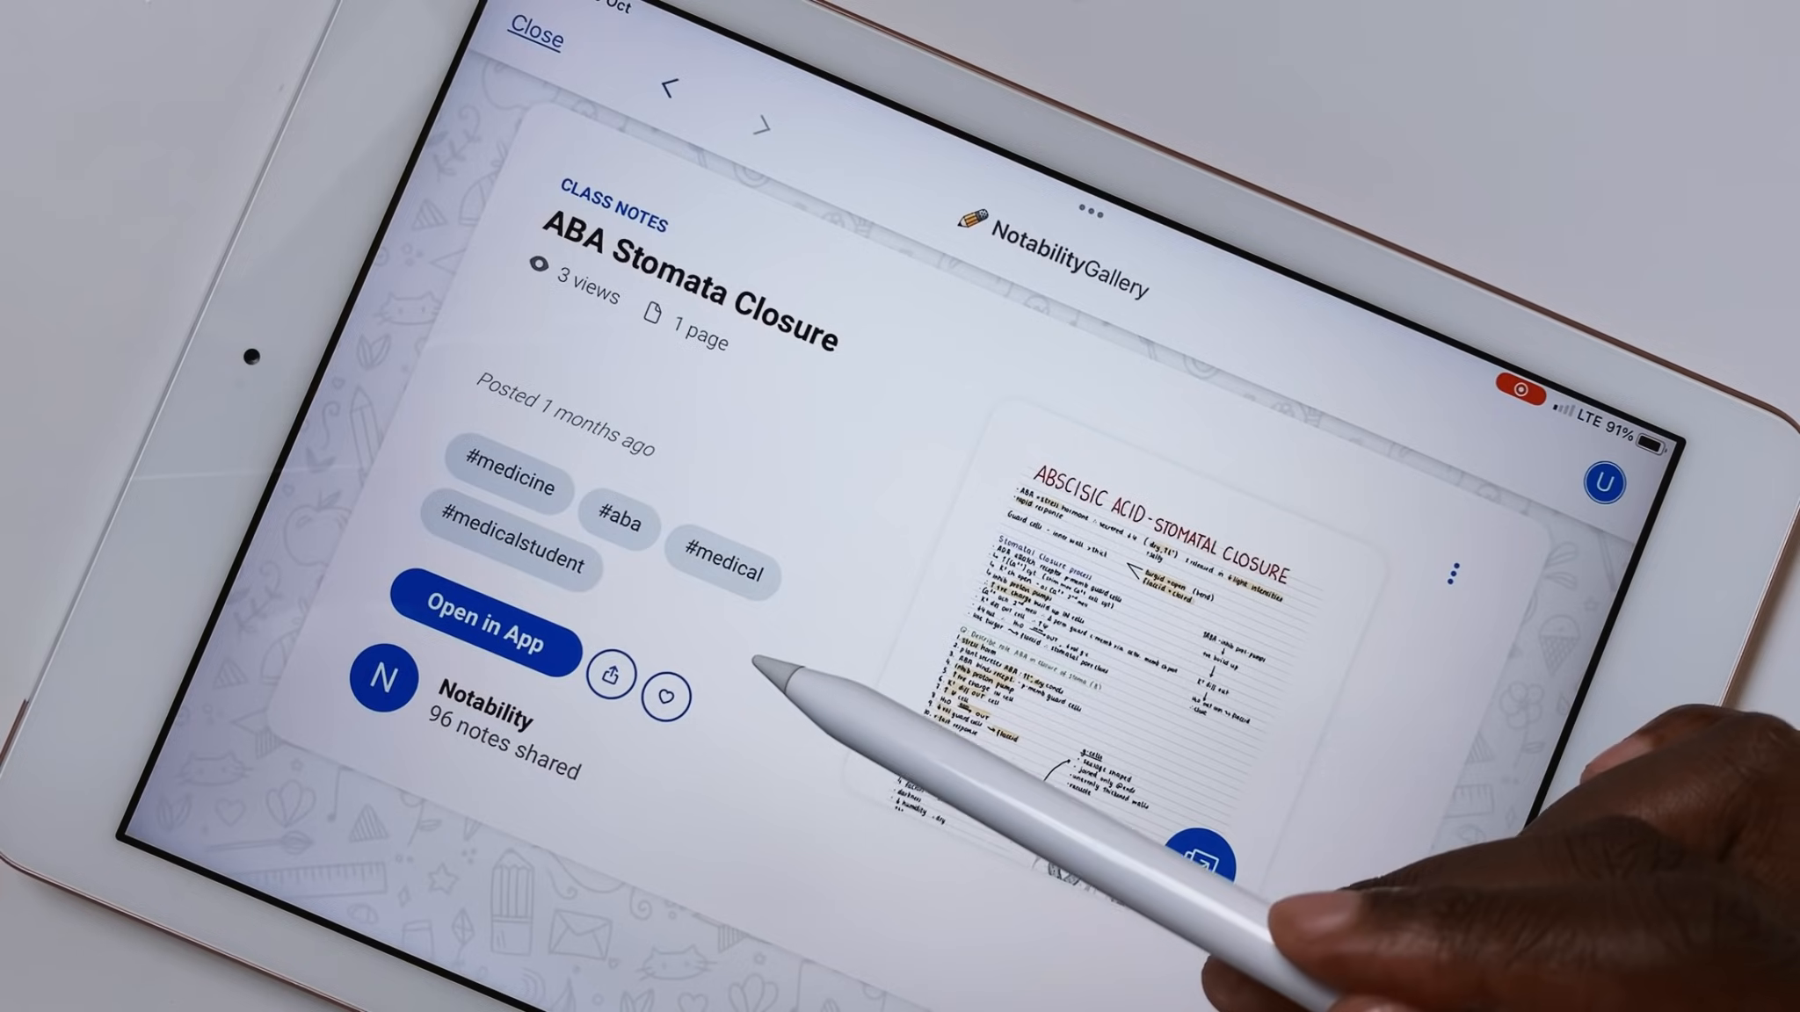
Step: Open the Notability author profile and browse every note it has shared
click(670, 697)
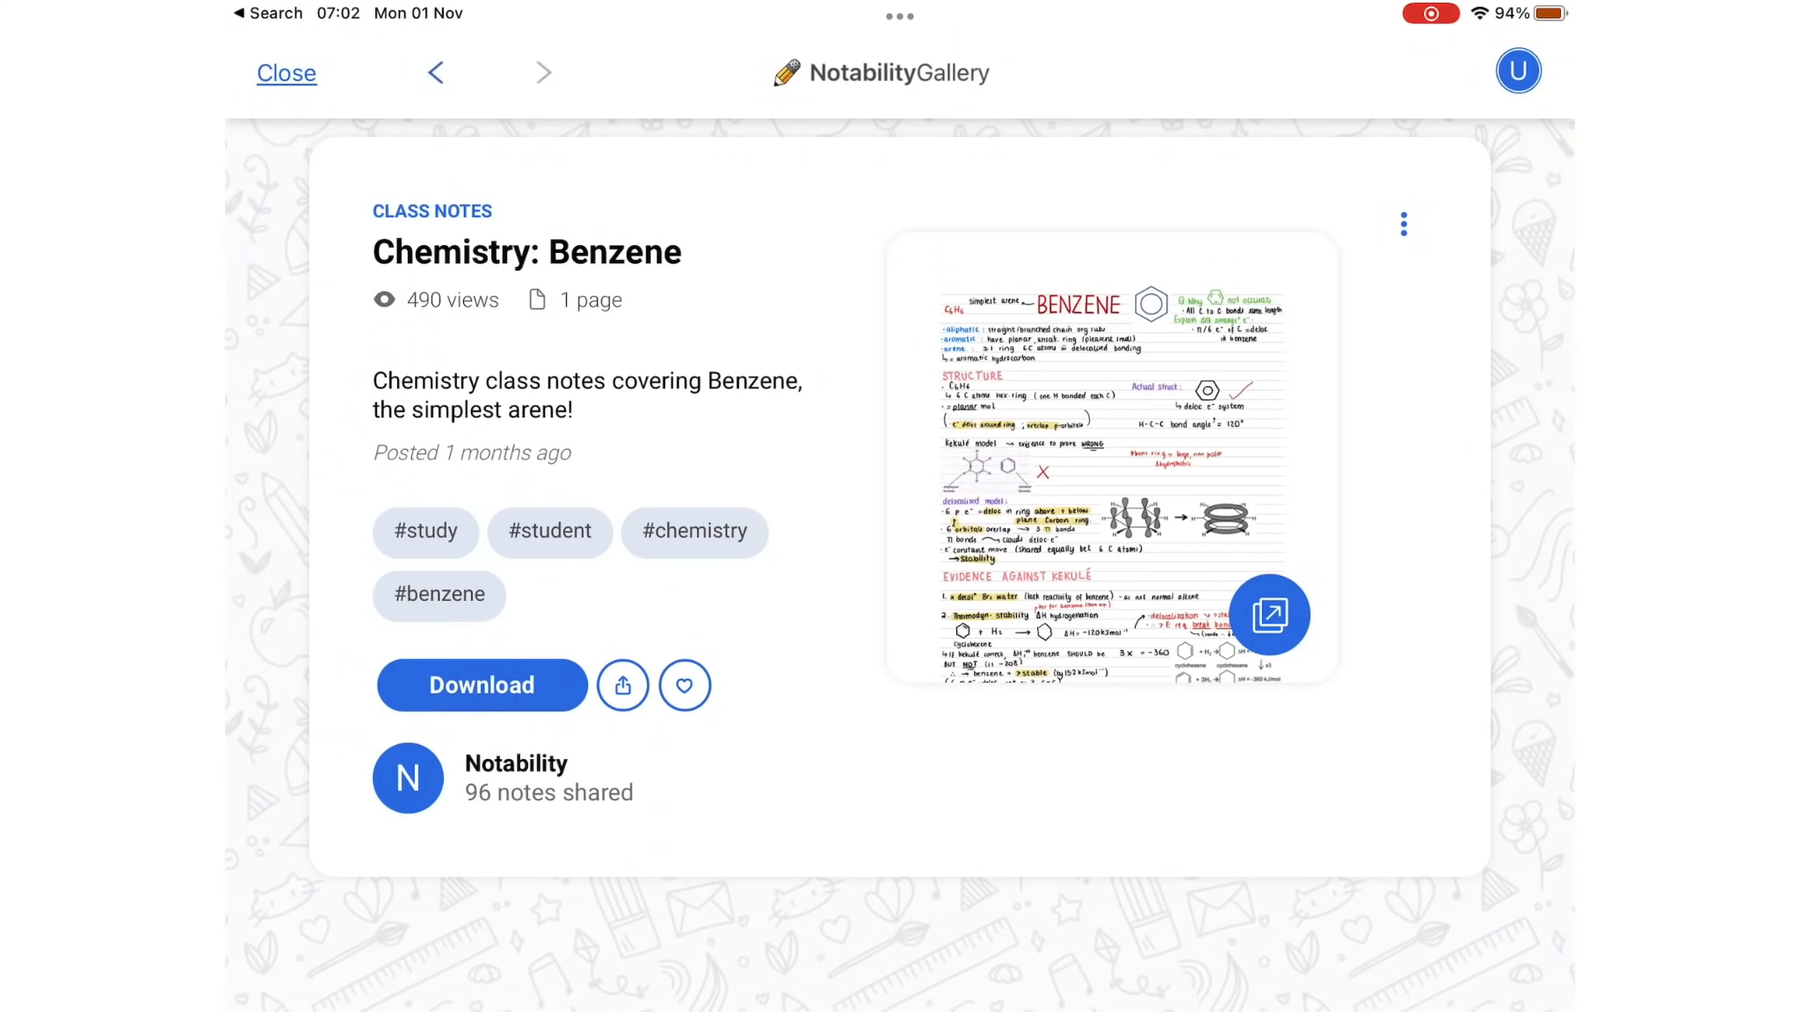
click(408, 777)
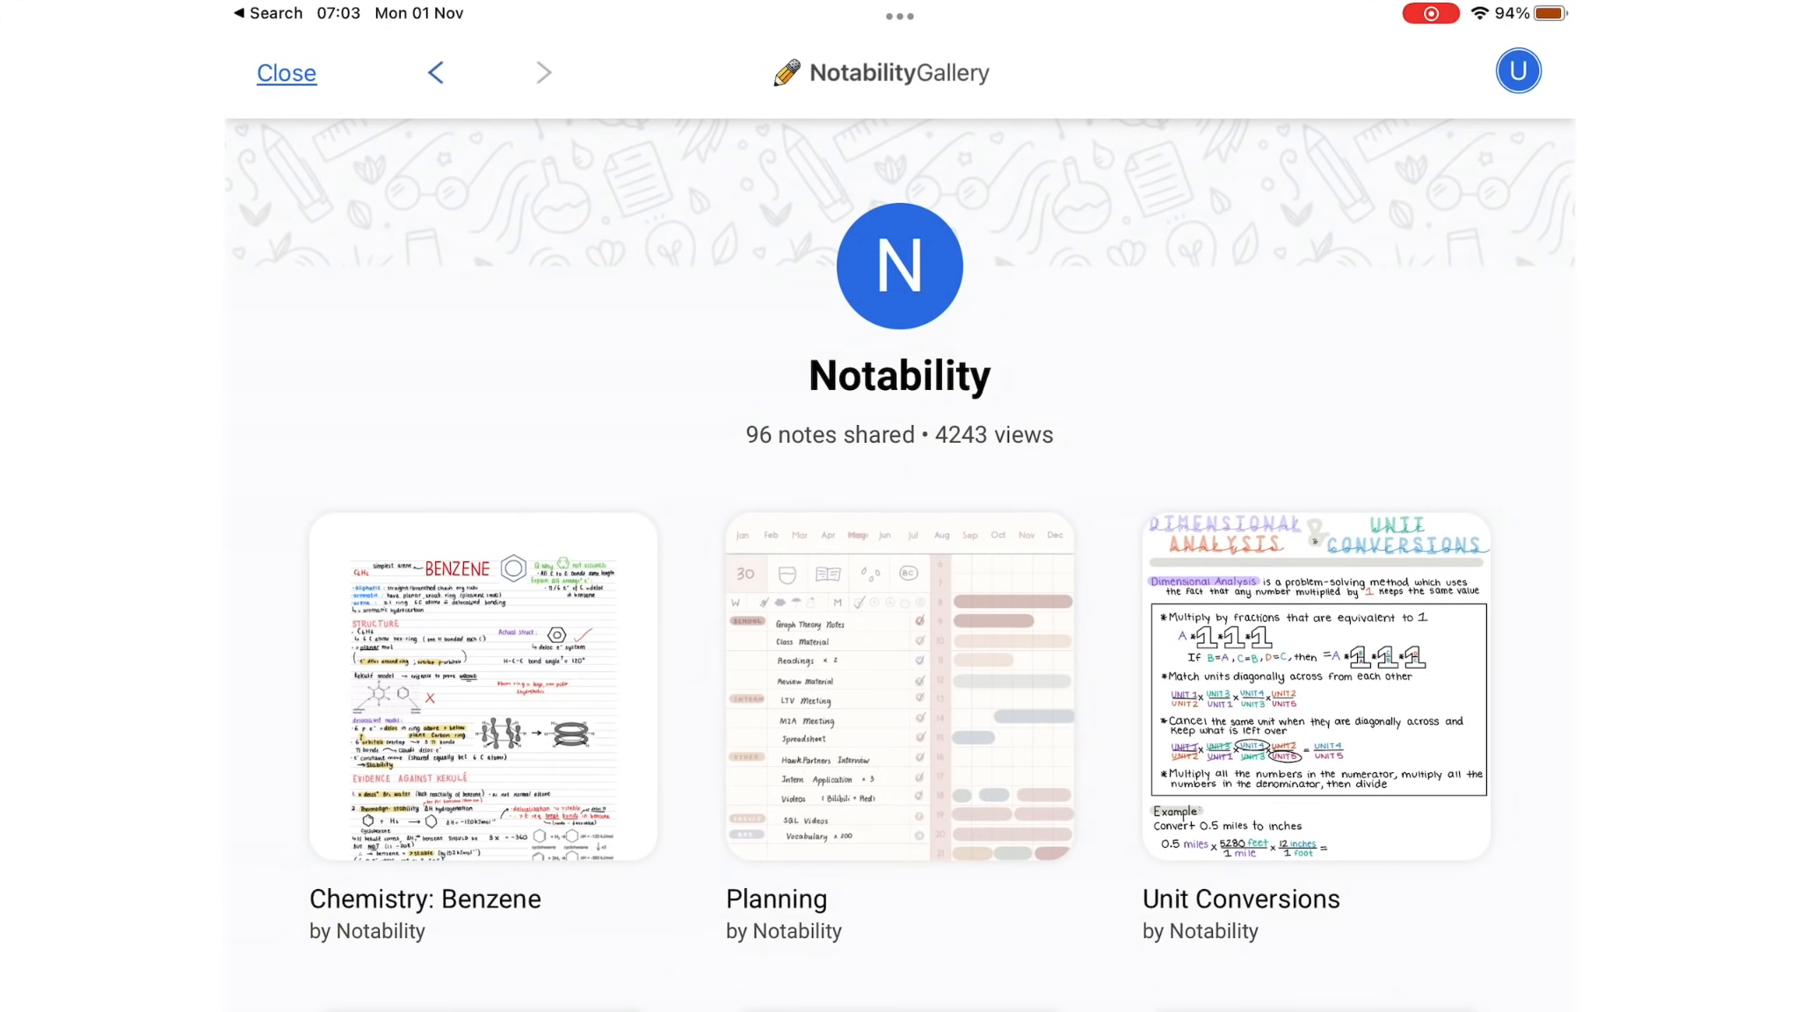
scroll(down, 3)
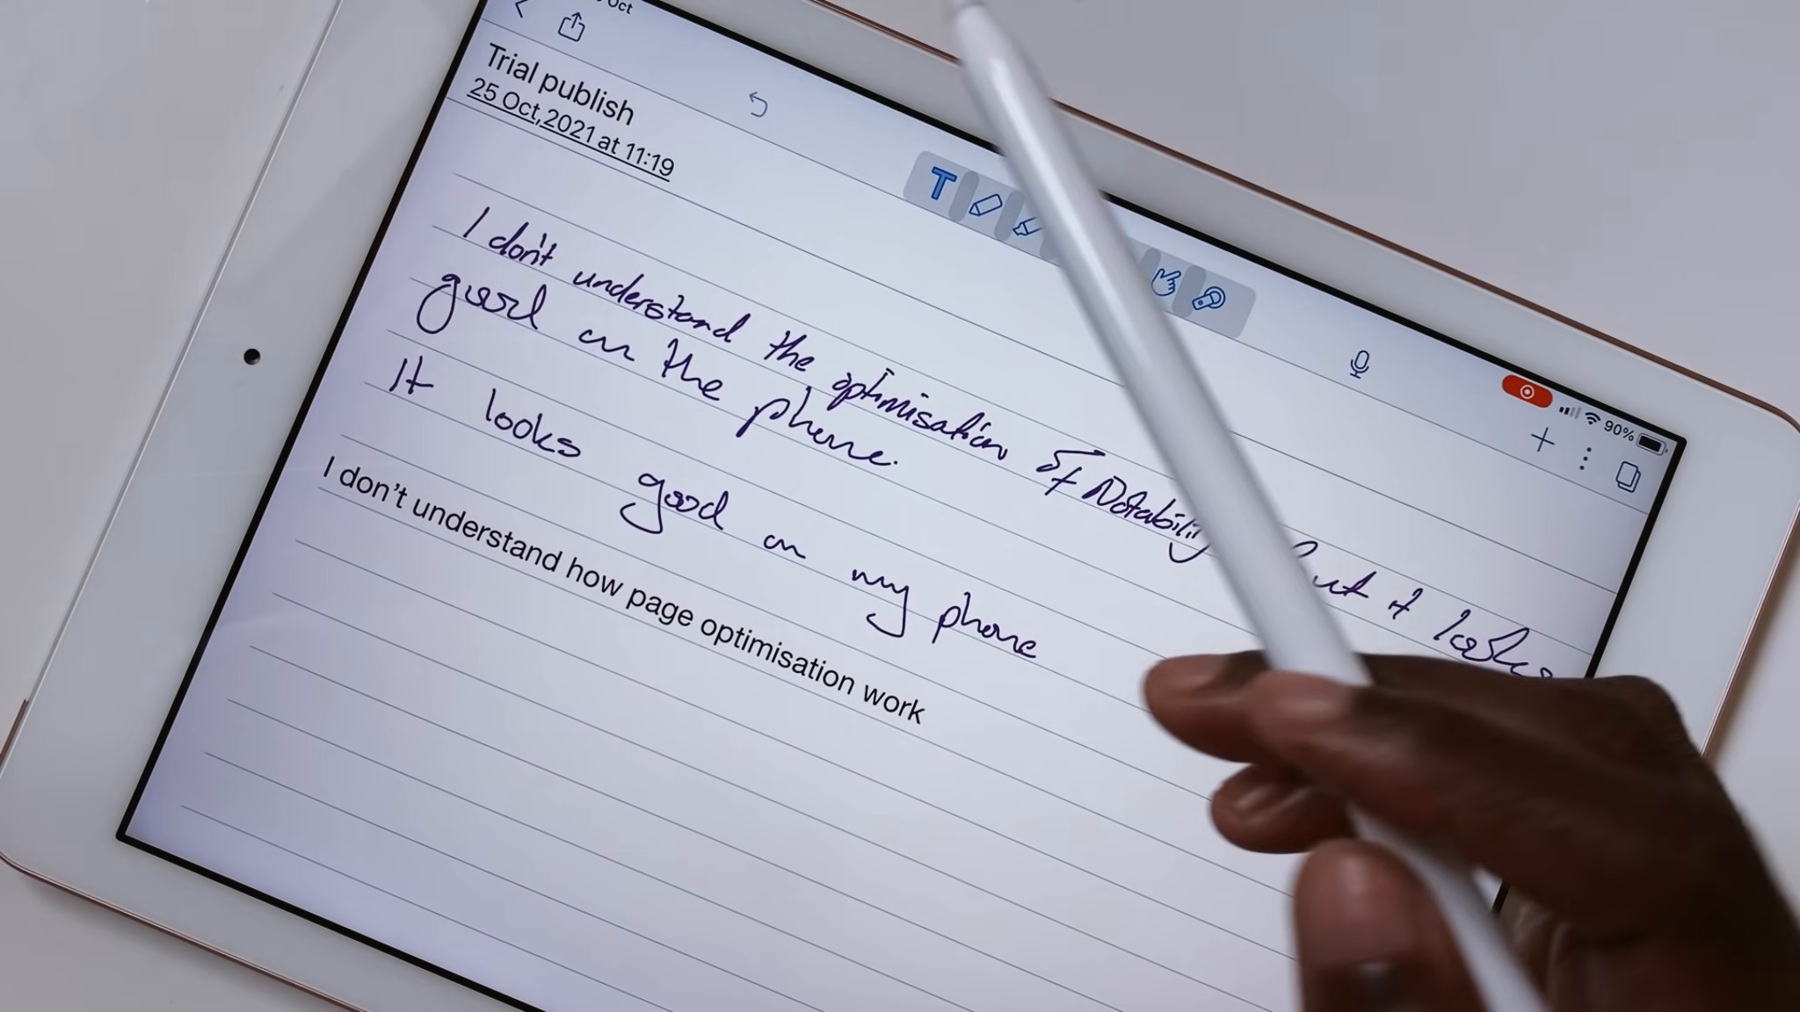
Step: Publish the Trial publish note to the Gallery under the Templates topic, then leave the form
click(596, 17)
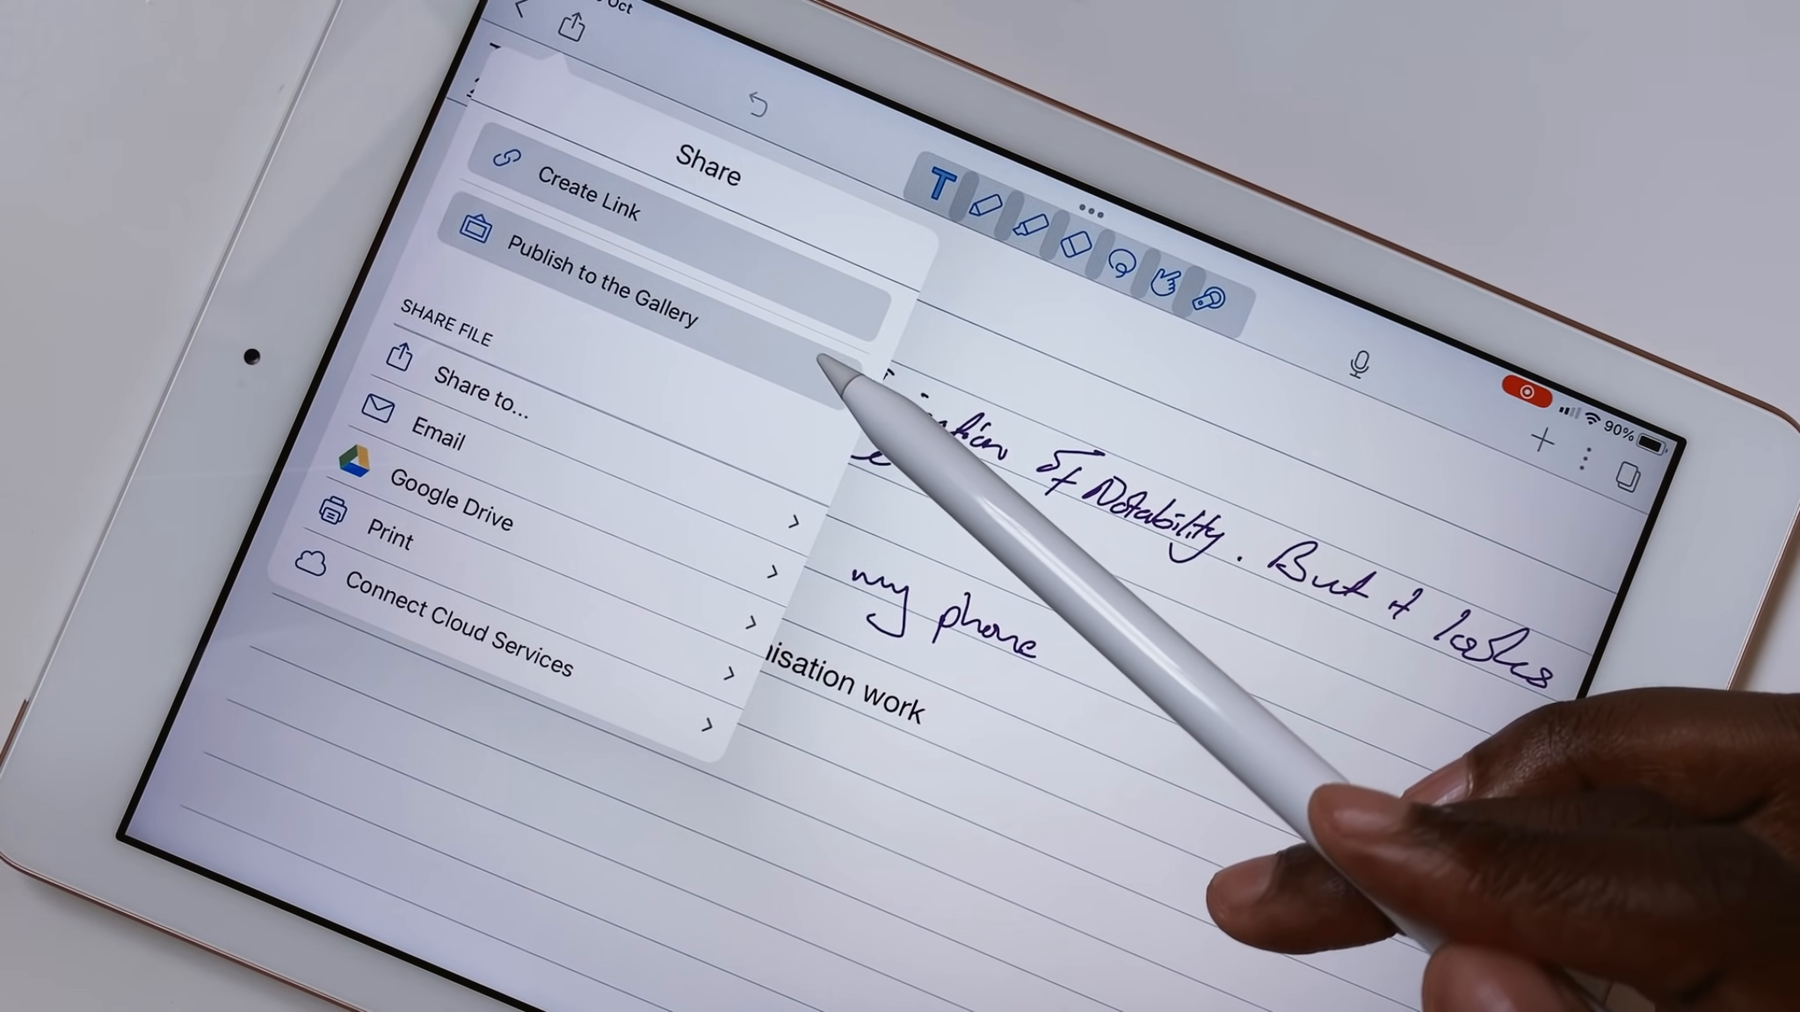
click(629, 262)
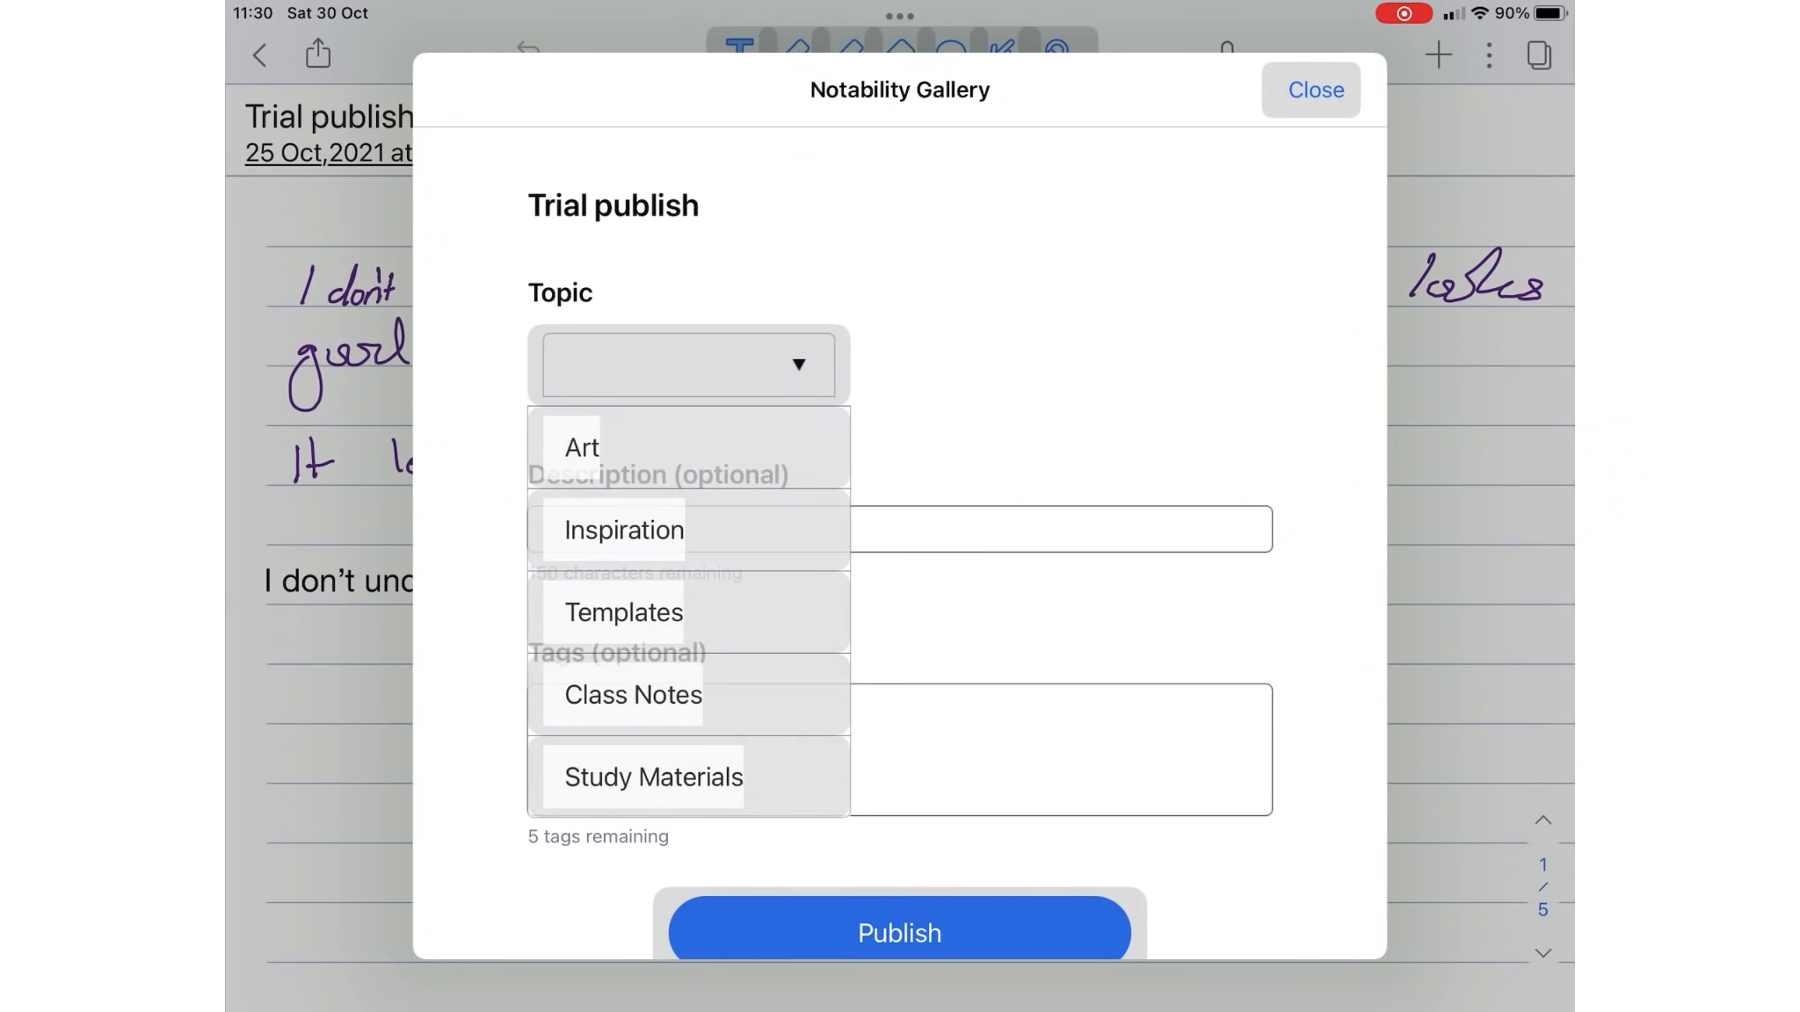
click(624, 612)
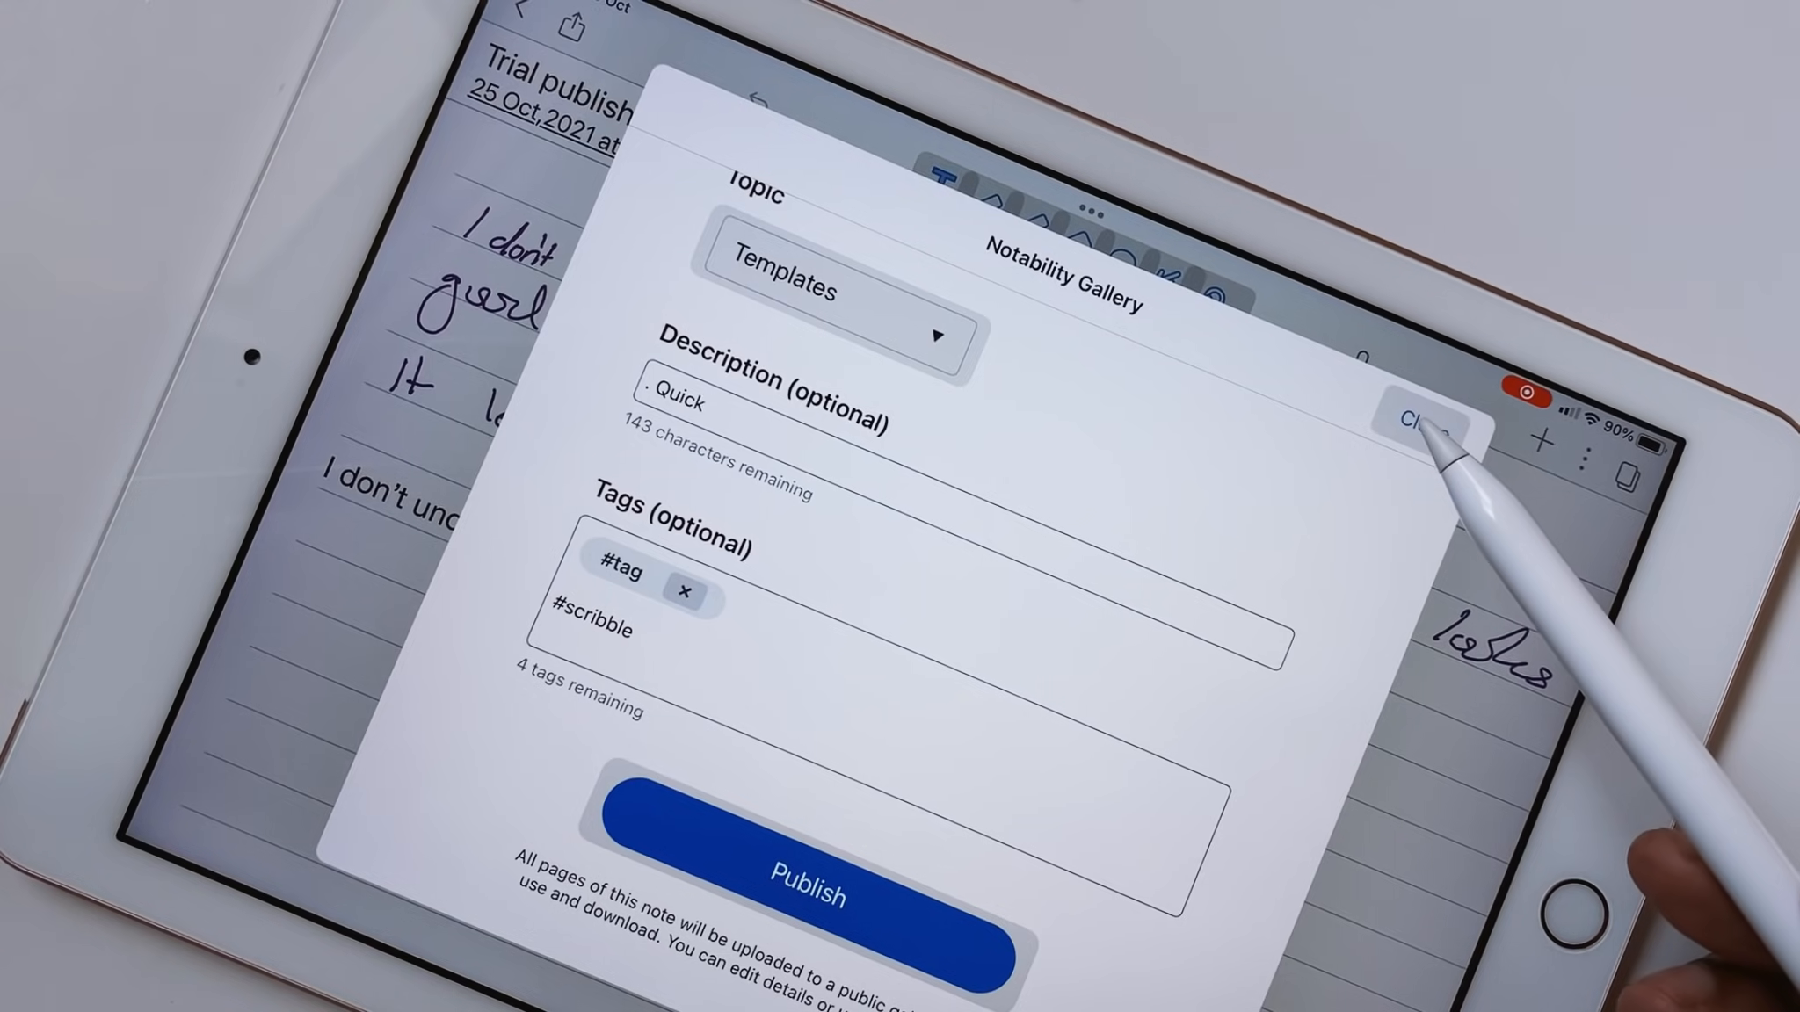
click(1431, 418)
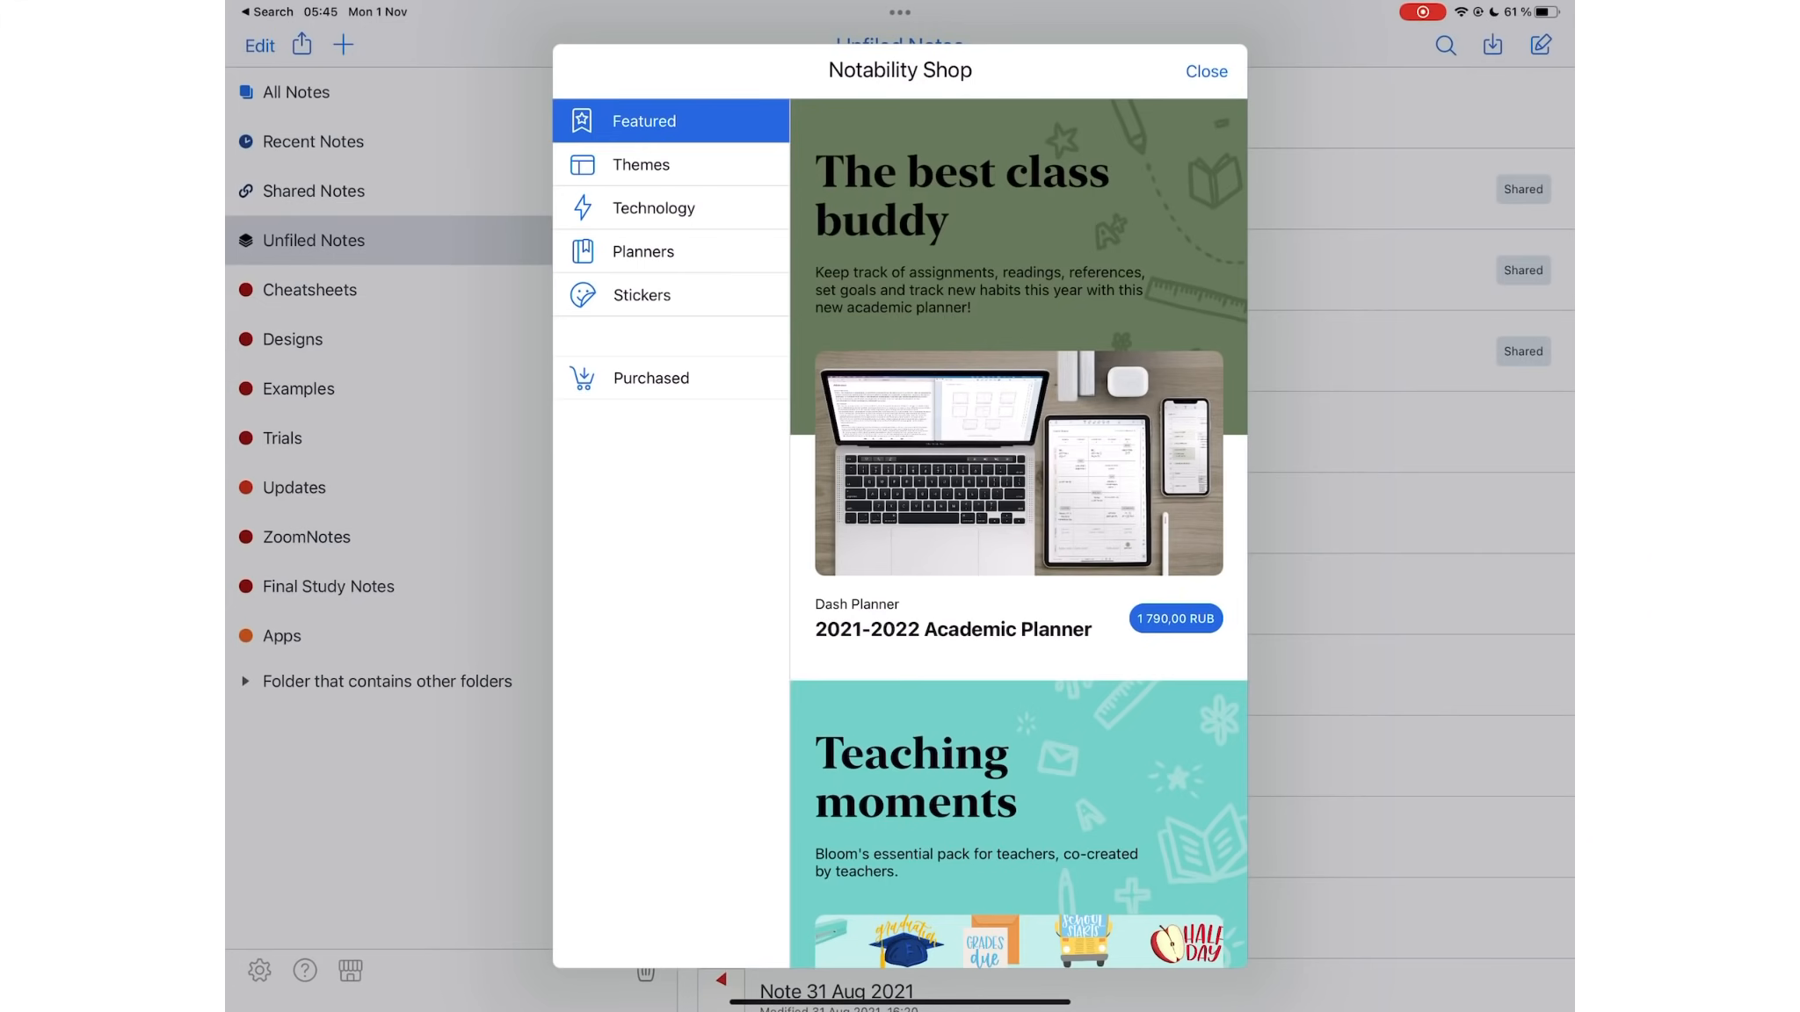
Step: Browse the Shop's Featured planners and sticker packs, then close the Shop
scroll(down, 3)
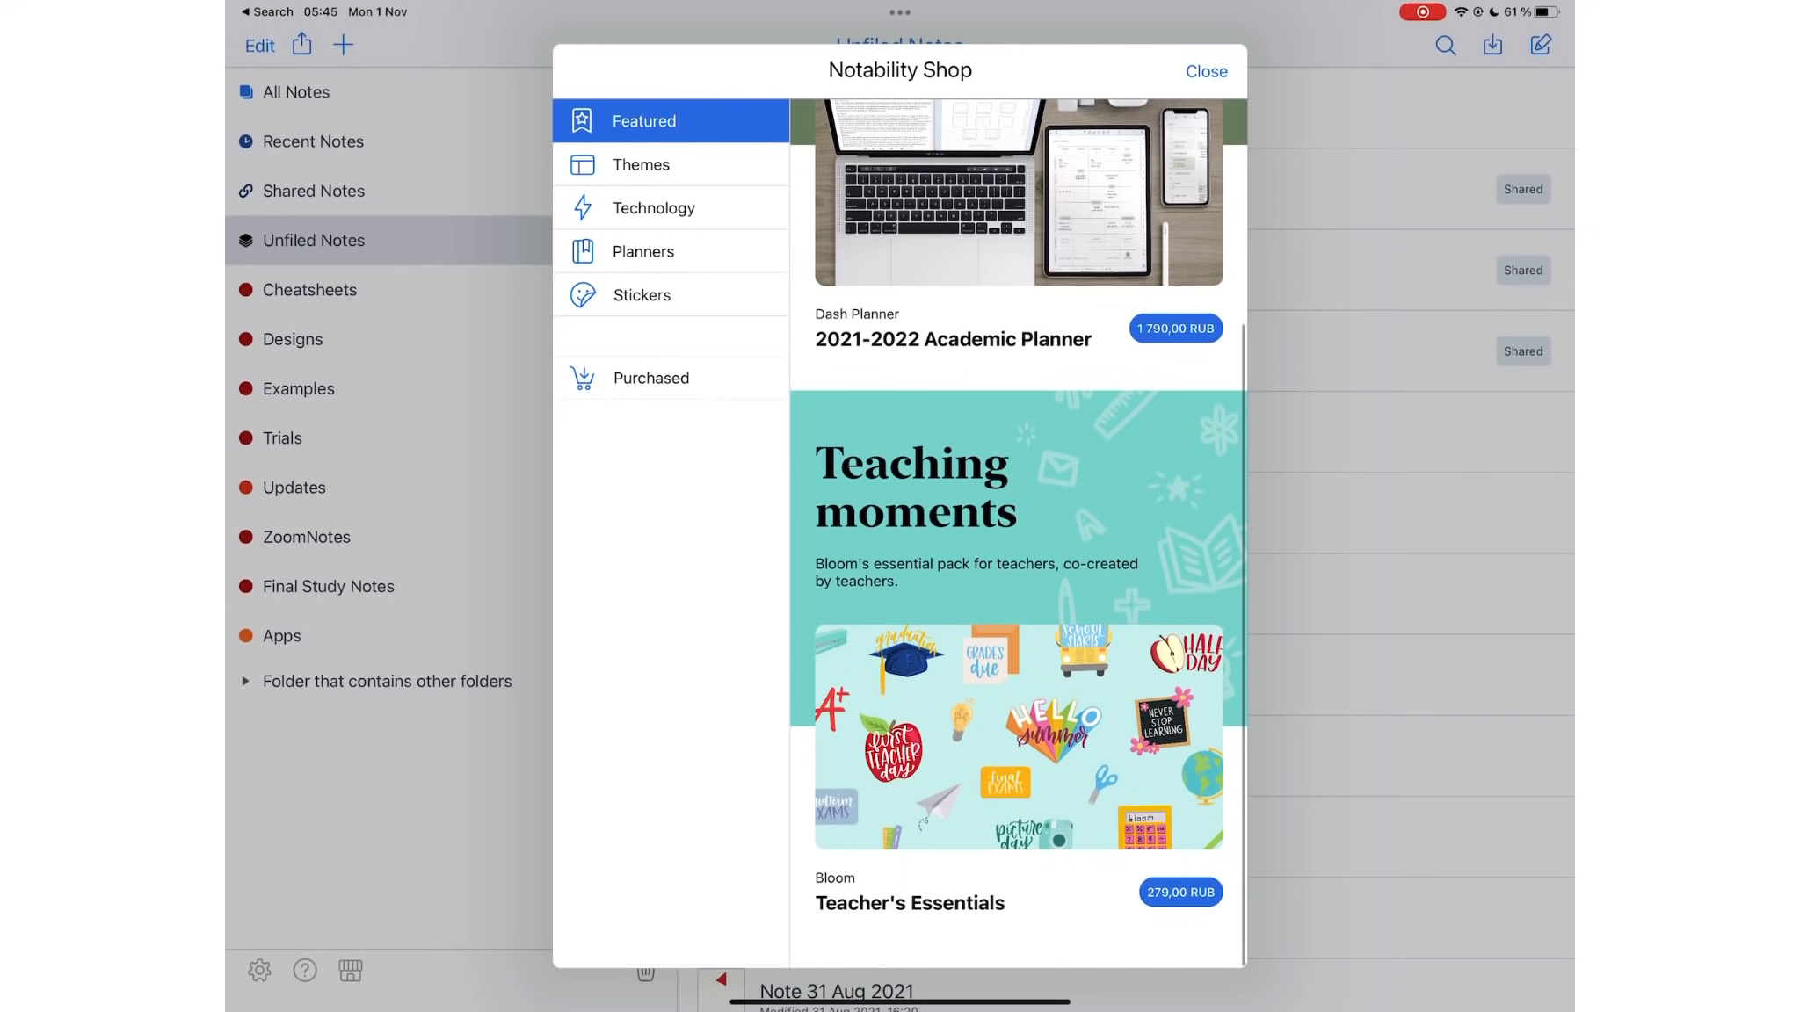
click(640, 164)
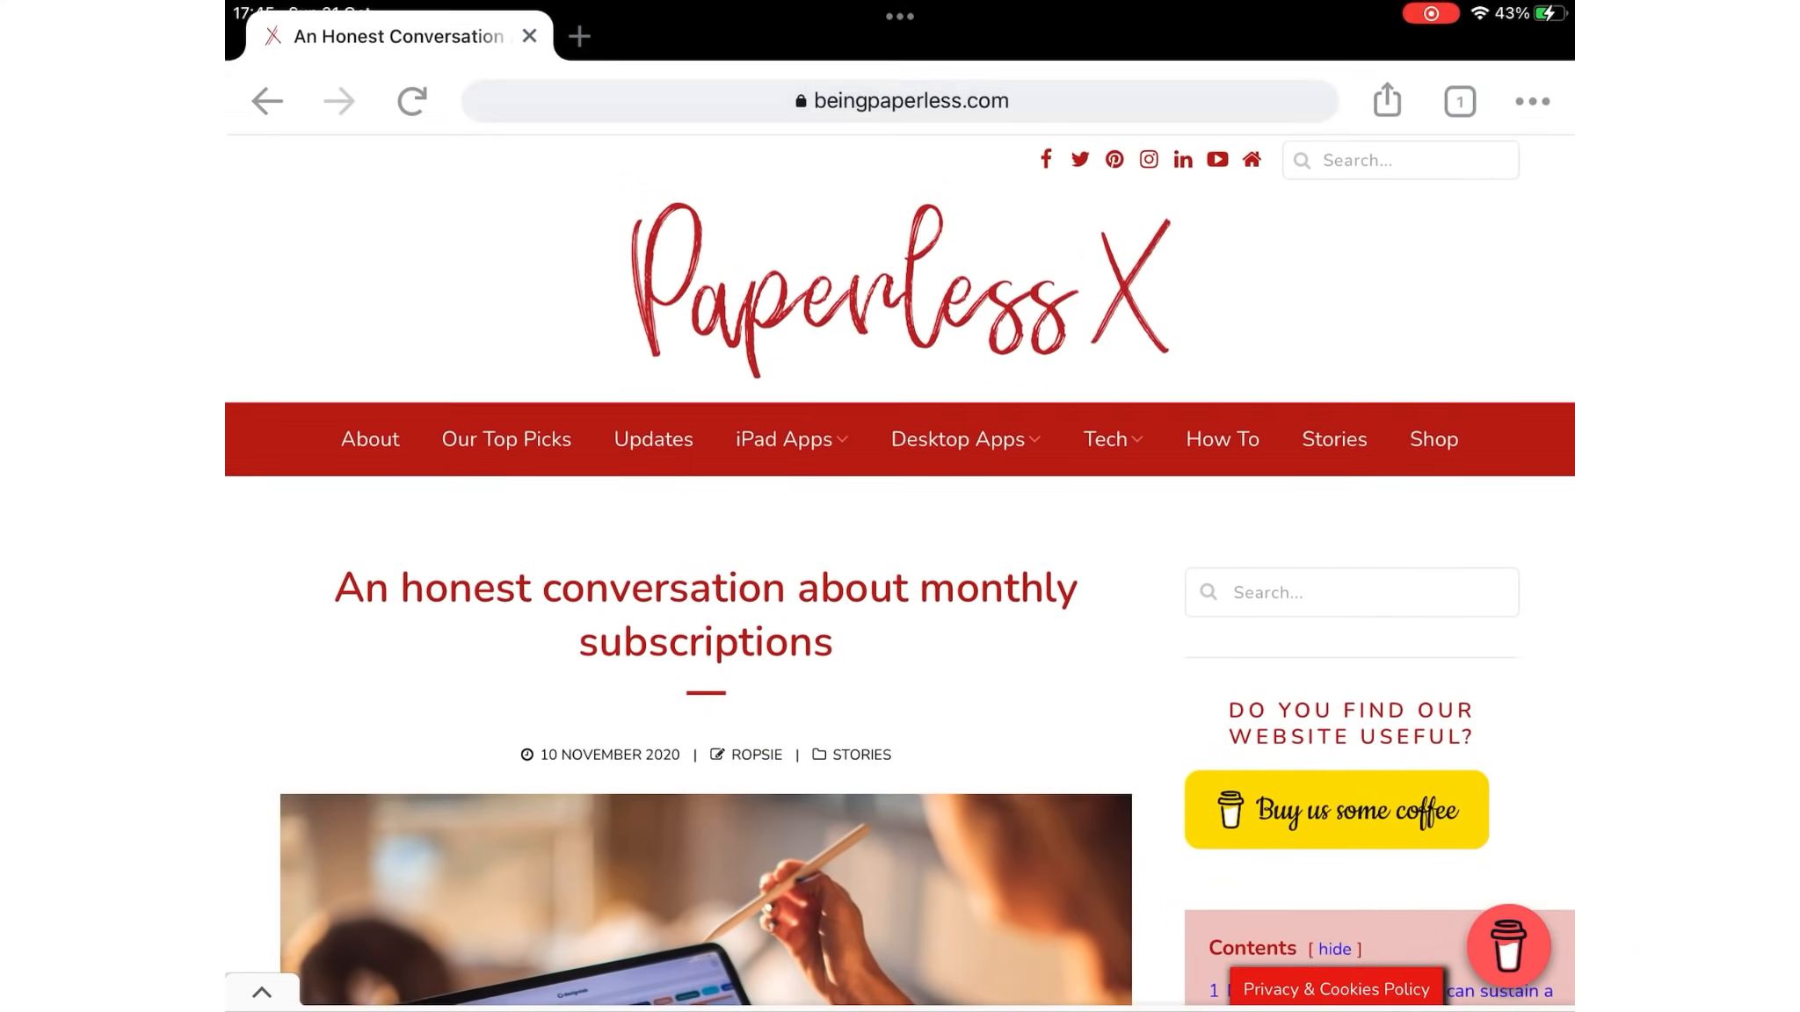
Step: Read through the beingpaperless.com subscription article, then show the Stickers library in the Glands of the skin note
scroll(down, 3)
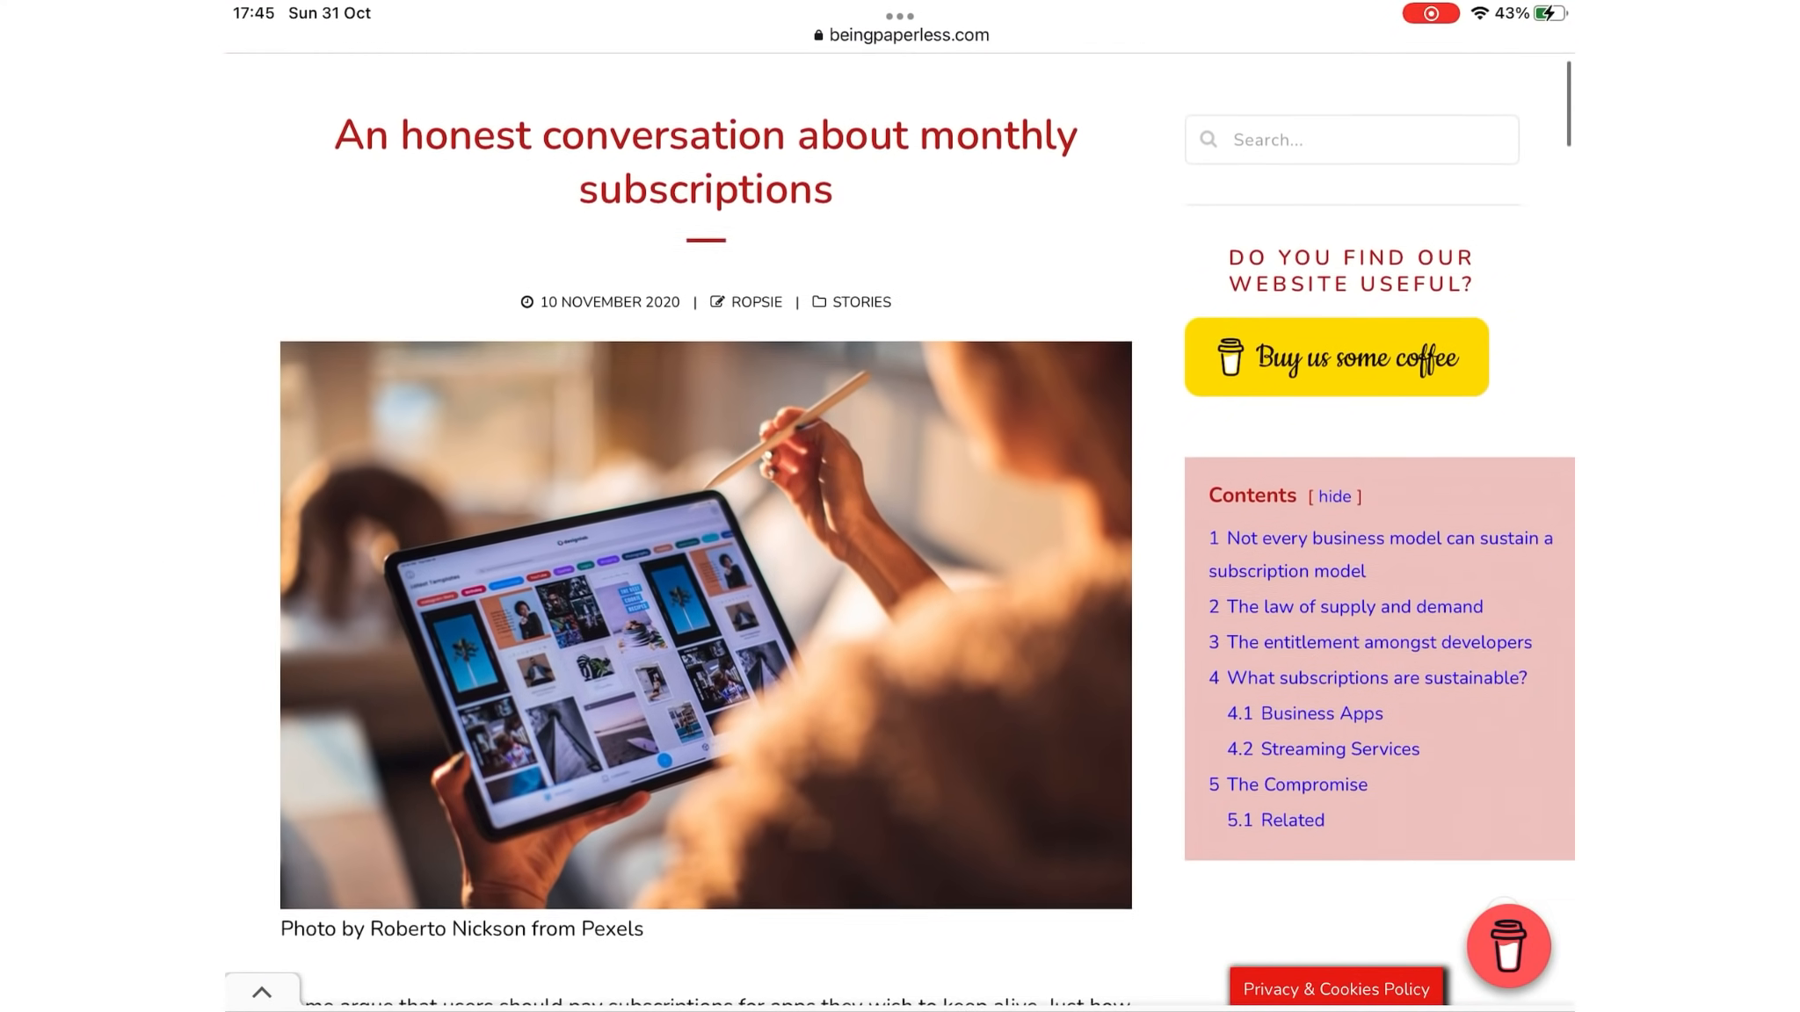
scroll(down, 3)
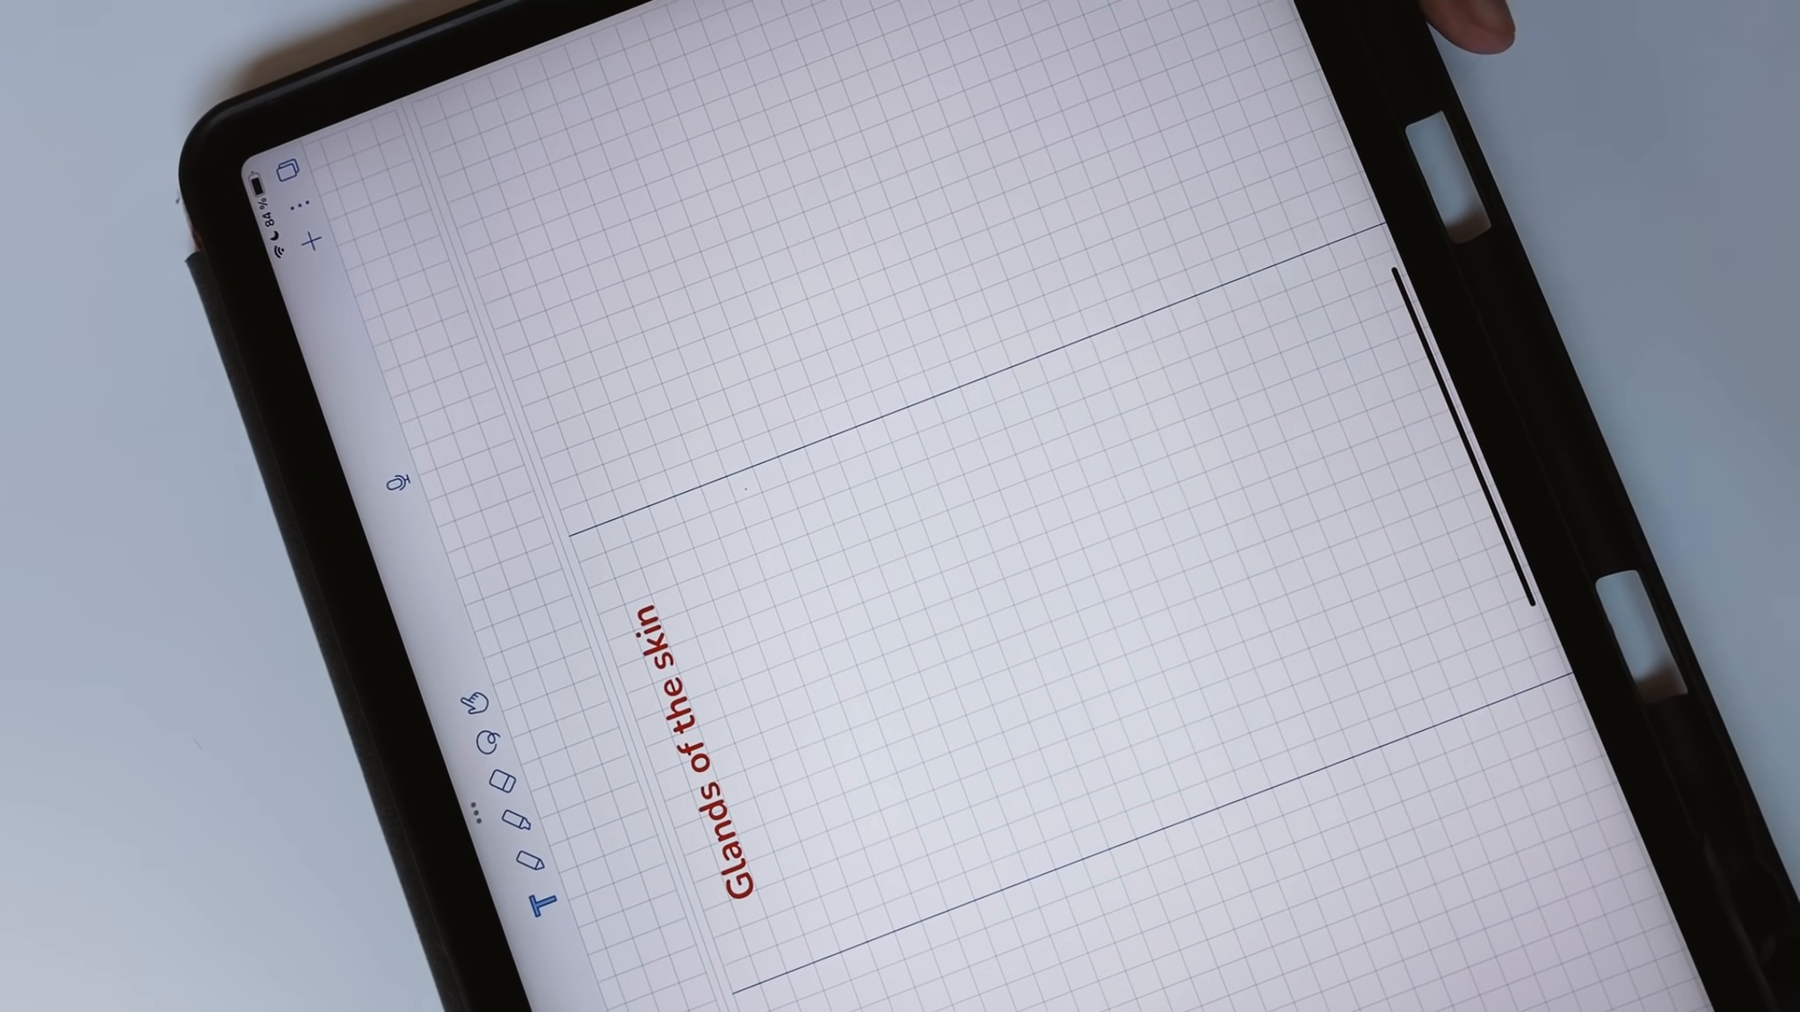
click(396, 485)
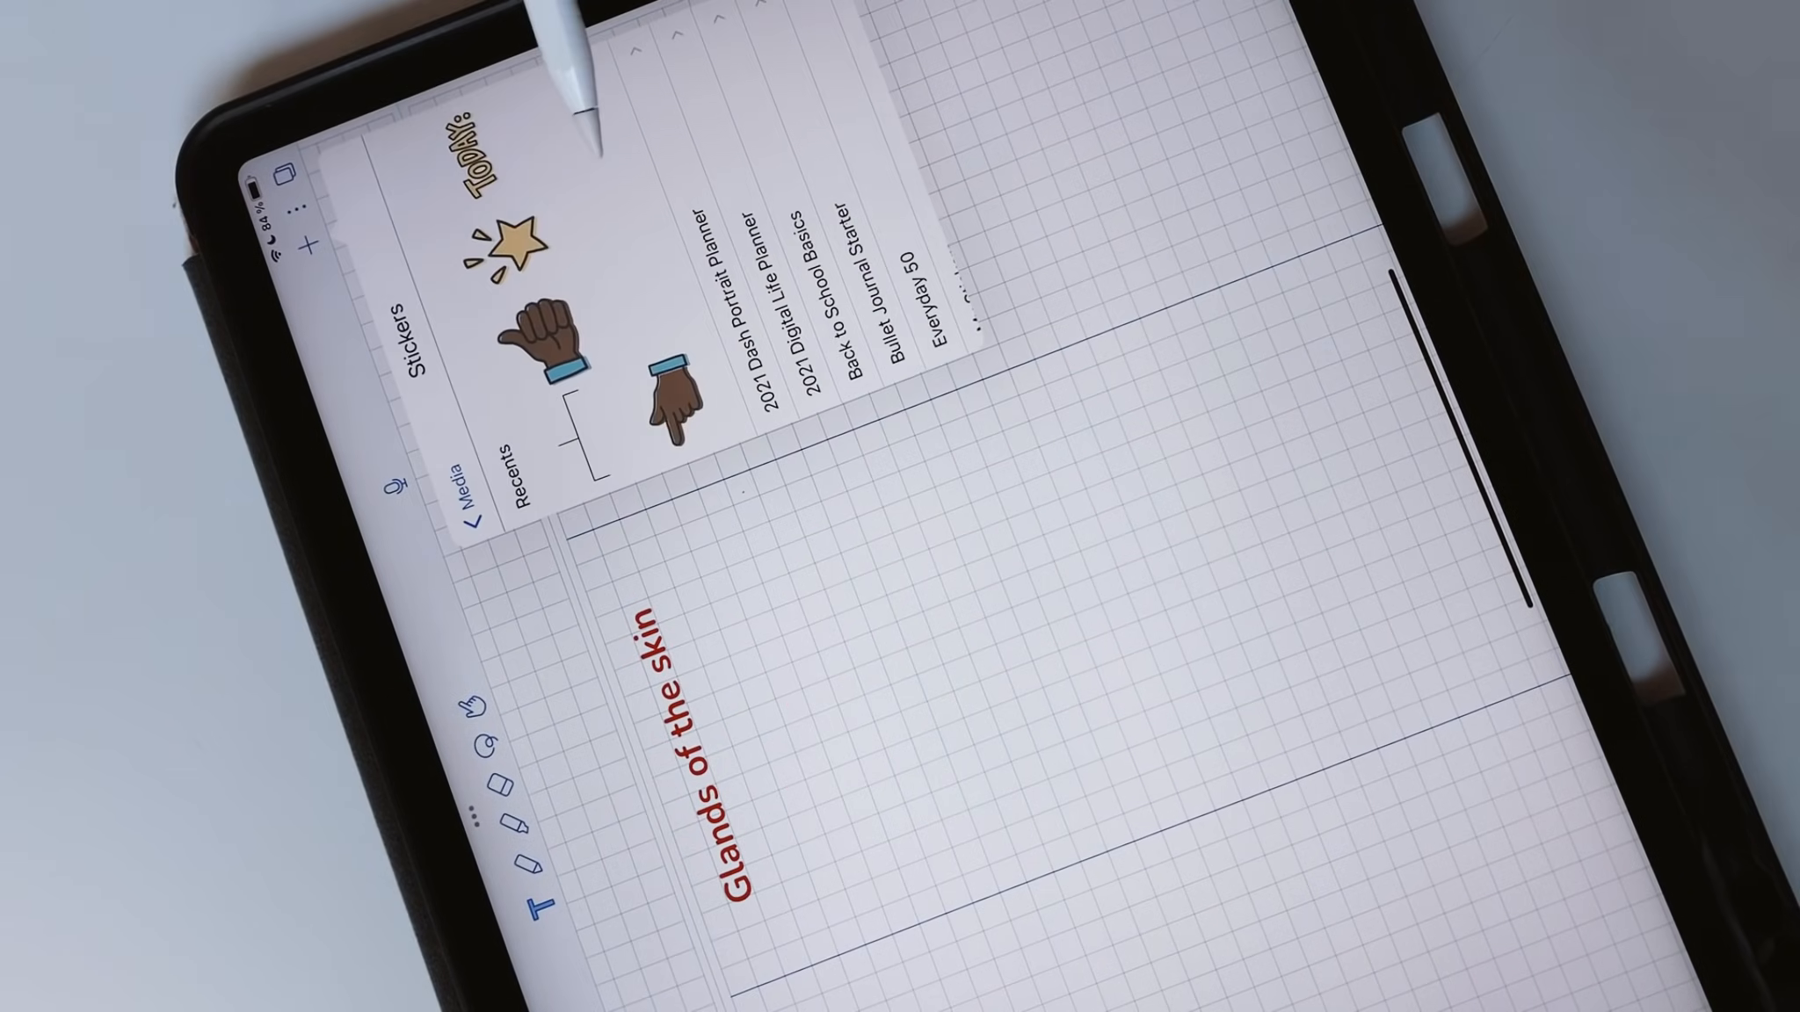